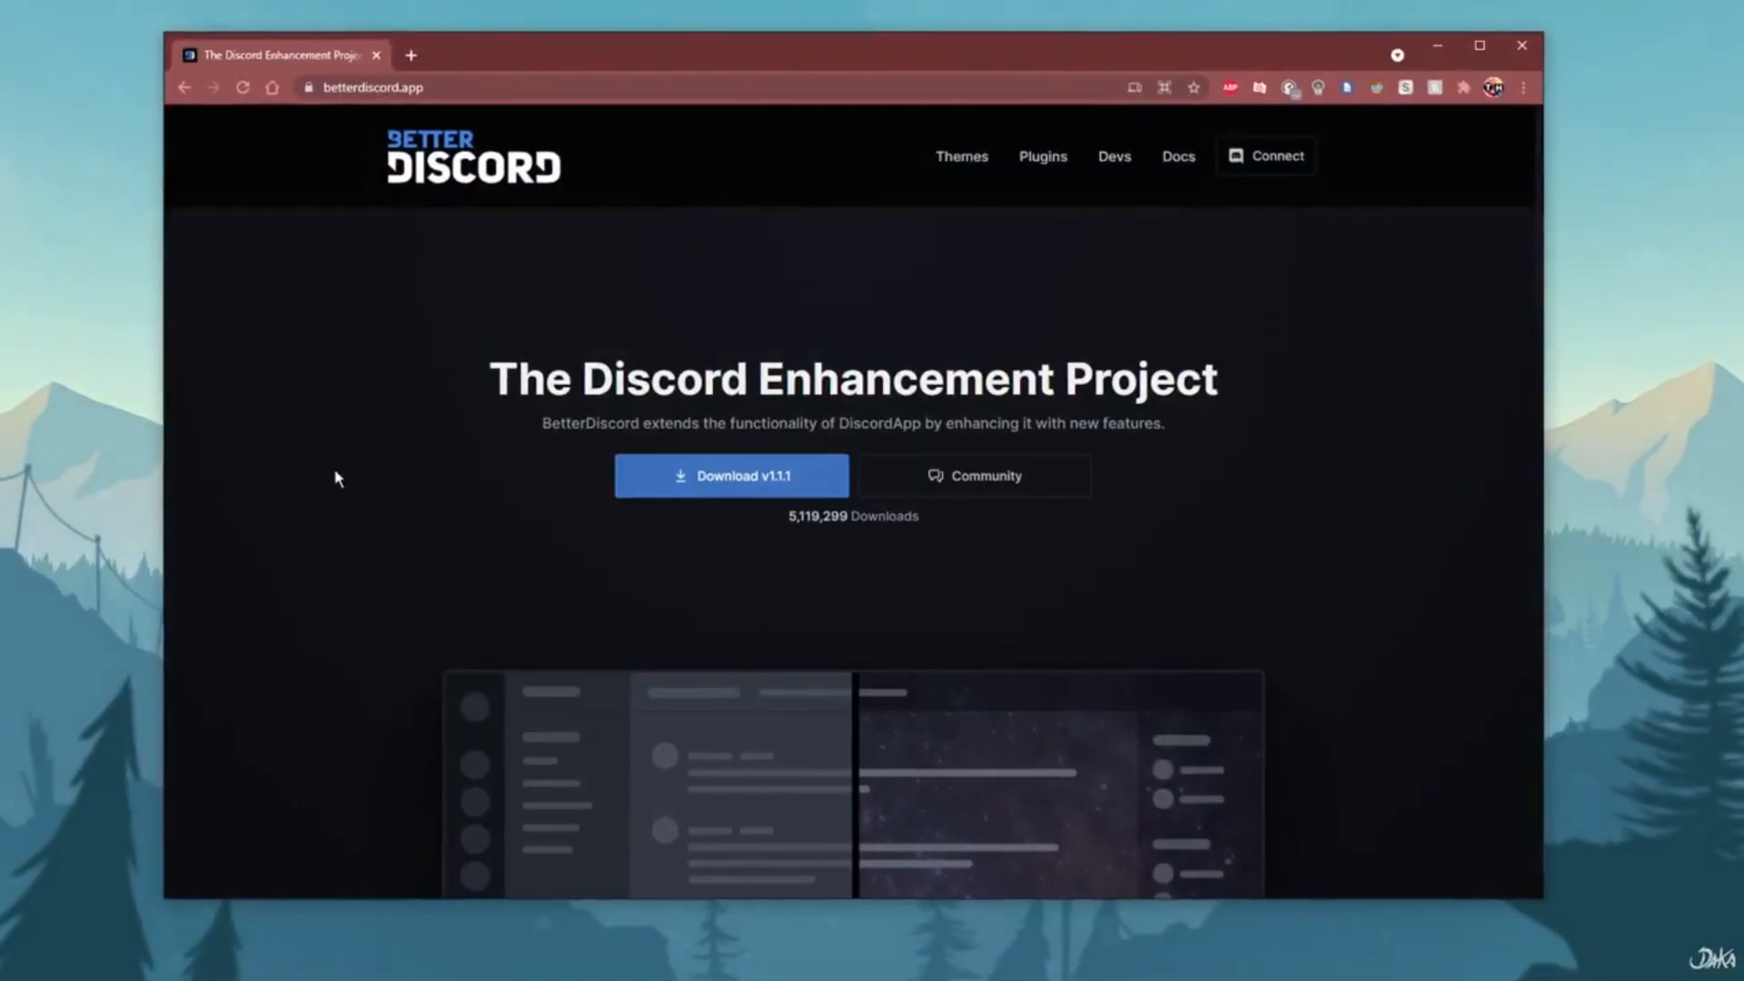
Download the BetterDiscord v1.1.1 installer from betterdiscord.app.
{"action": "left_click", "coordinate": [730, 476]}
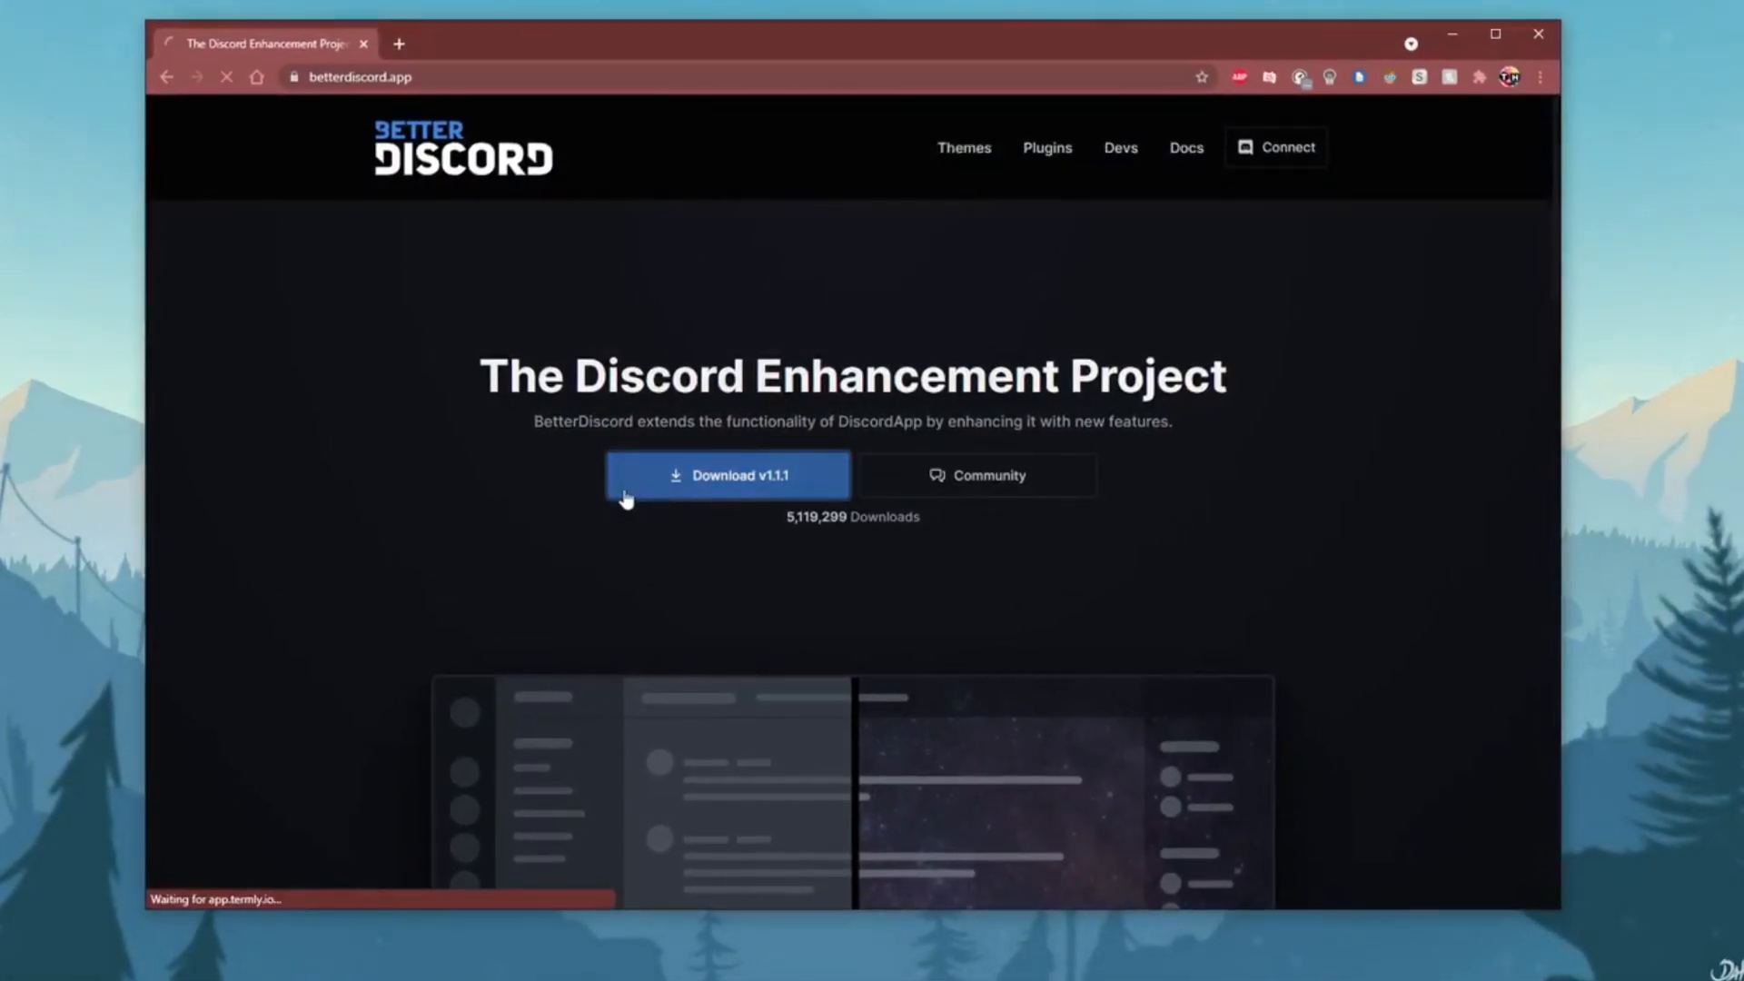
{"action": "left_click", "coordinate": [724, 475]}
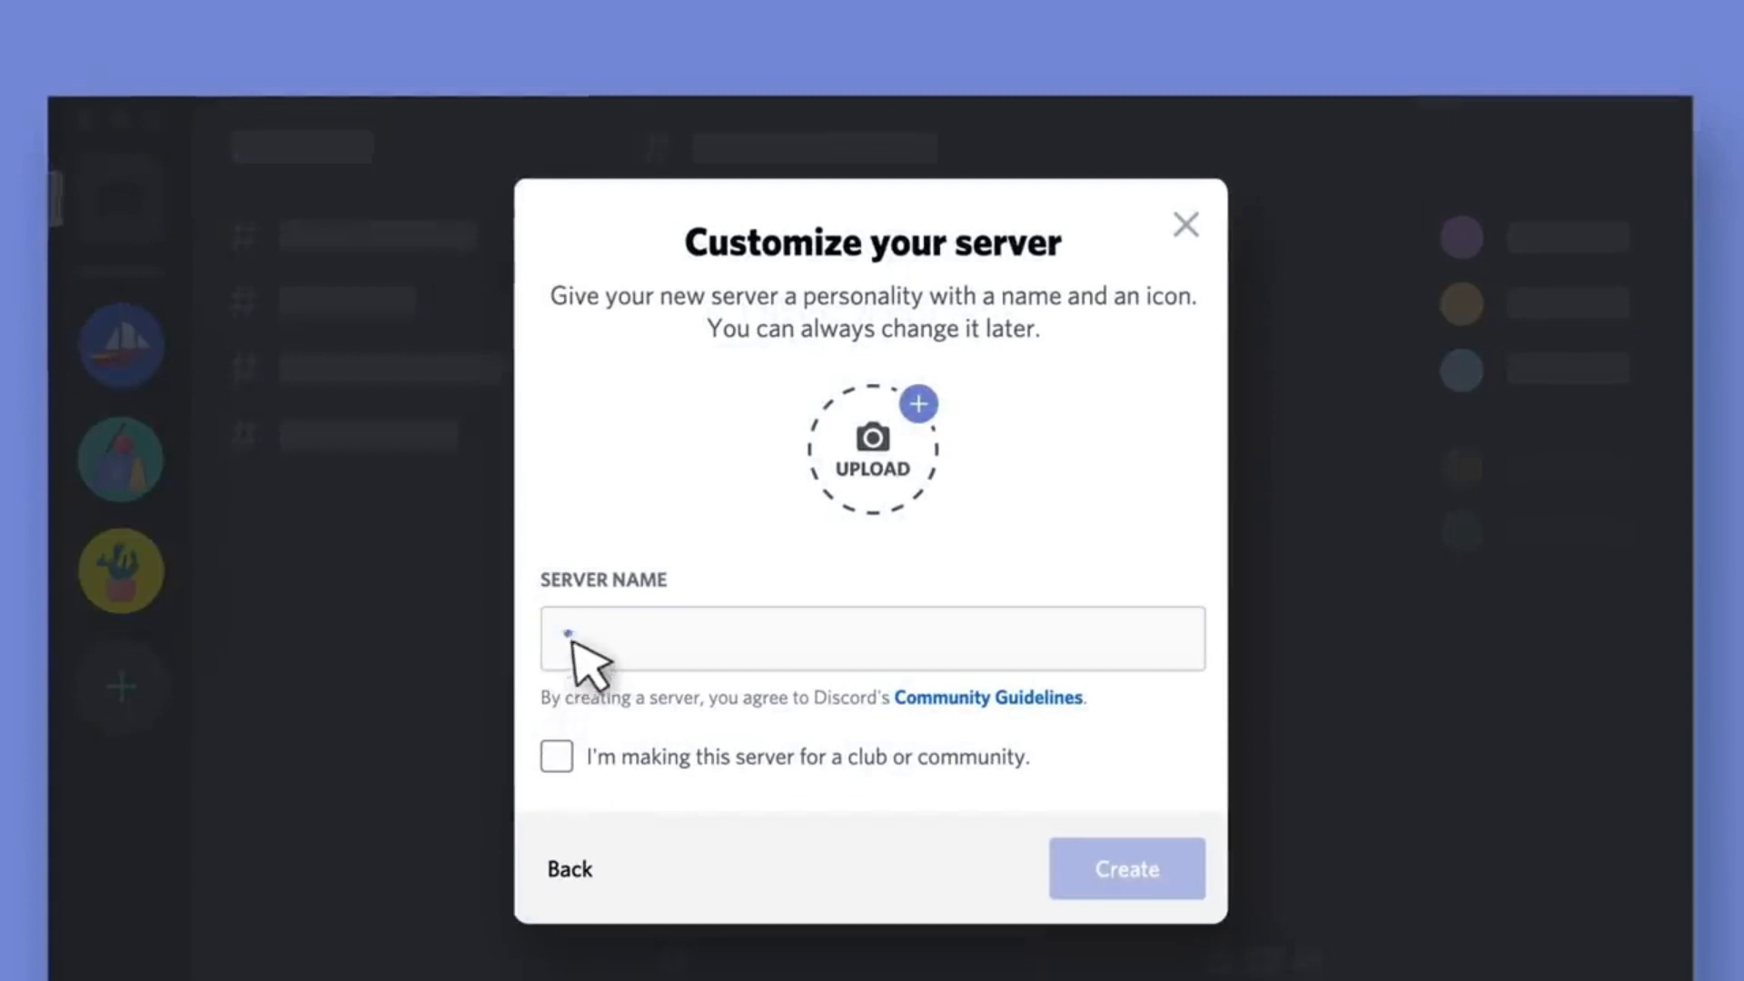
Enter 'Dodgeball' as the new server's name.
{"action": "type", "text": "D"}
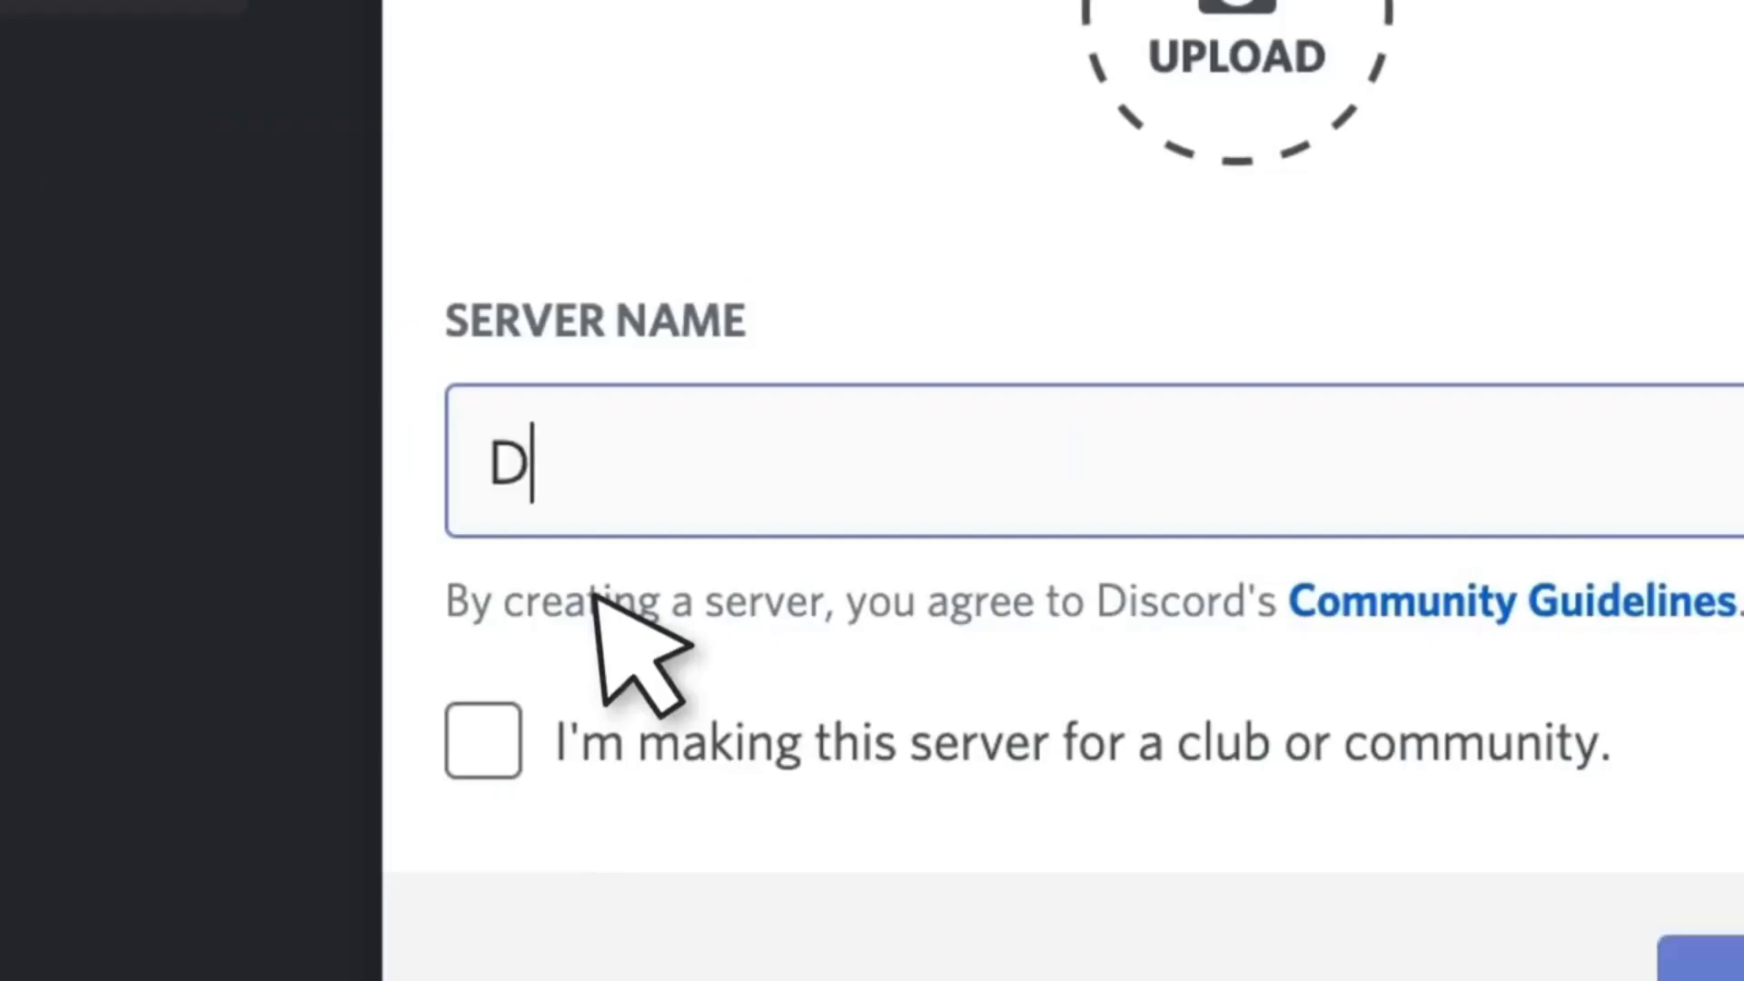
{"action": "type", "text": "odgeball"}
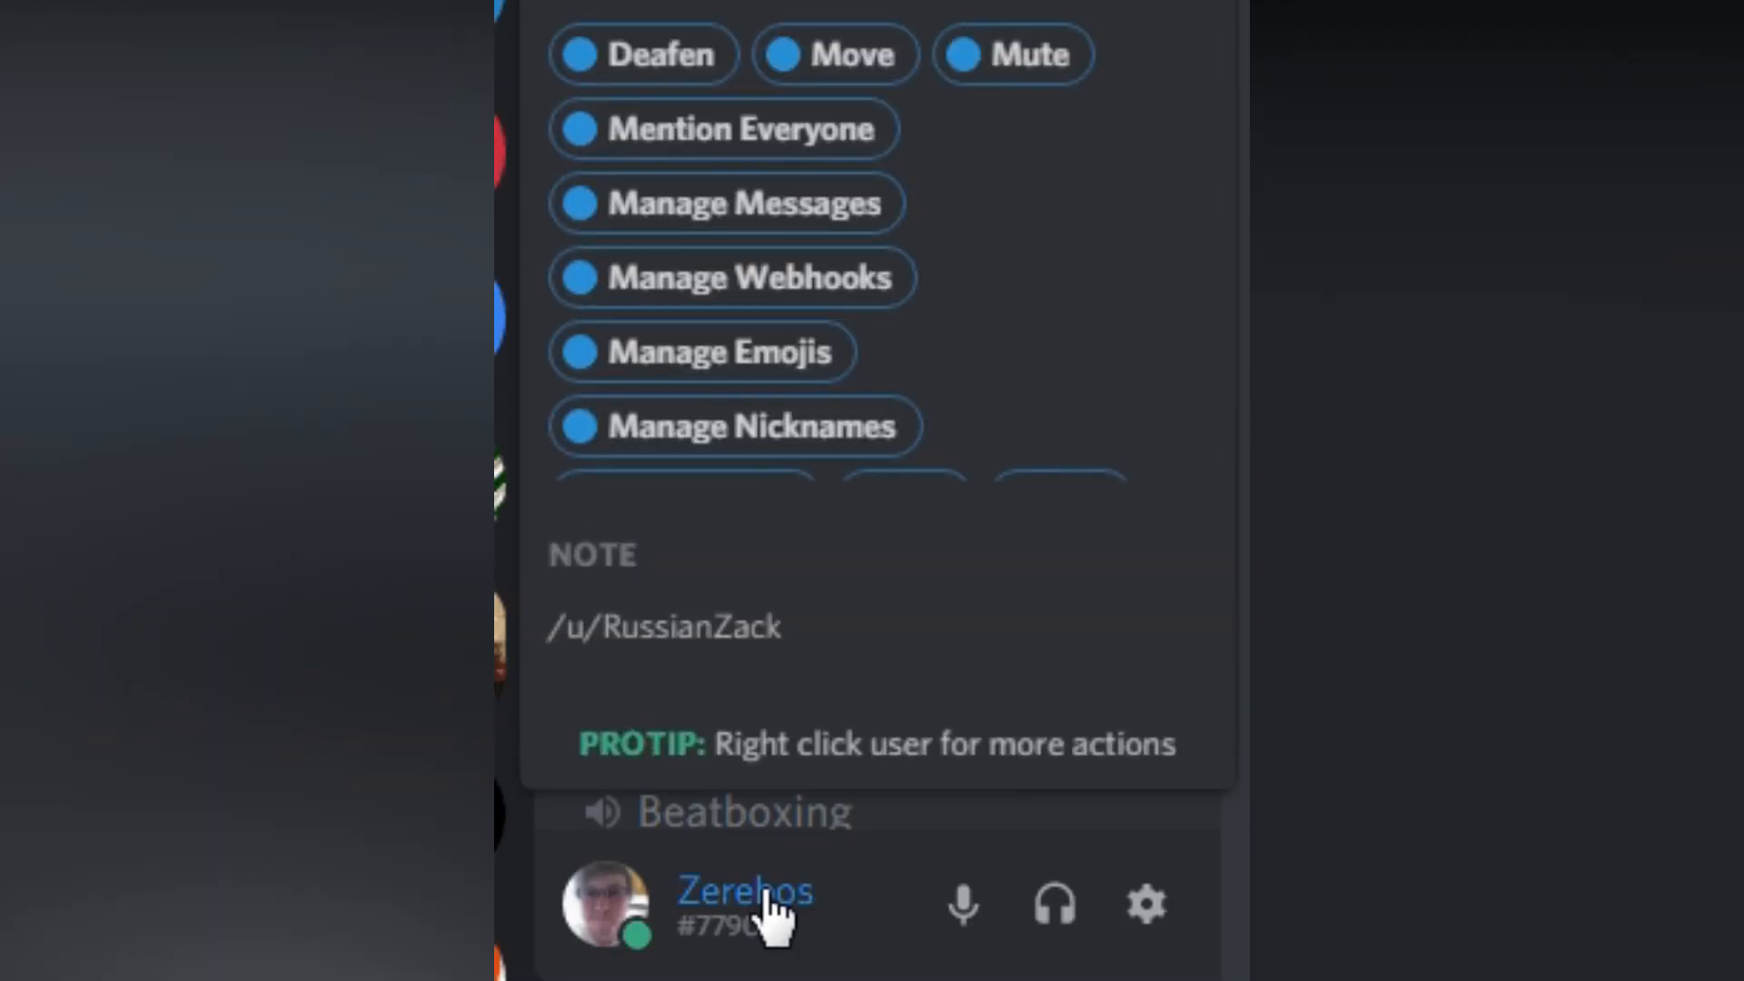
Open your own AccountDetailsPlus profile popout from the bottom-left user panel.
{"action": "left_click", "coordinate": [593, 904]}
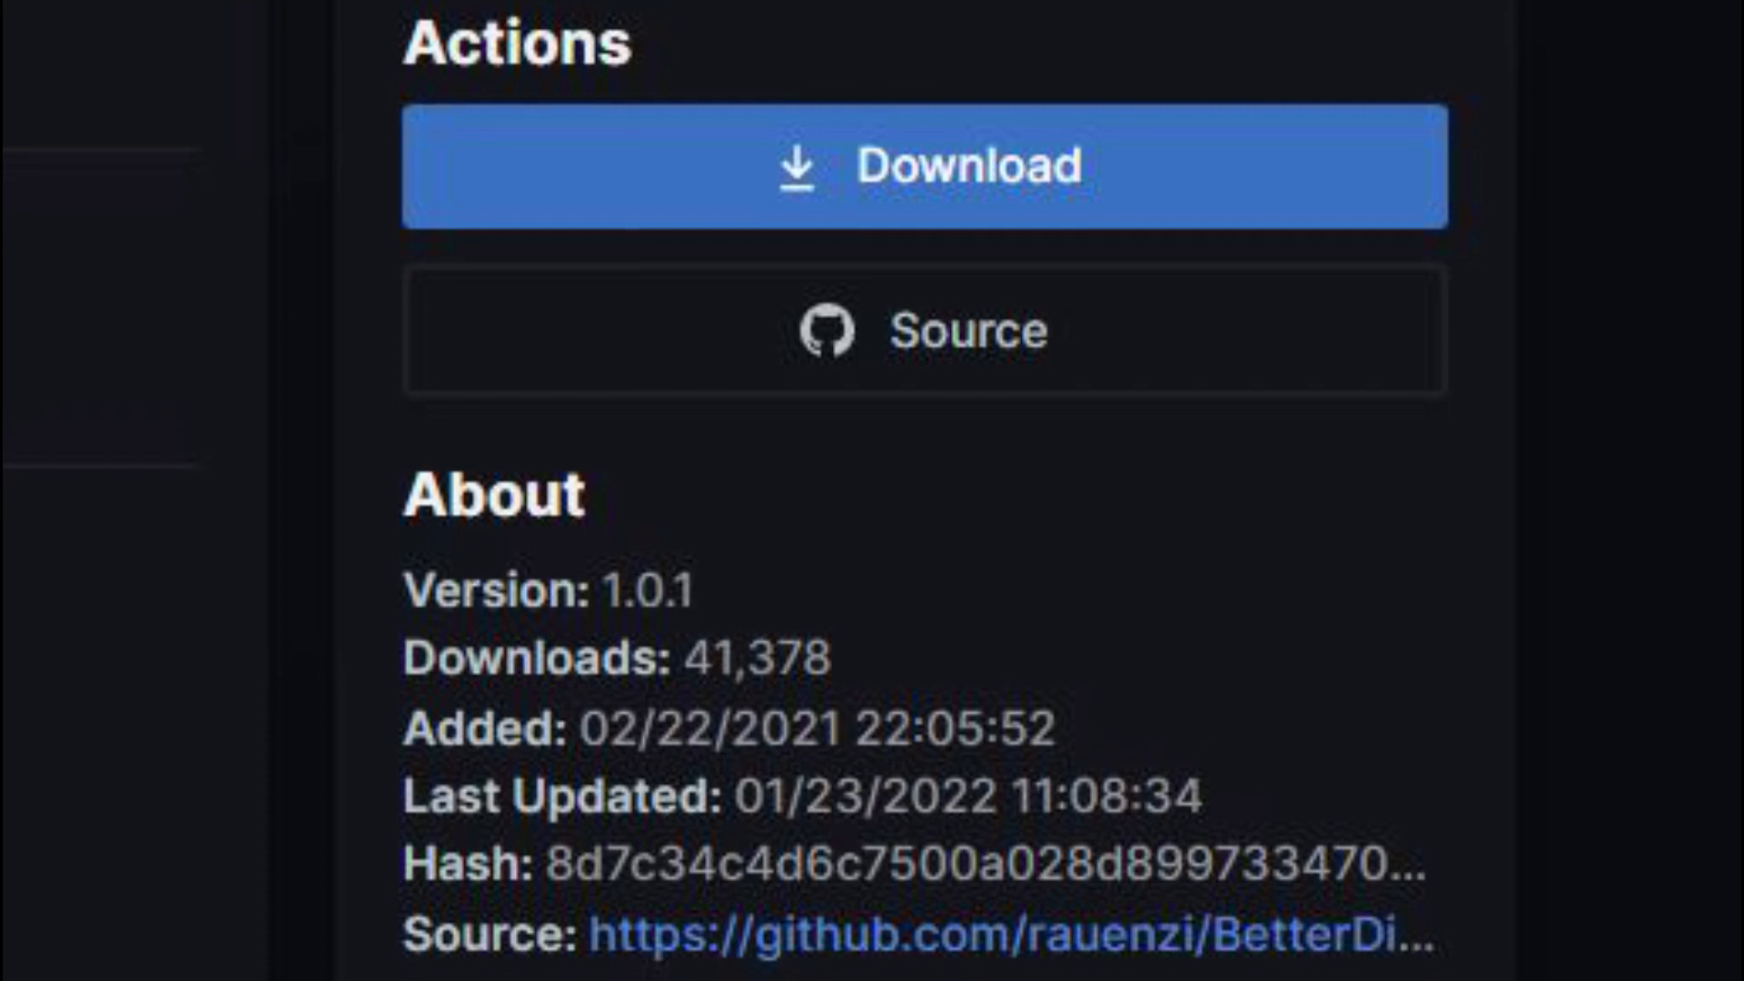
Download the version 1.0.1 plugin and scroll the 58-plugin Library grid.
{"action": "left_click", "coordinate": [922, 167]}
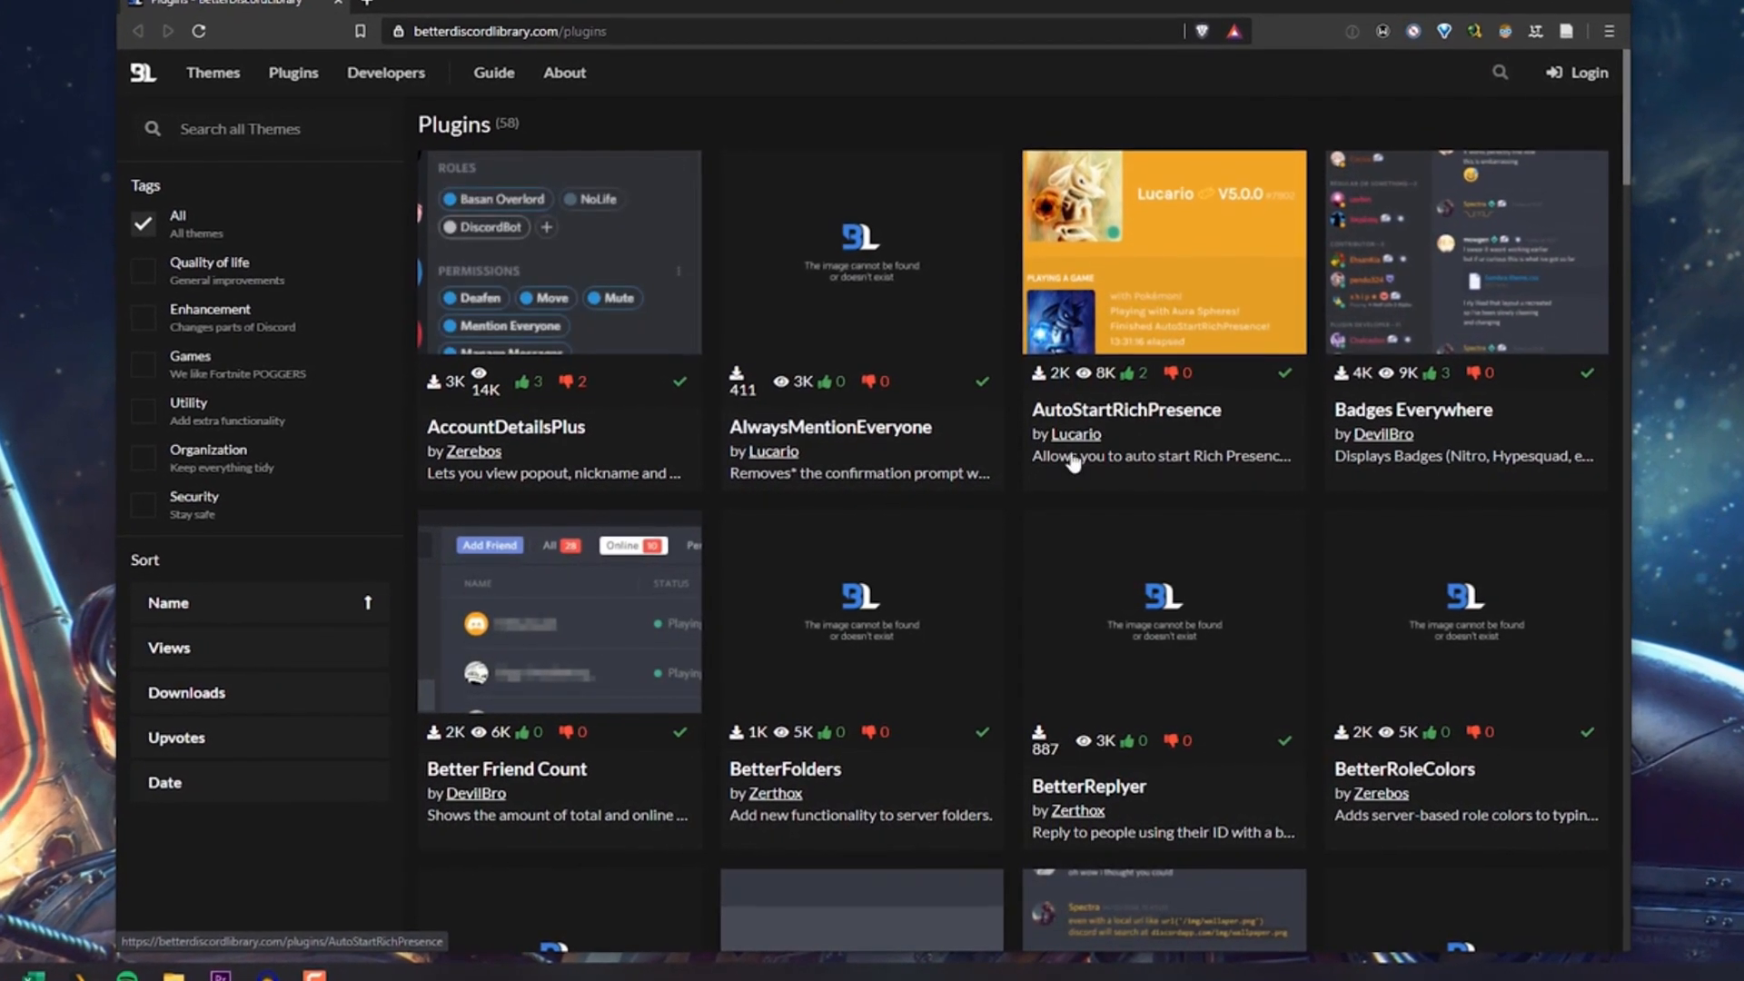
{"action": "scroll", "scroll_direction": "down", "scroll_amount": 3}
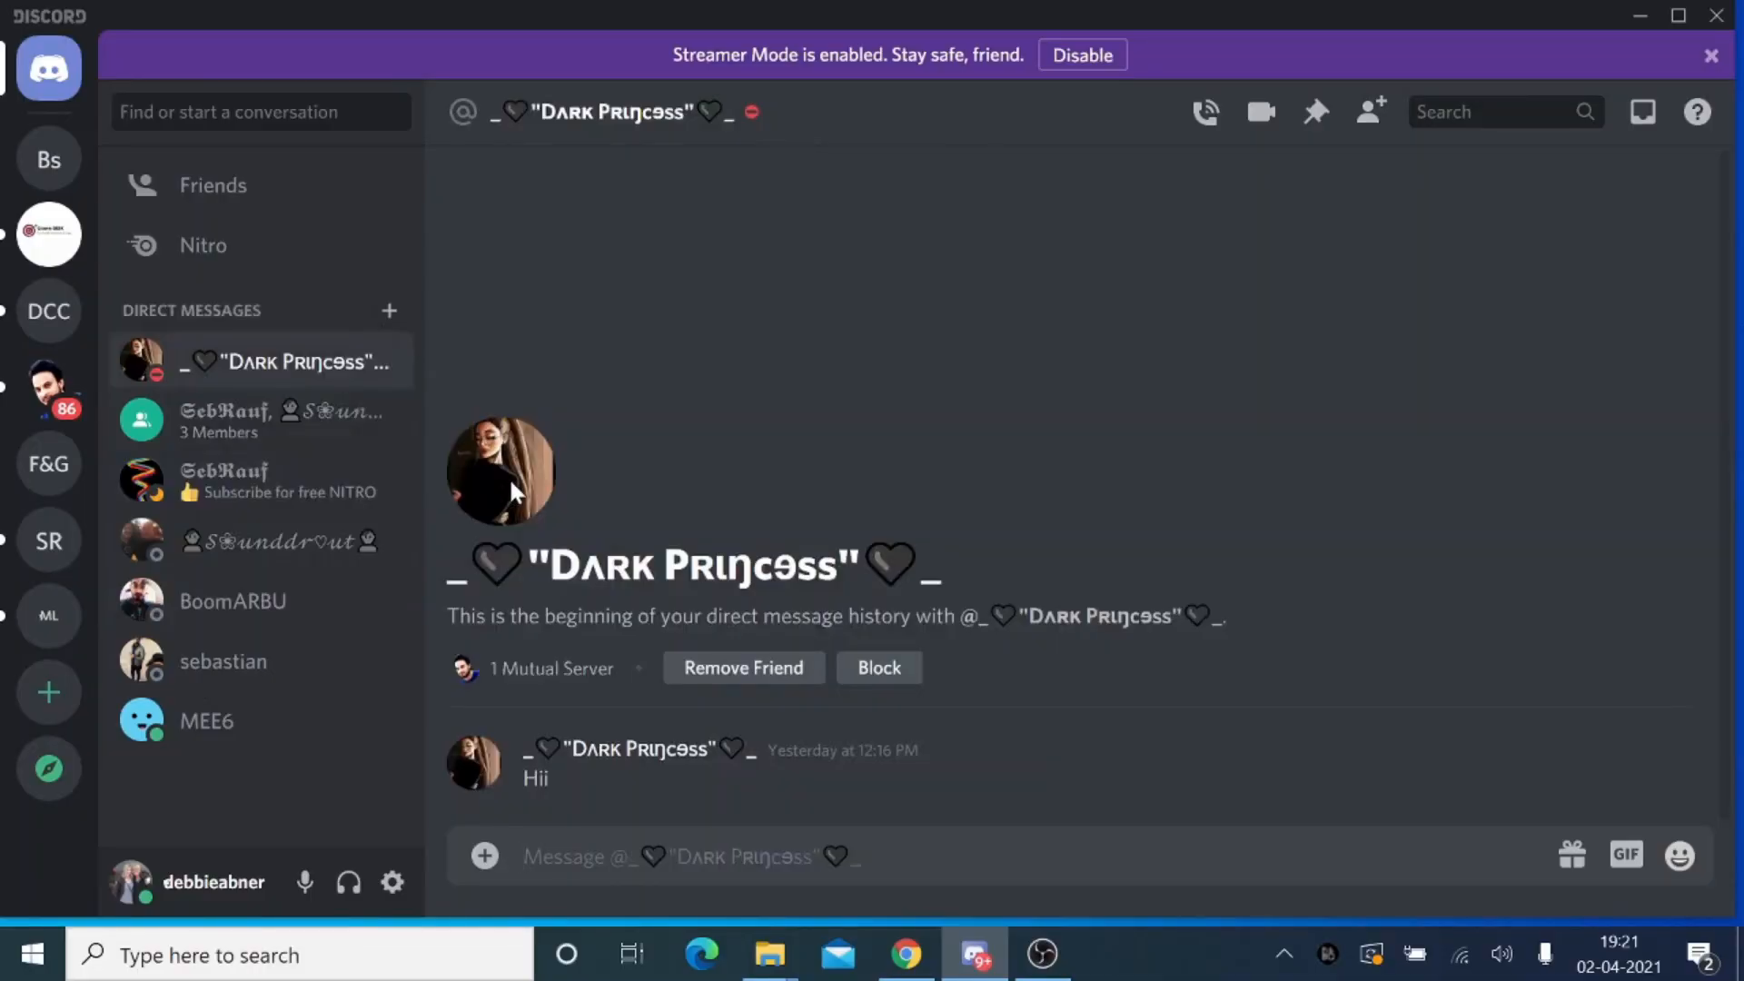
{"action": "mouse_move", "coordinate": [476, 787]}
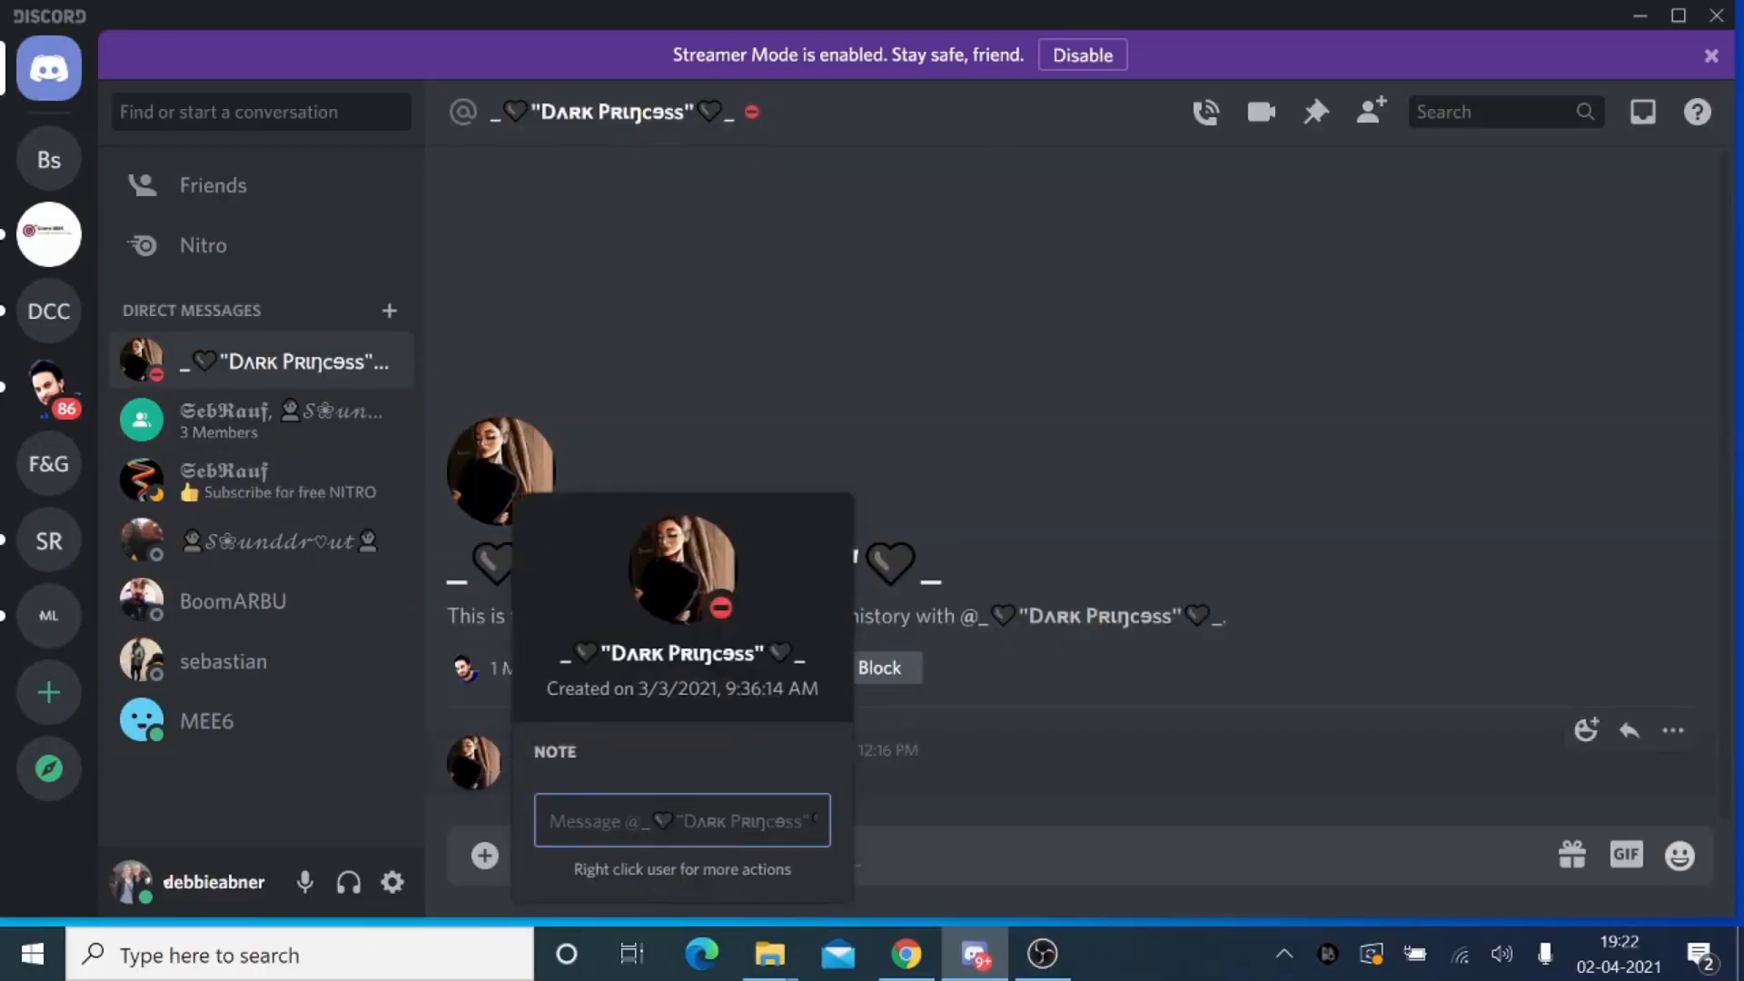
{"action": "mouse_move", "coordinate": [656, 720]}
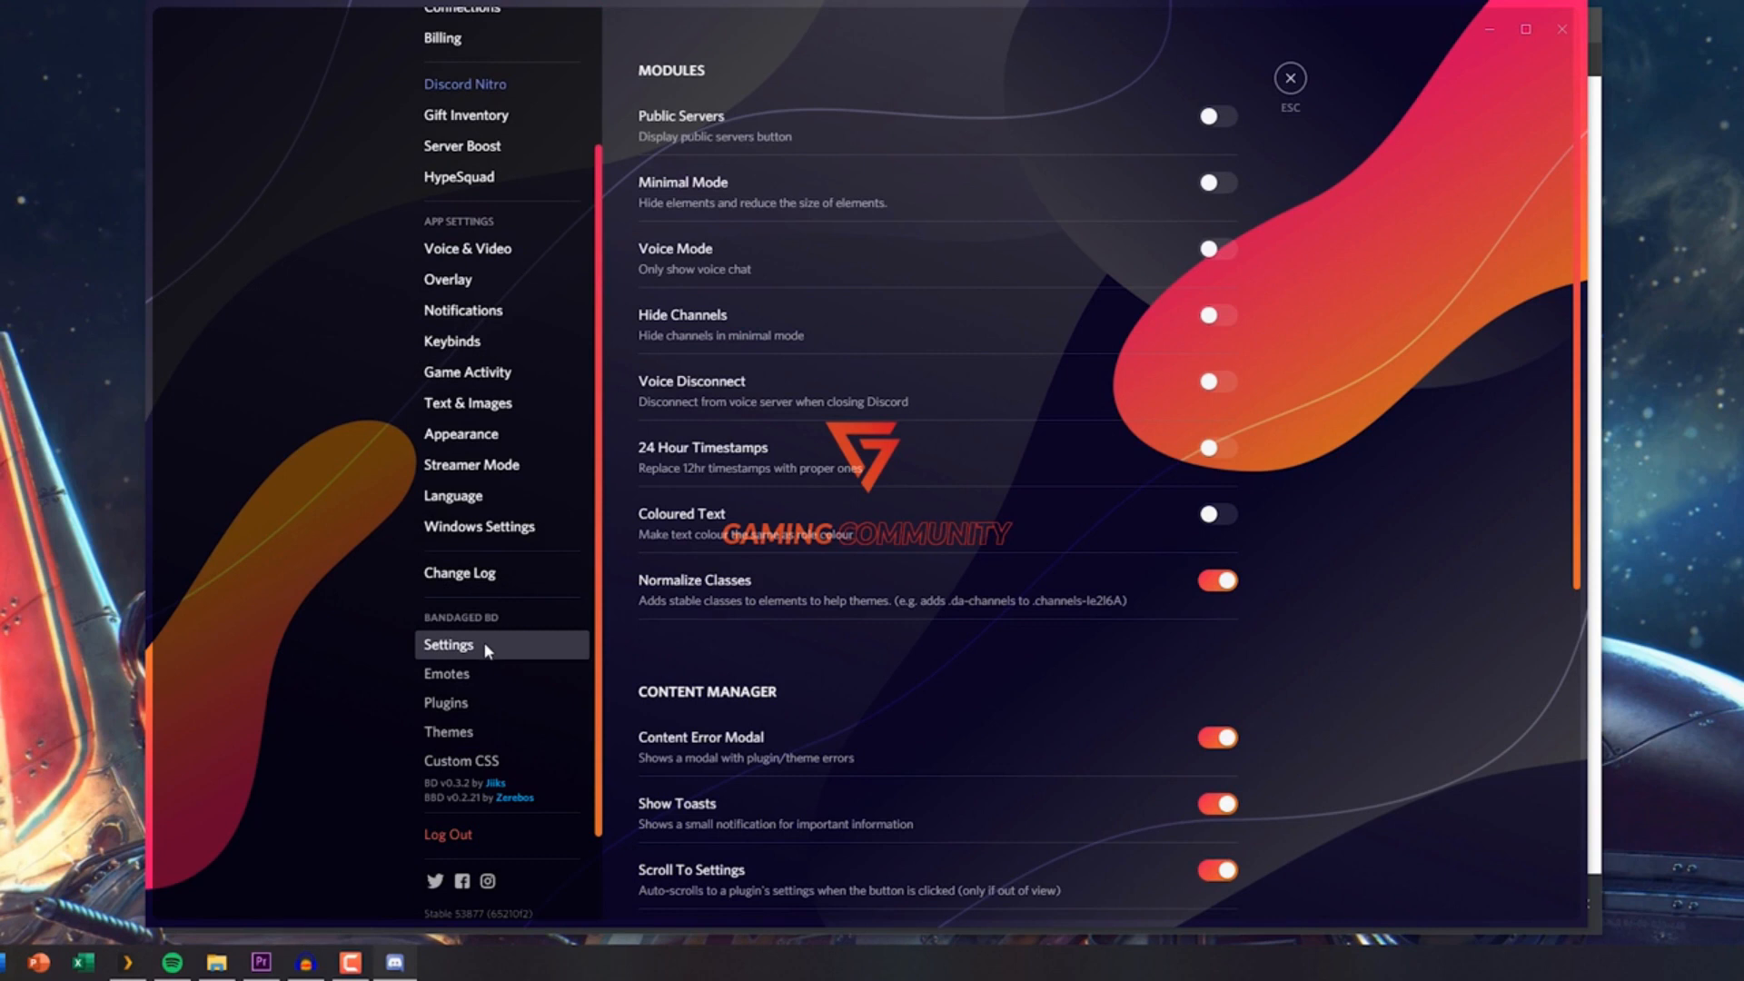
Enable the CreationDate plugin in BetterDiscord's Plugins settings.
{"action": "left_click", "coordinate": [448, 730]}
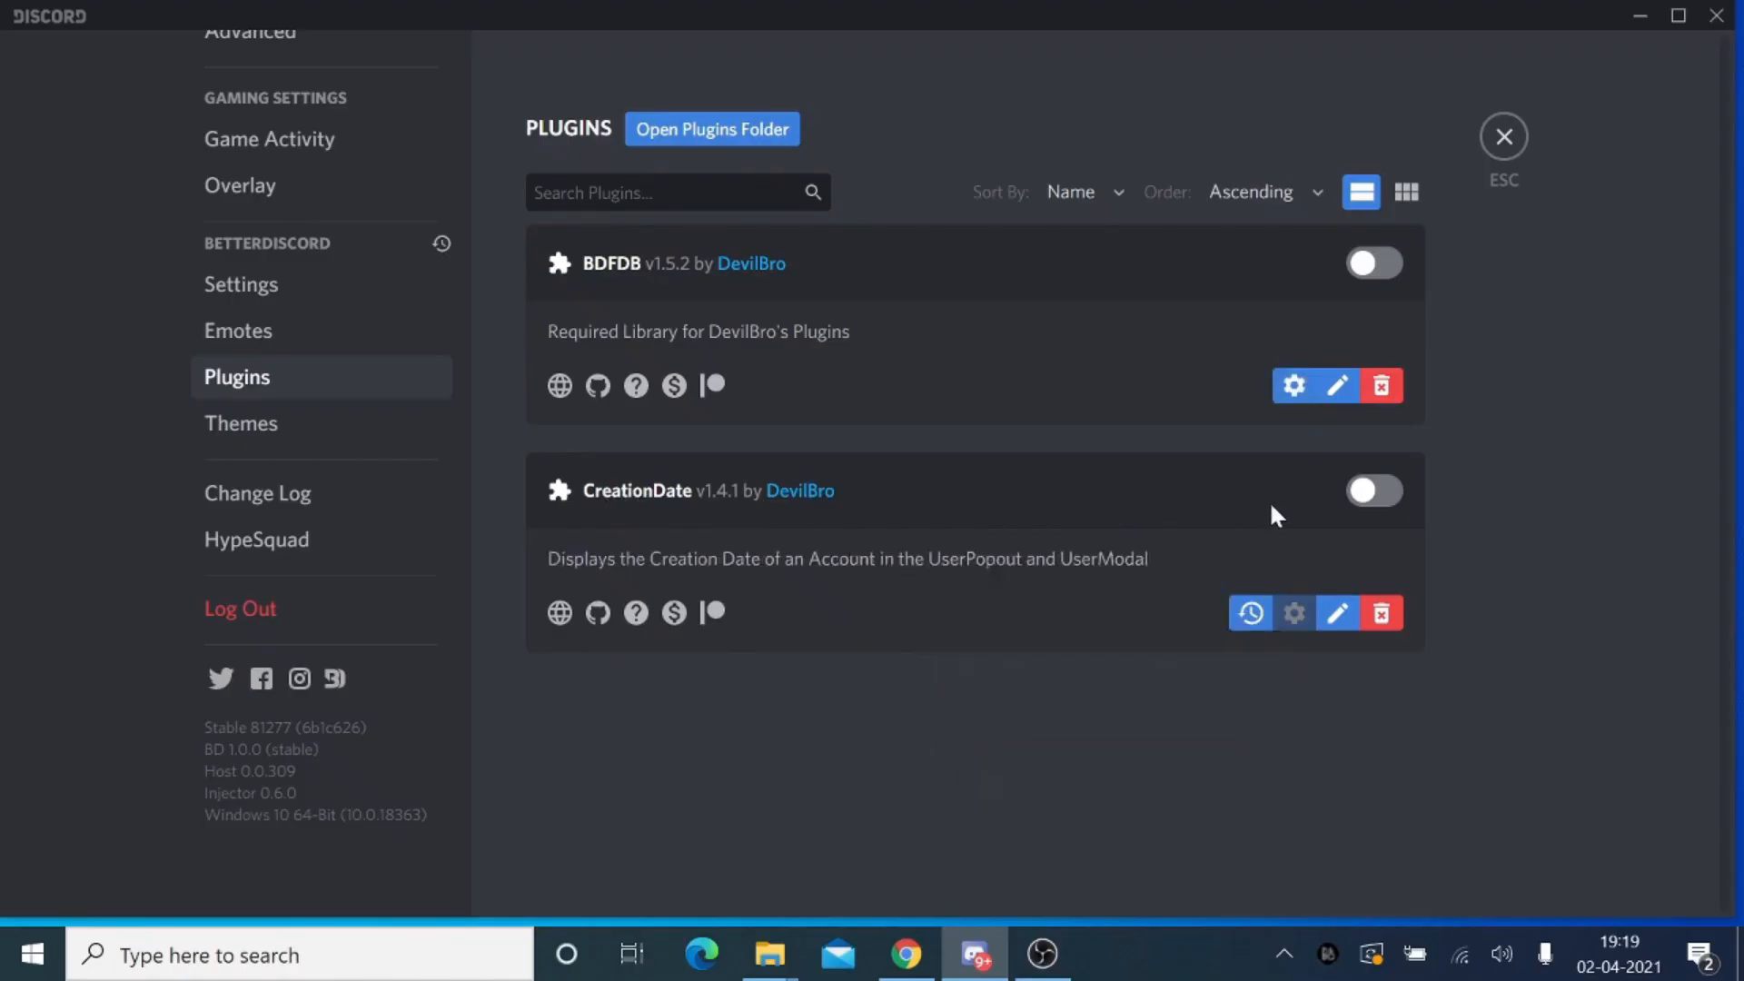
{"action": "left_click", "coordinate": [1374, 491]}
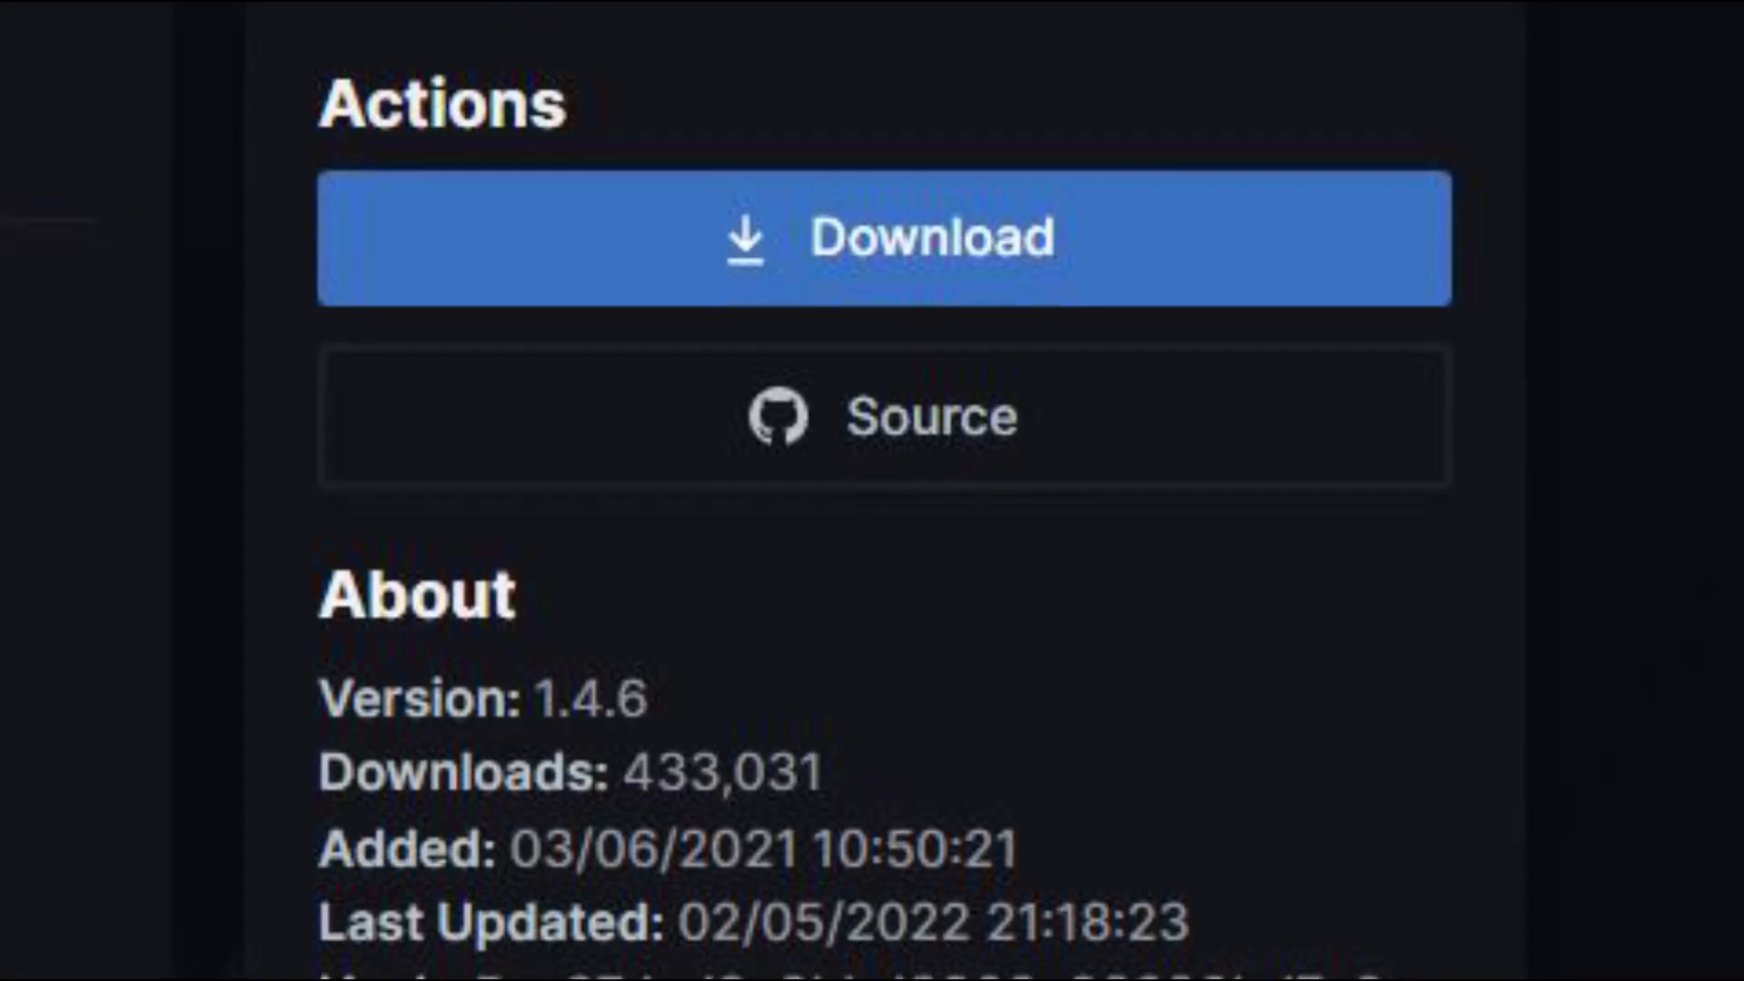
Scroll through the version 1.4.6 plugin page, then the version 1.0.8 About section.
{"action": "scroll", "scroll_direction": "down", "scroll_amount": 3}
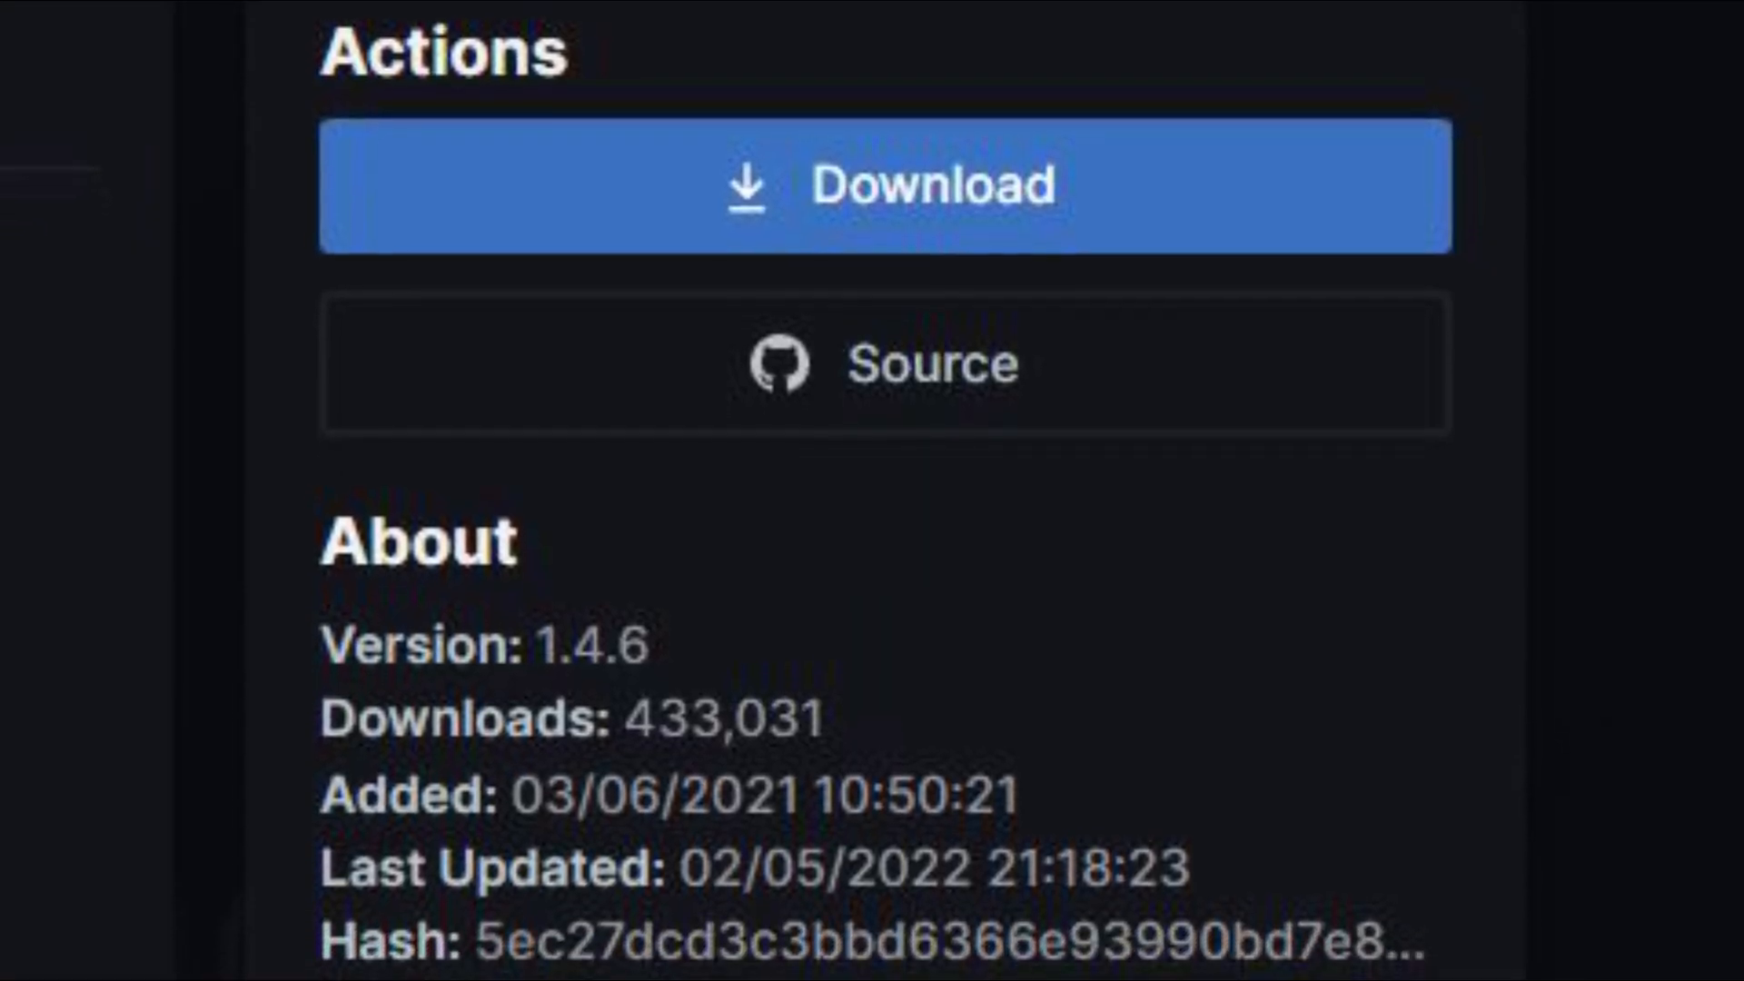
{"action": "scroll", "scroll_direction": "down", "scroll_amount": 3}
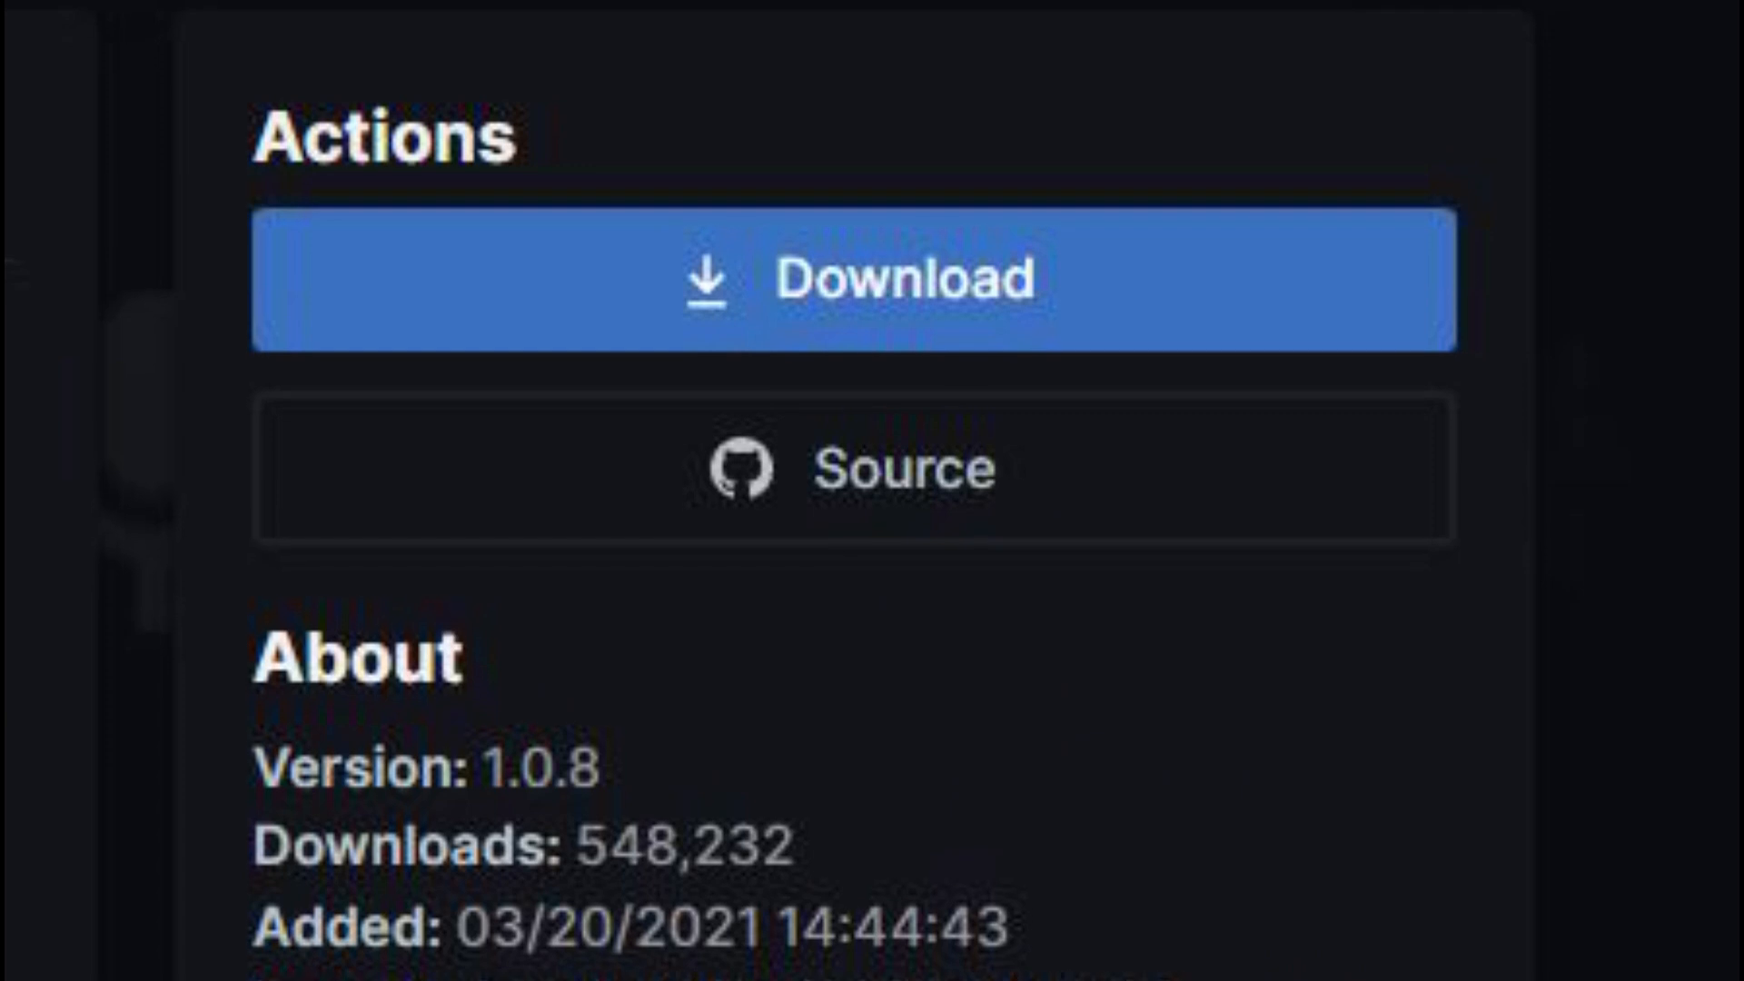
{"action": "scroll", "scroll_direction": "down", "scroll_amount": 3}
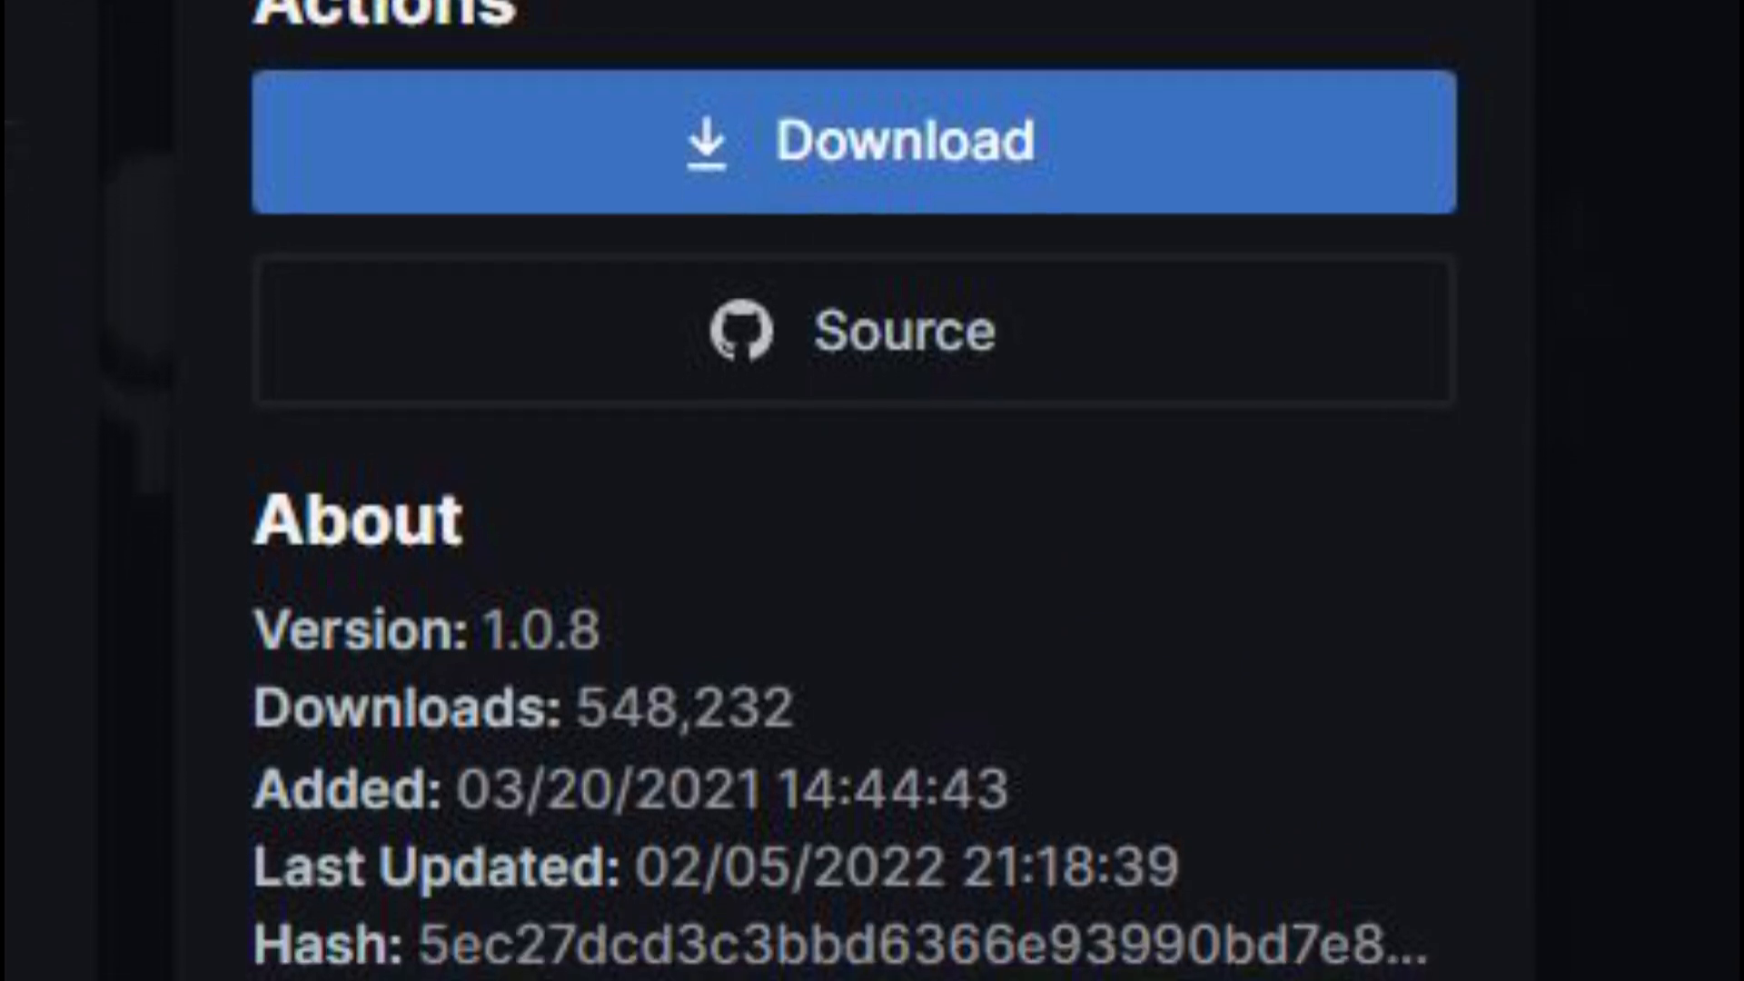
{"action": "scroll", "scroll_direction": "down", "scroll_amount": 3}
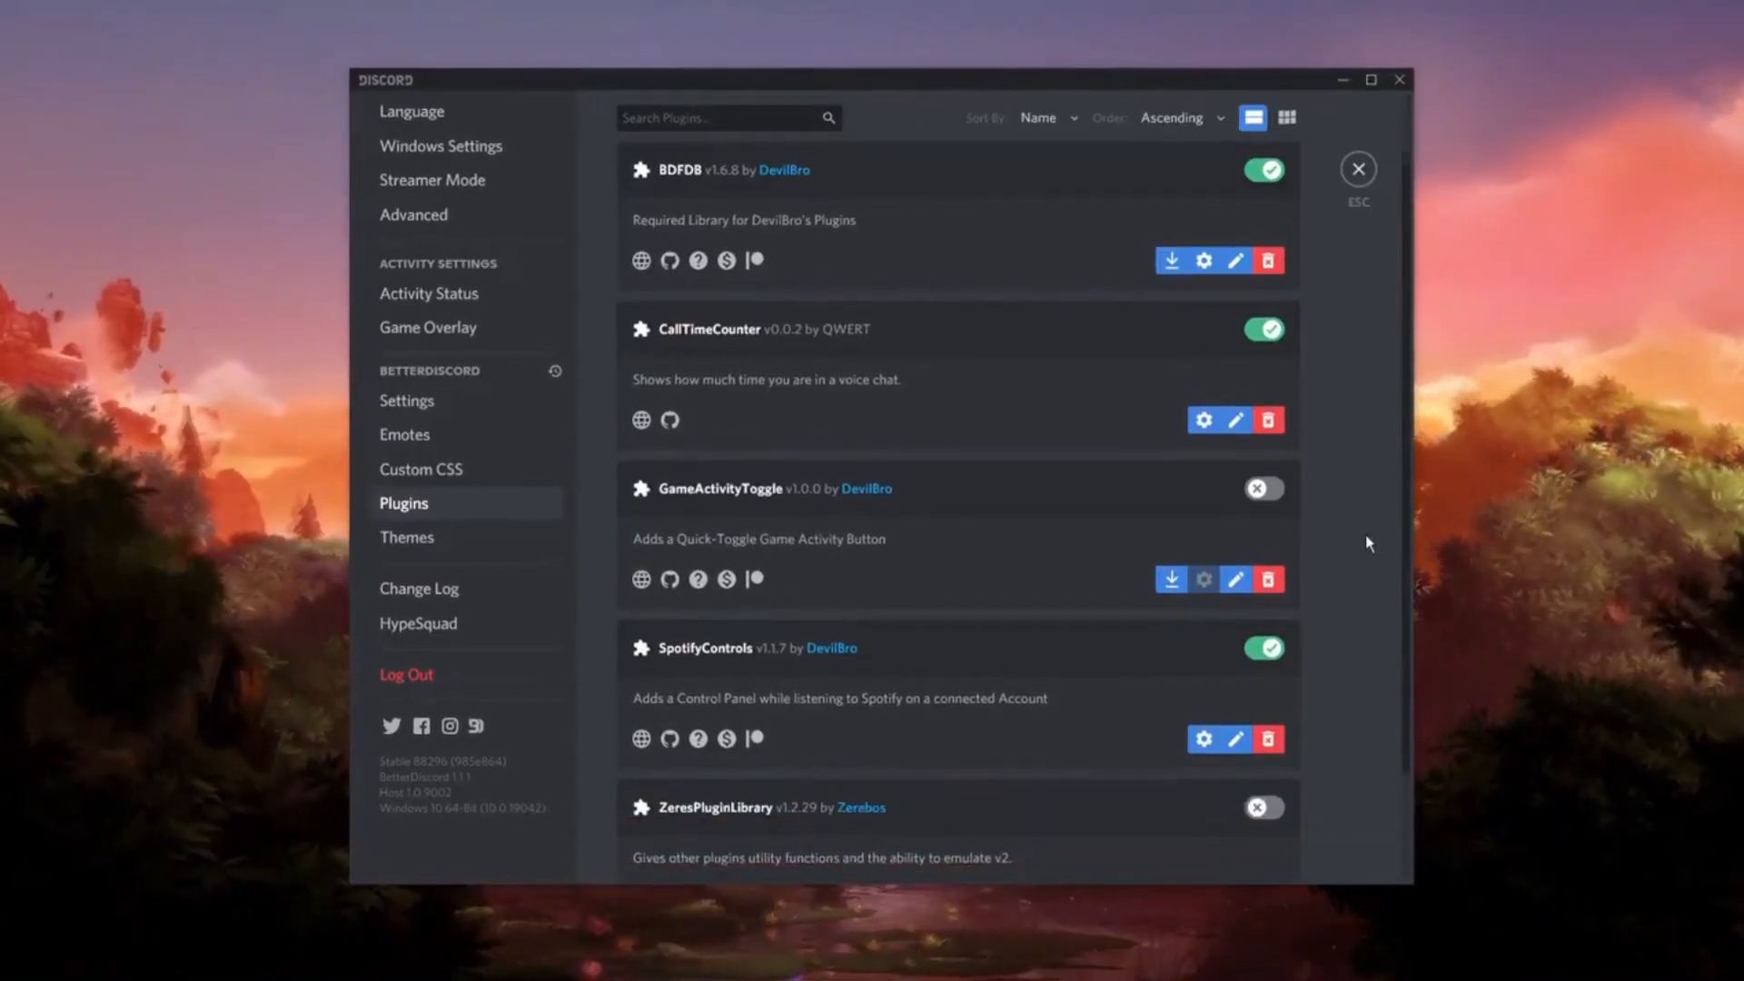
{"action": "scroll", "scroll_direction": "down", "scroll_amount": 3}
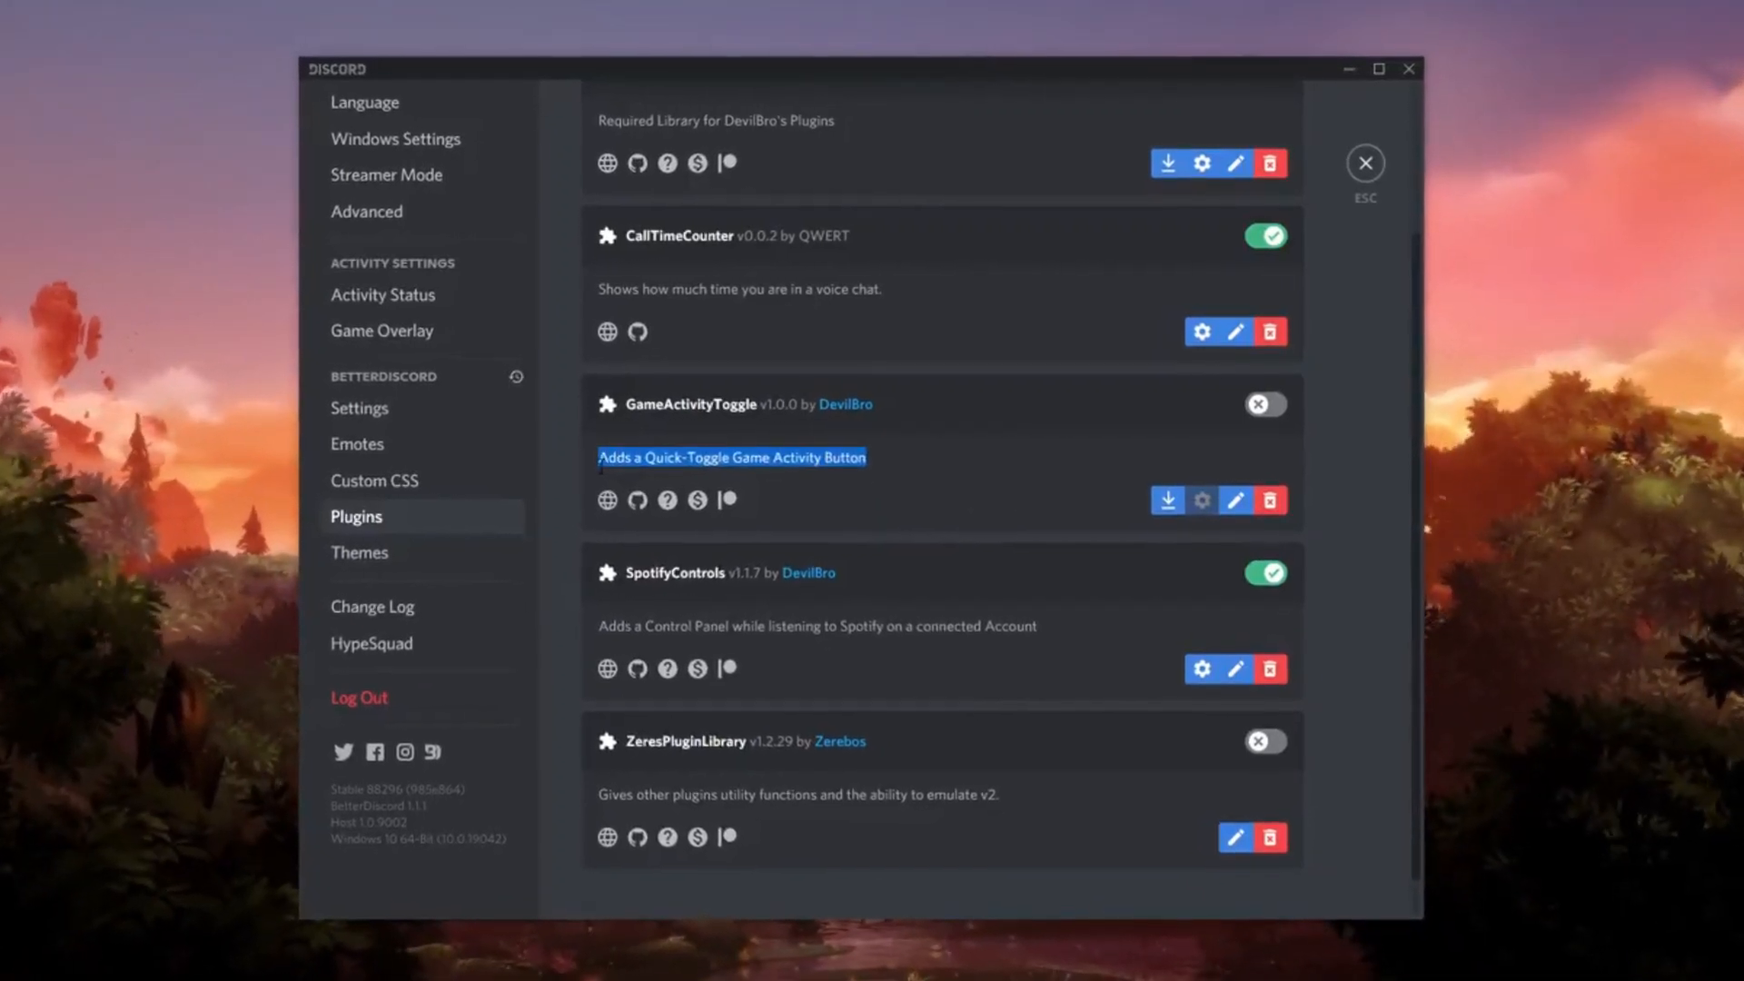
{"action": "left_click", "coordinate": [1264, 403]}
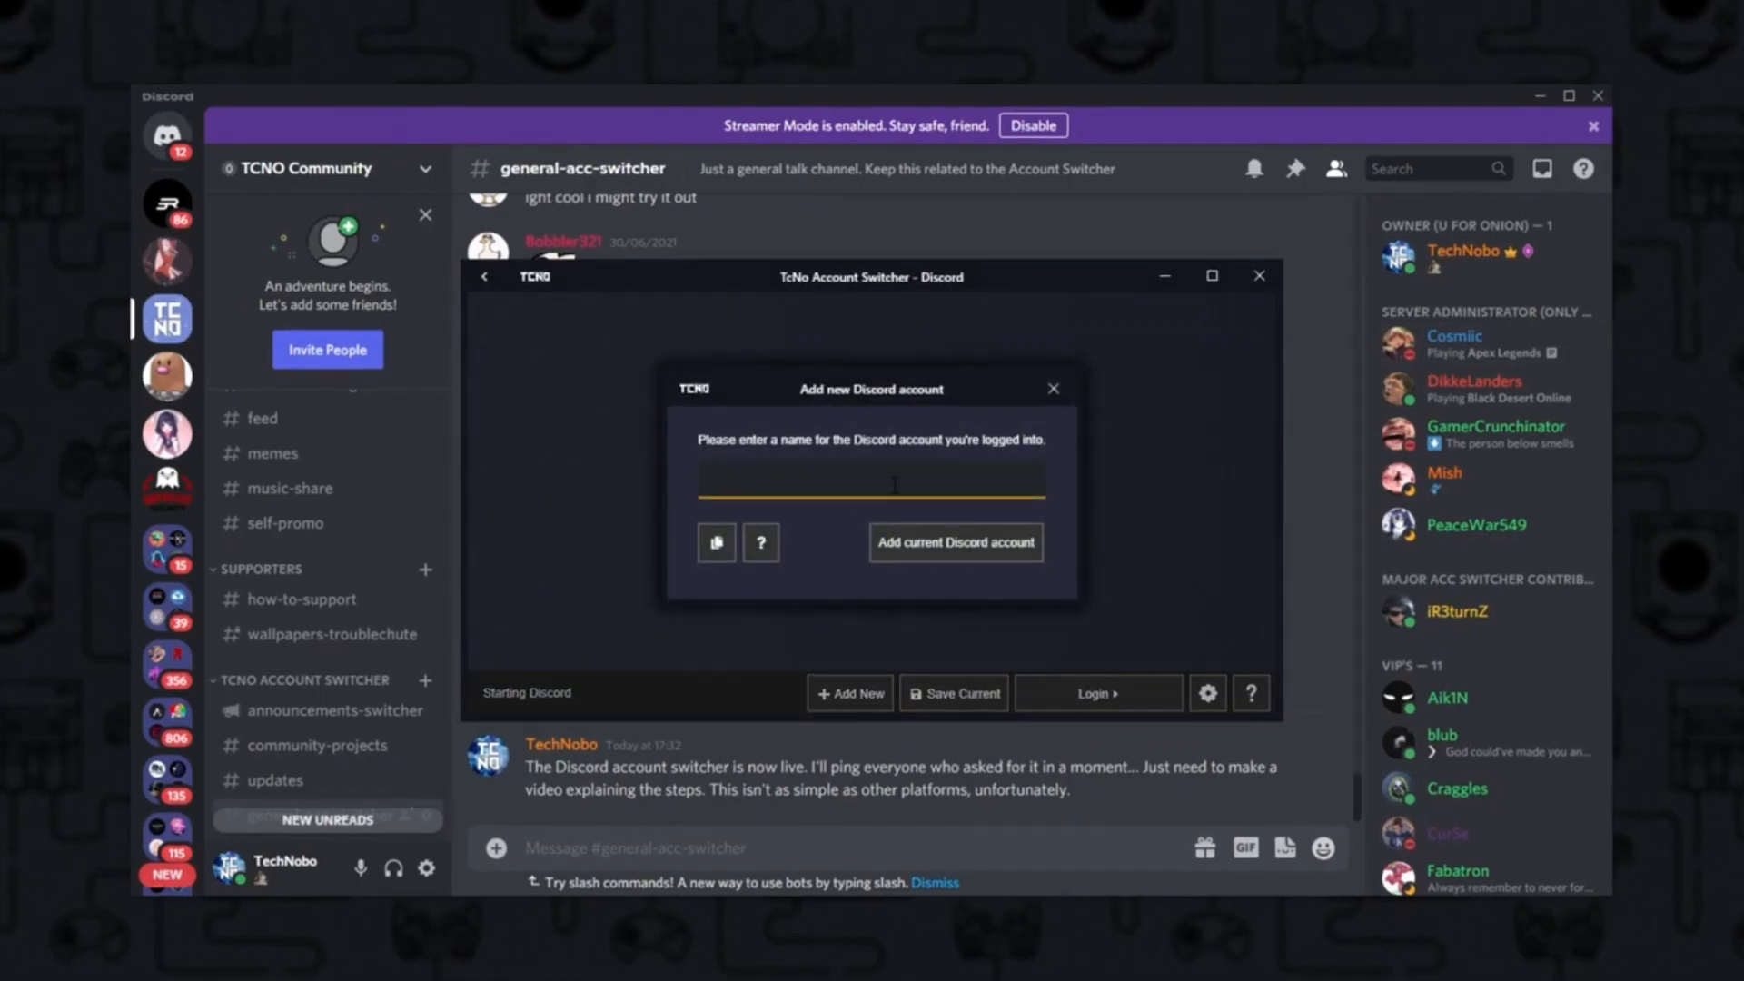
Save the logged-in Discord account as 'asdf' in TcNo Account Switcher.
{"action": "type", "text": "asdf"}
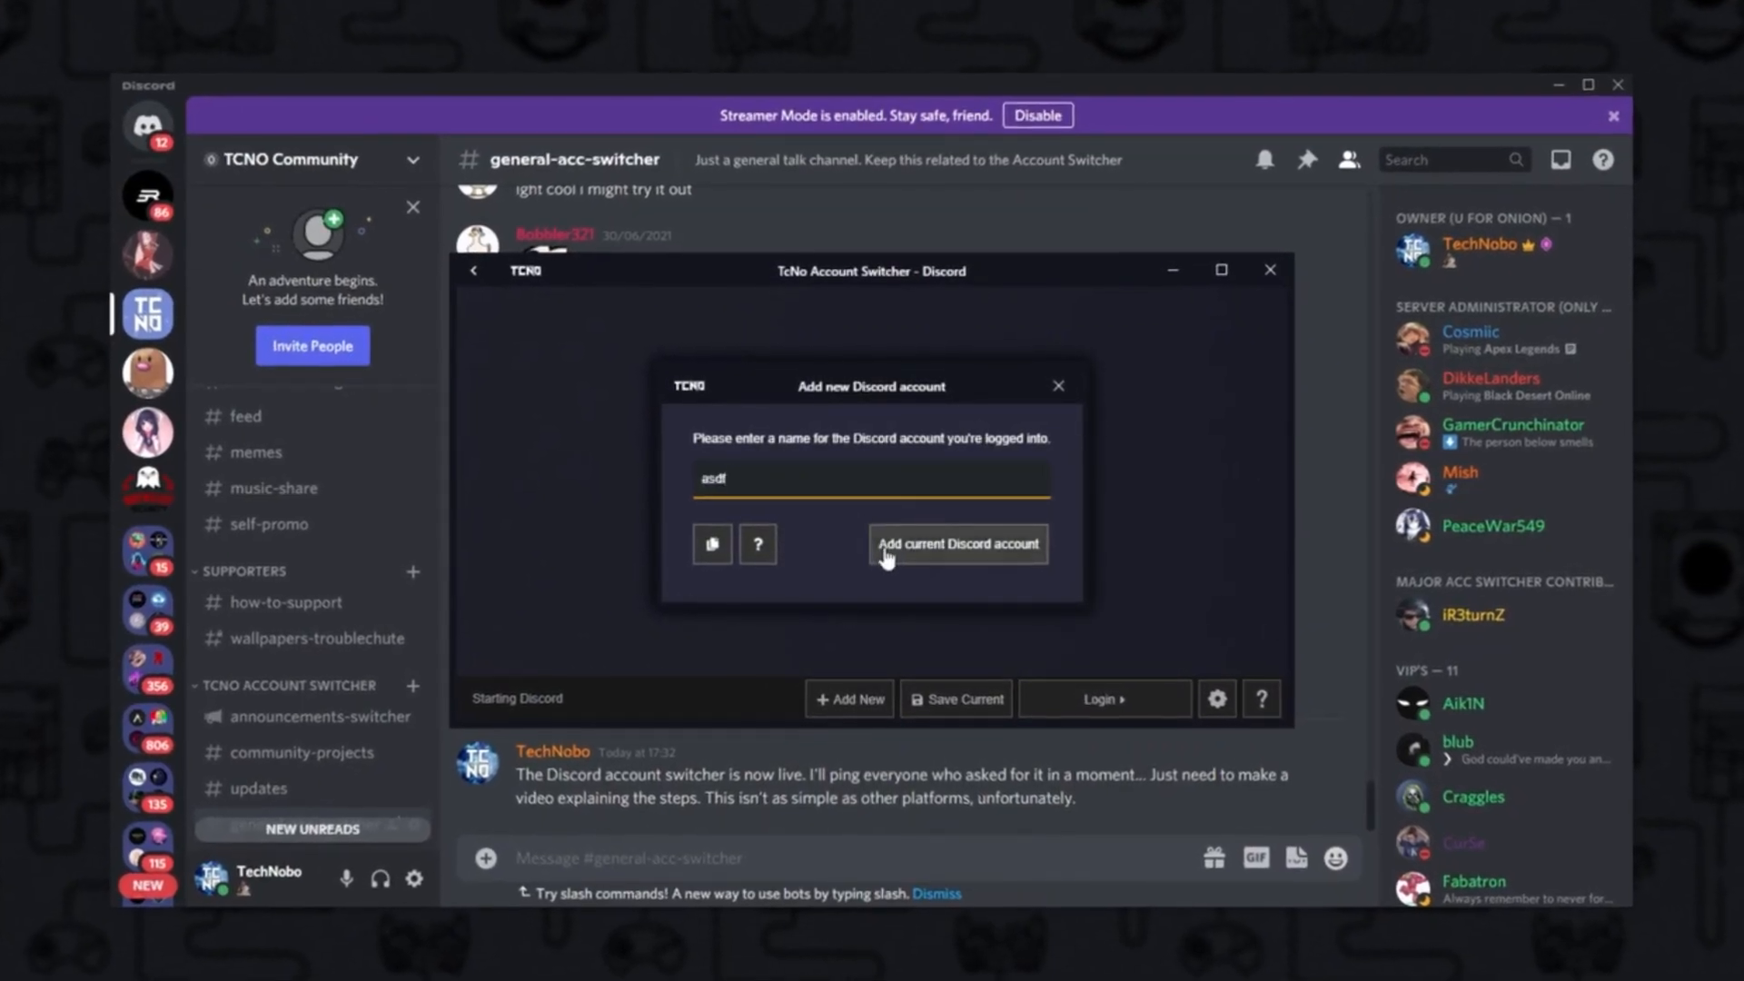
{"action": "left_click", "coordinate": [954, 544]}
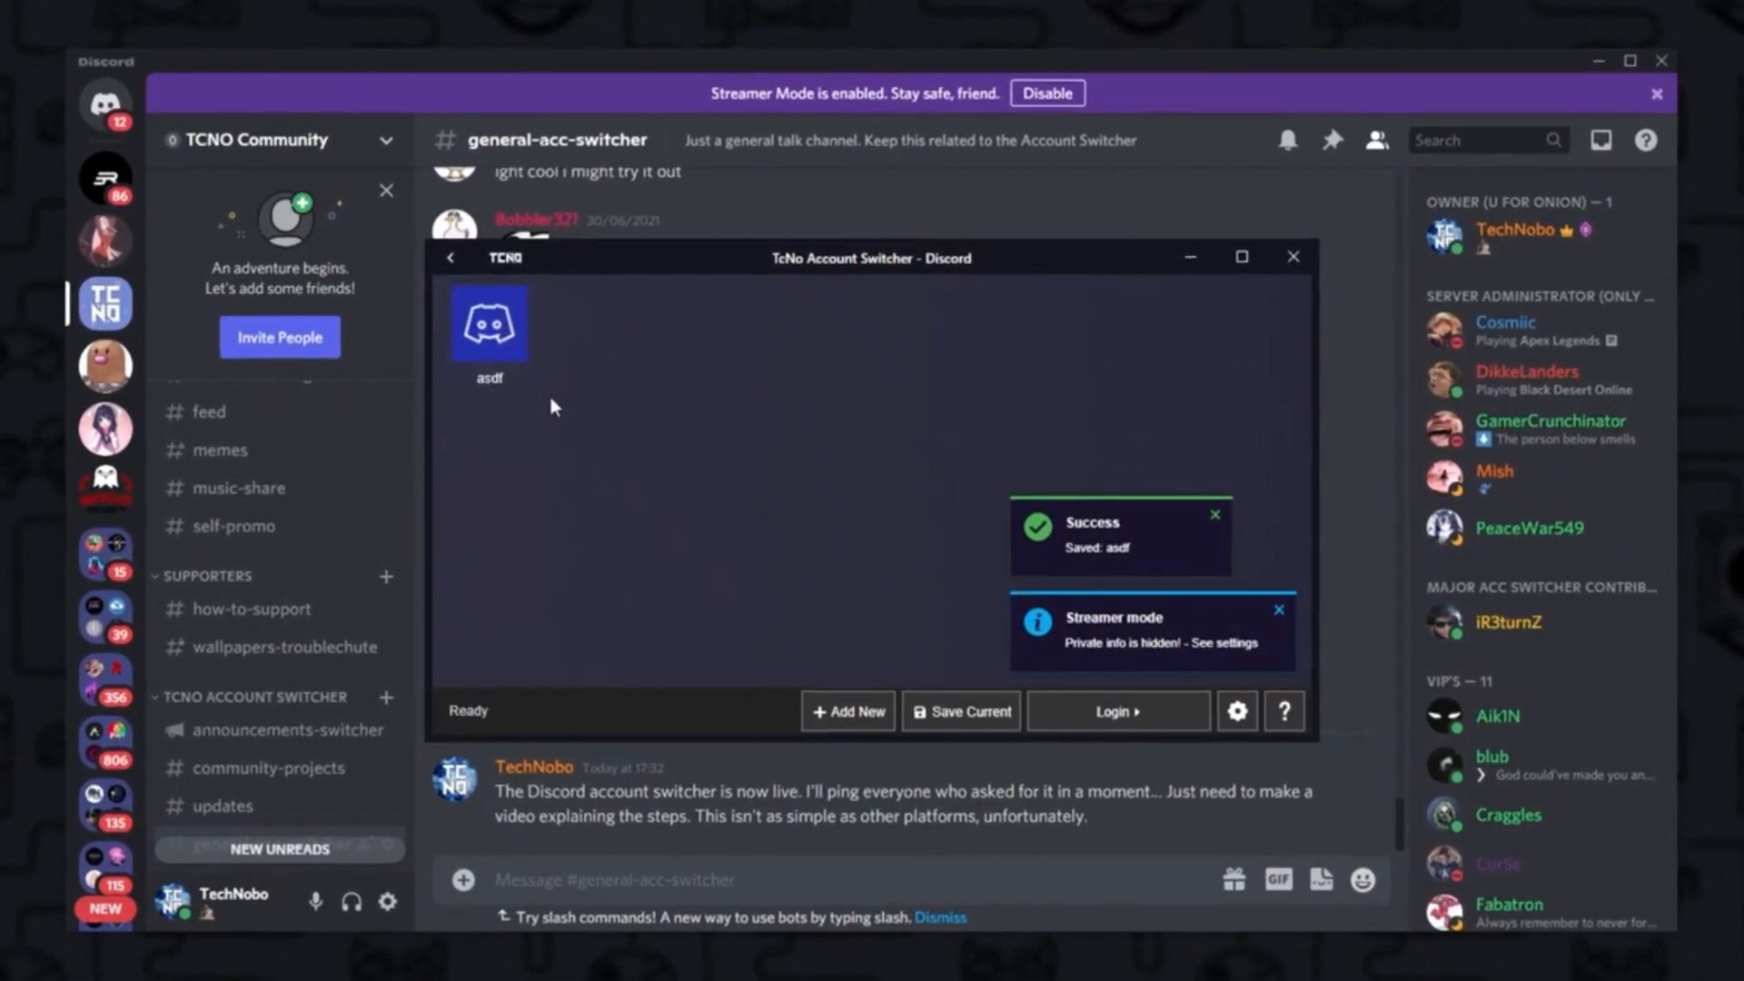
Disable GameActivityToggle, CallTimeCounter and SpotifyControls, then point at CallTimeCounter's Delete button.
{"action": "left_click", "coordinate": [1269, 431]}
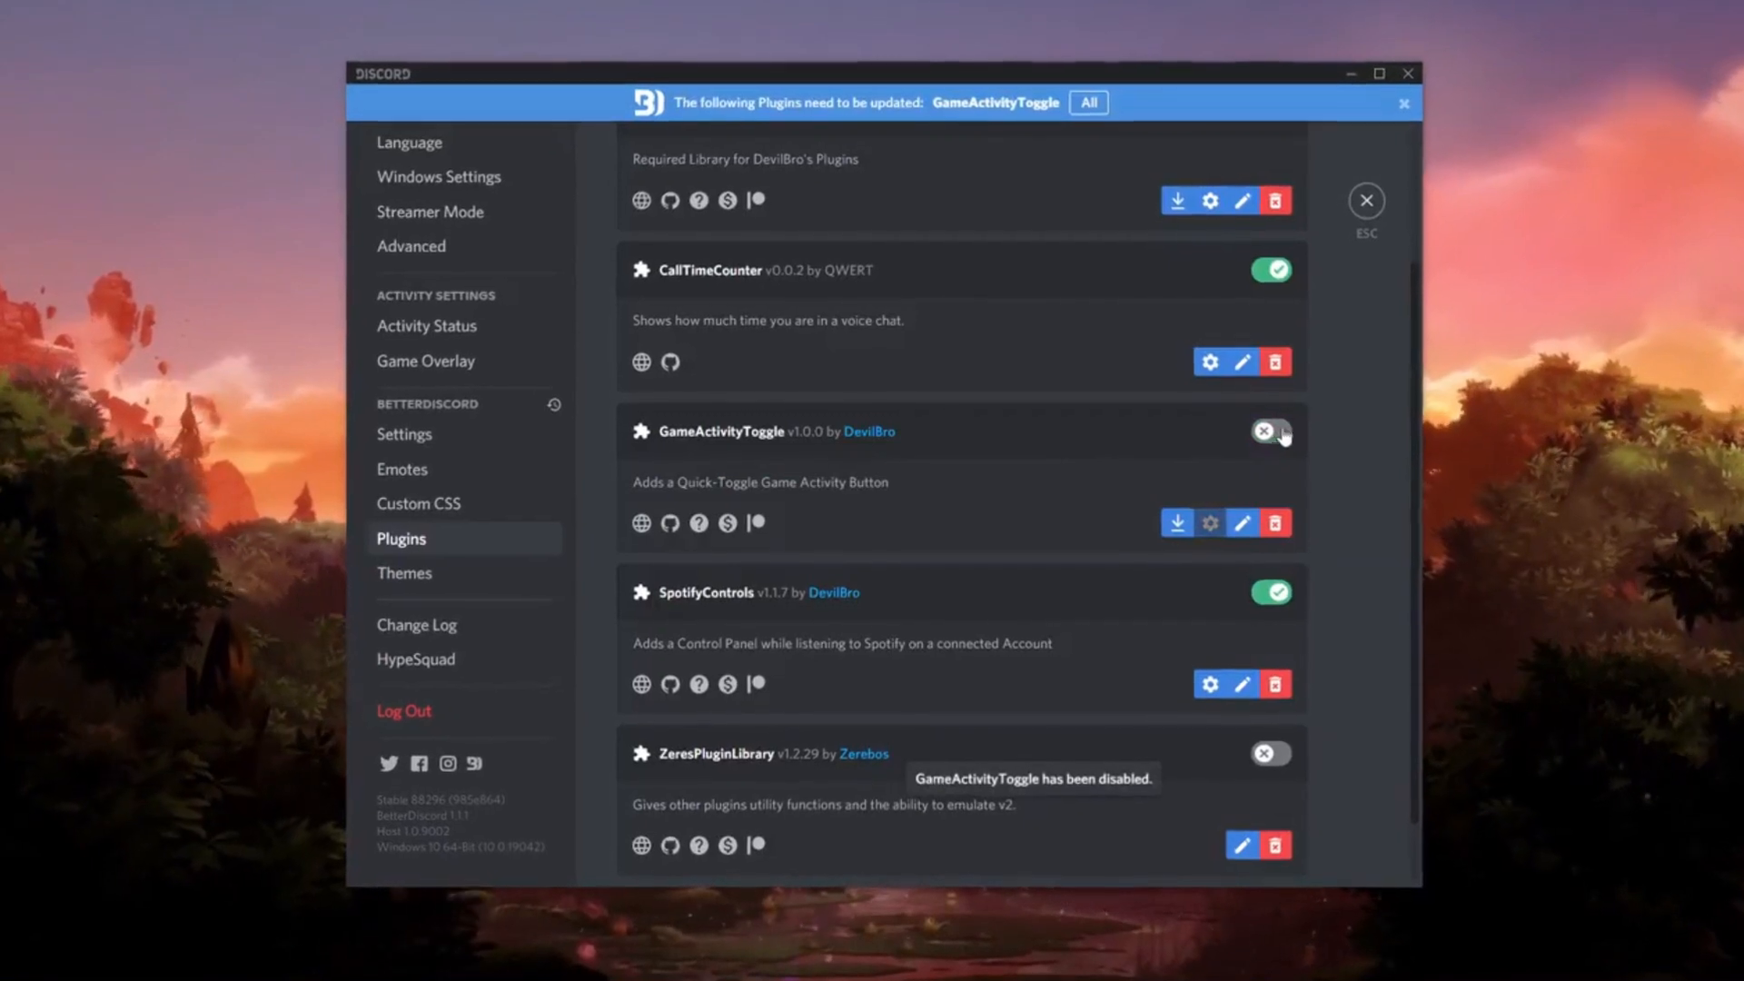
{"action": "left_click", "coordinate": [1272, 268]}
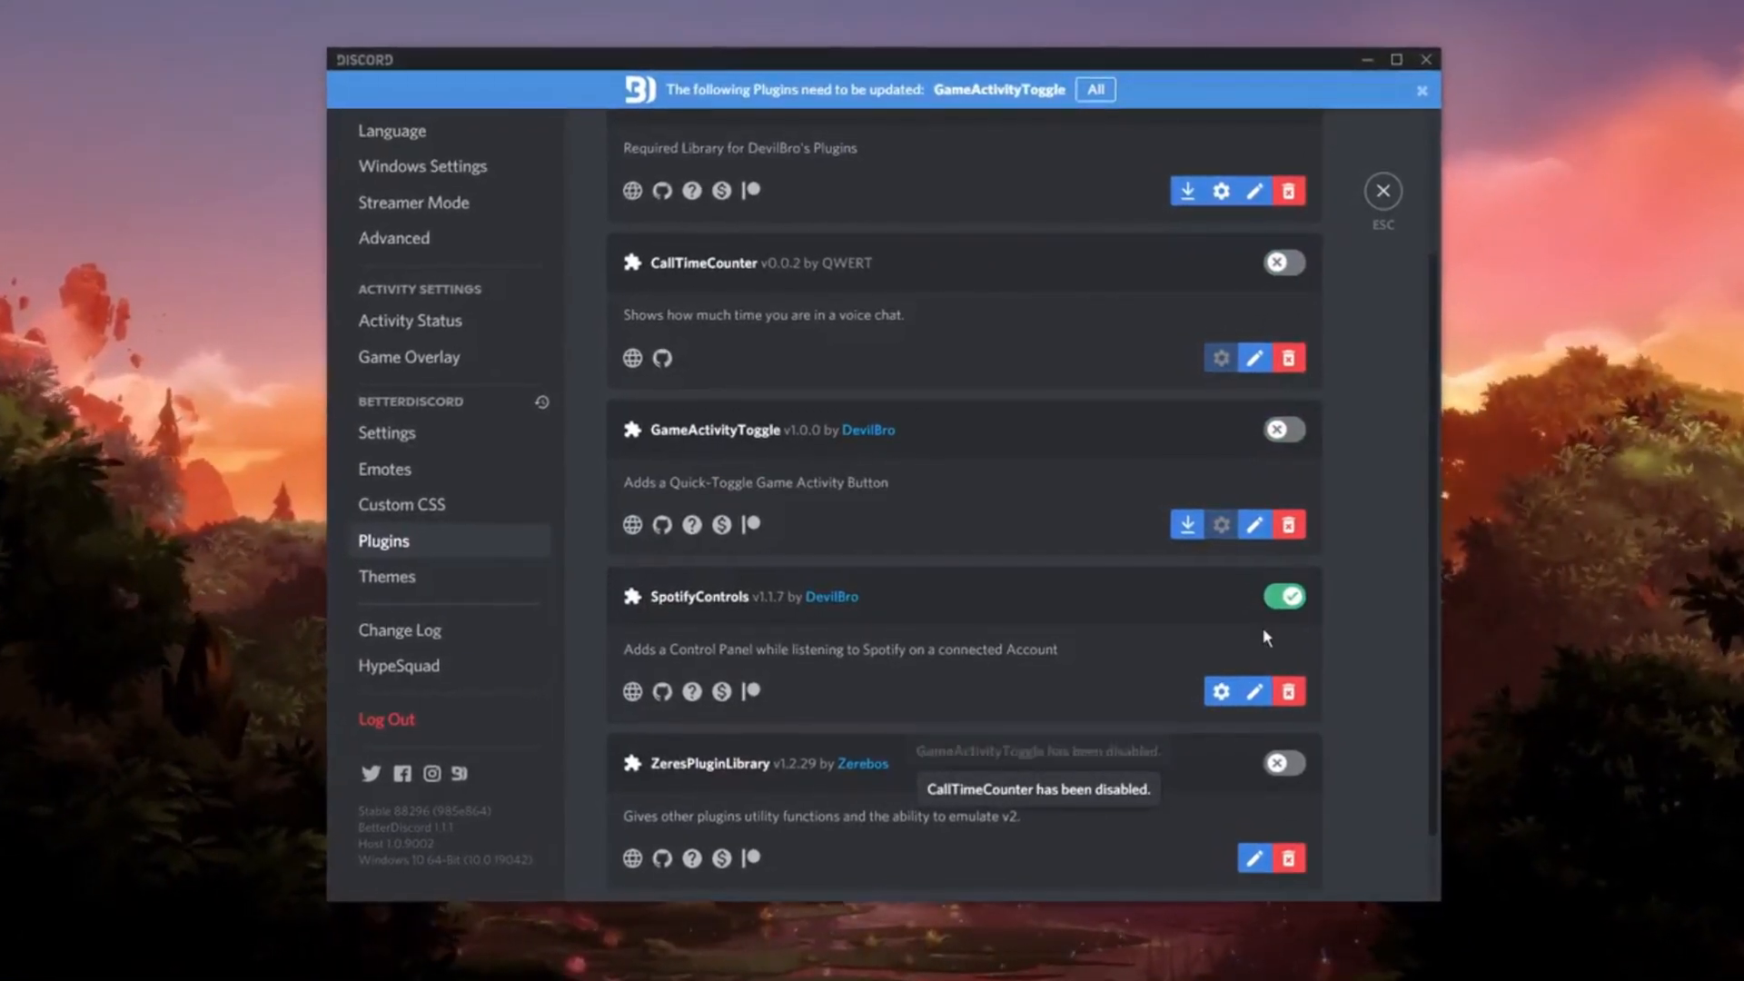
{"action": "left_click", "coordinate": [1282, 596]}
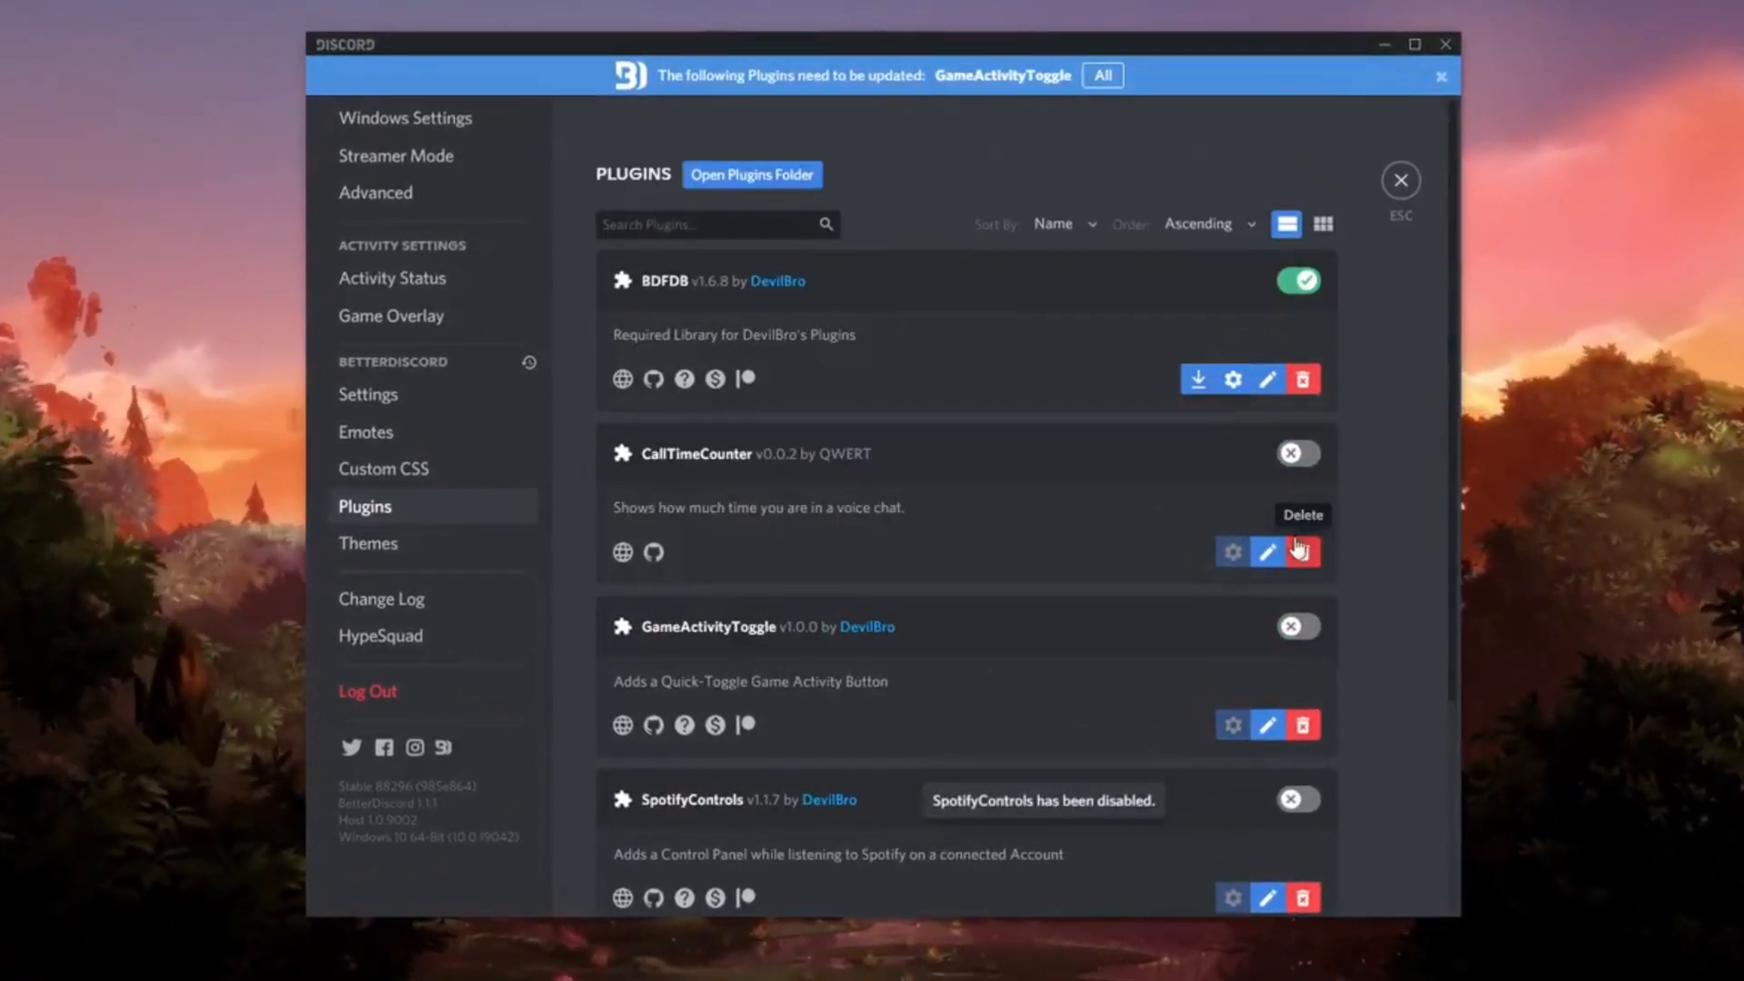
{"action": "left_click", "coordinate": [1296, 452]}
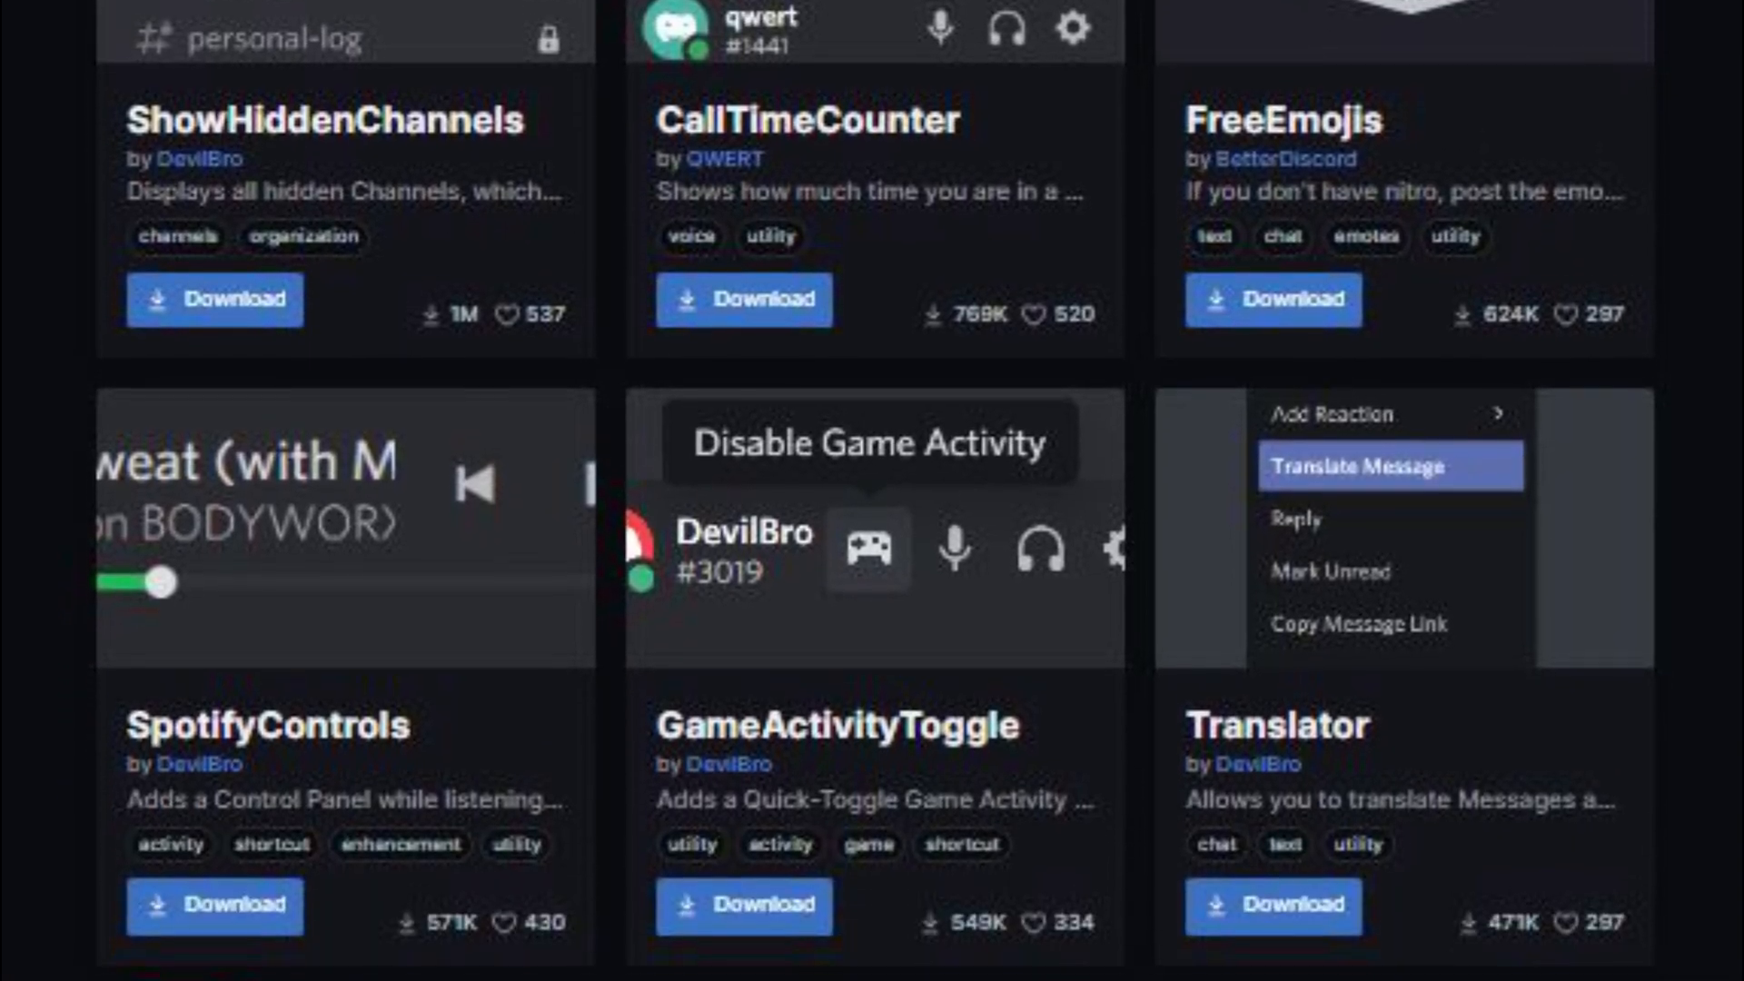
Scroll the Library grid down to the GameActivityToggle, SpotifyControls and Translator cards.
{"action": "scroll", "scroll_direction": "down", "scroll_amount": 3}
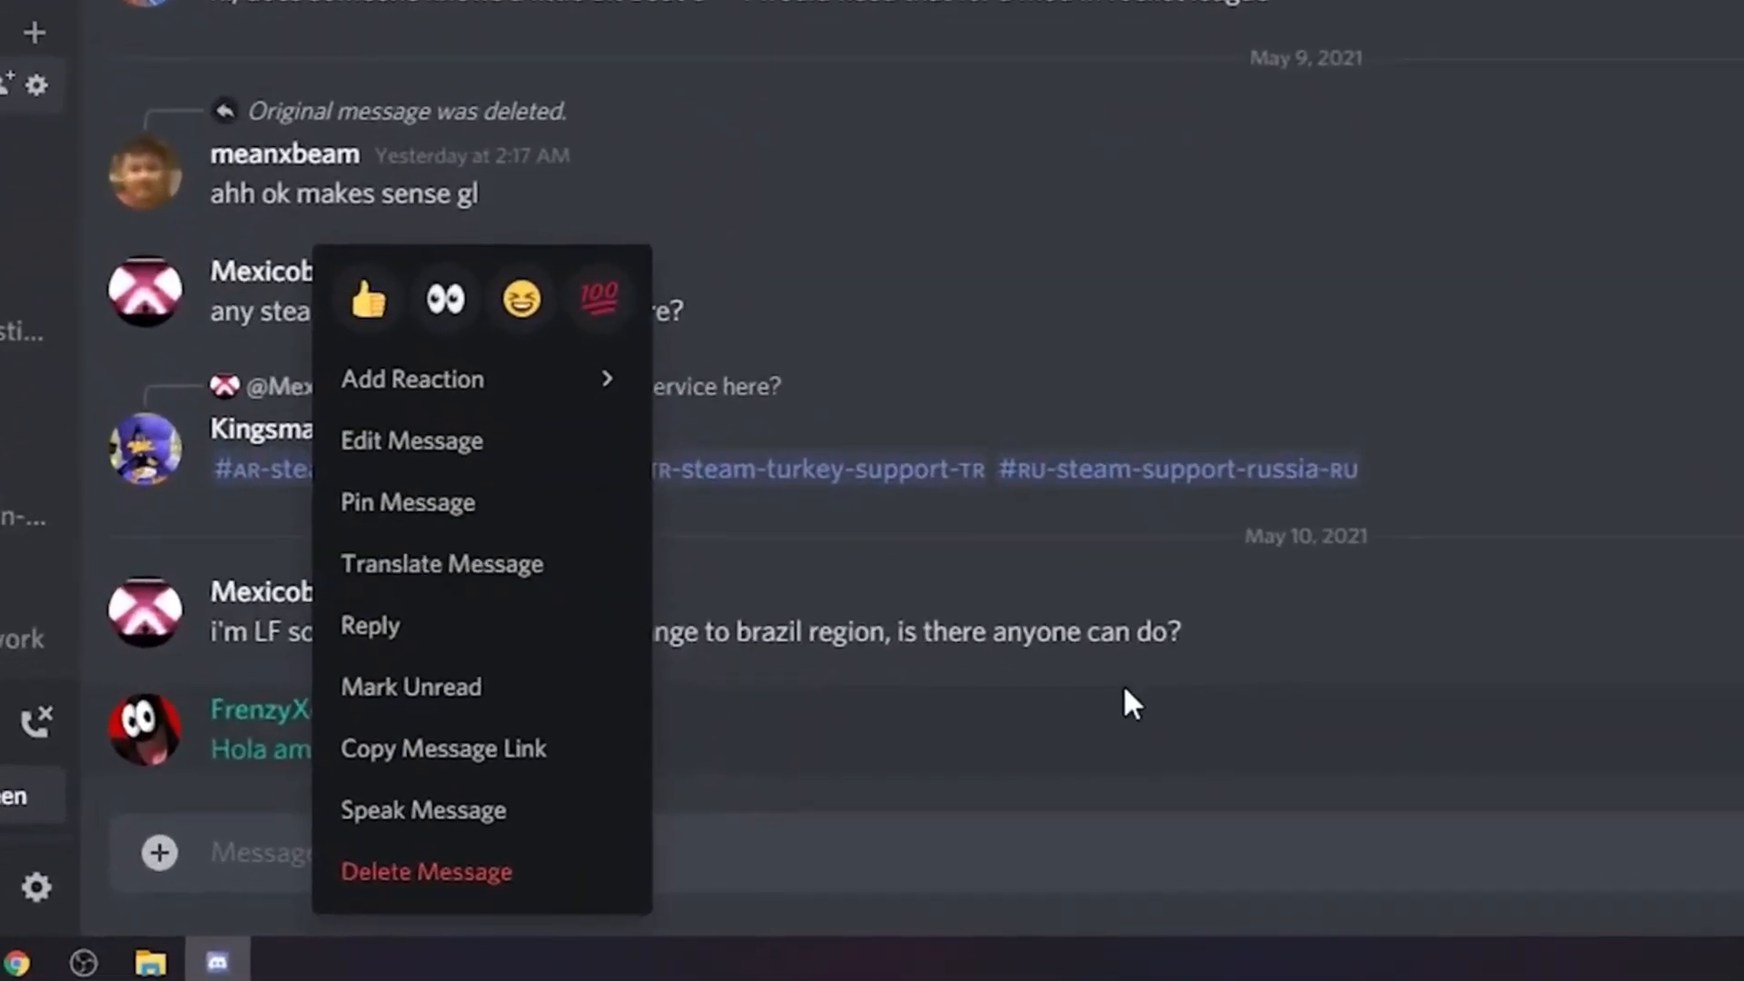
Review Translator settings: German for received, English for sent, GoogleApi engine.
{"action": "left_click", "coordinate": [1126, 702]}
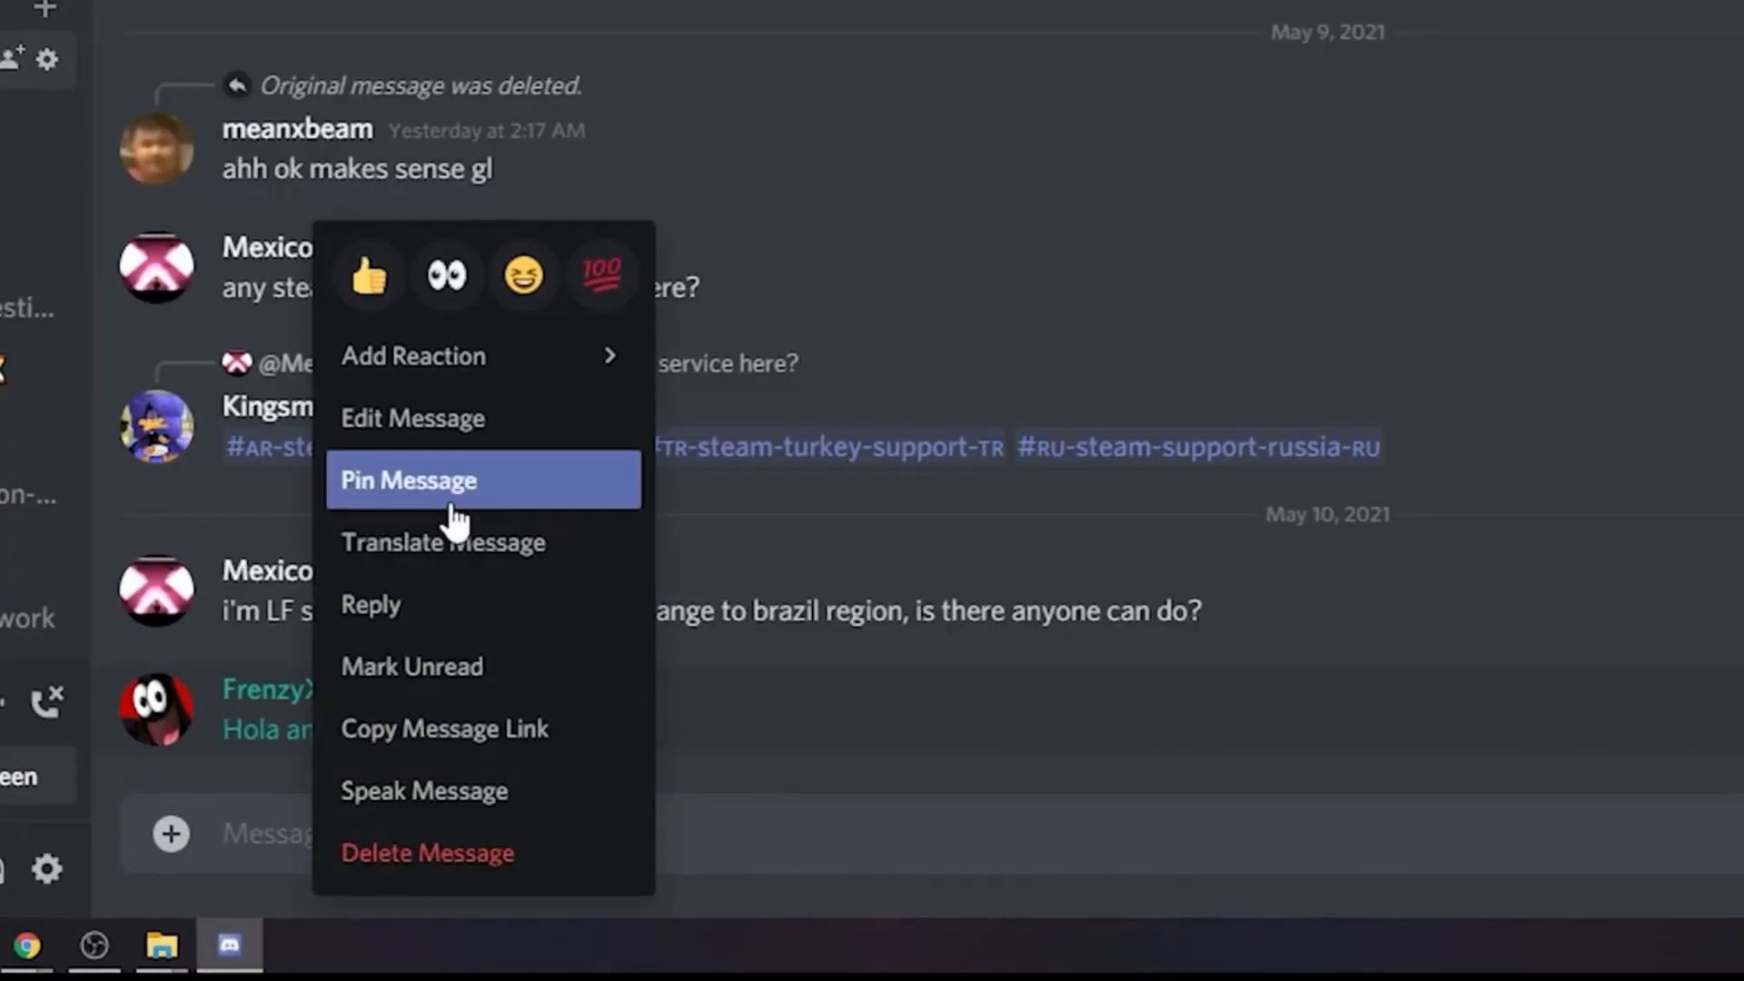
{"action": "left_click", "coordinate": [442, 541]}
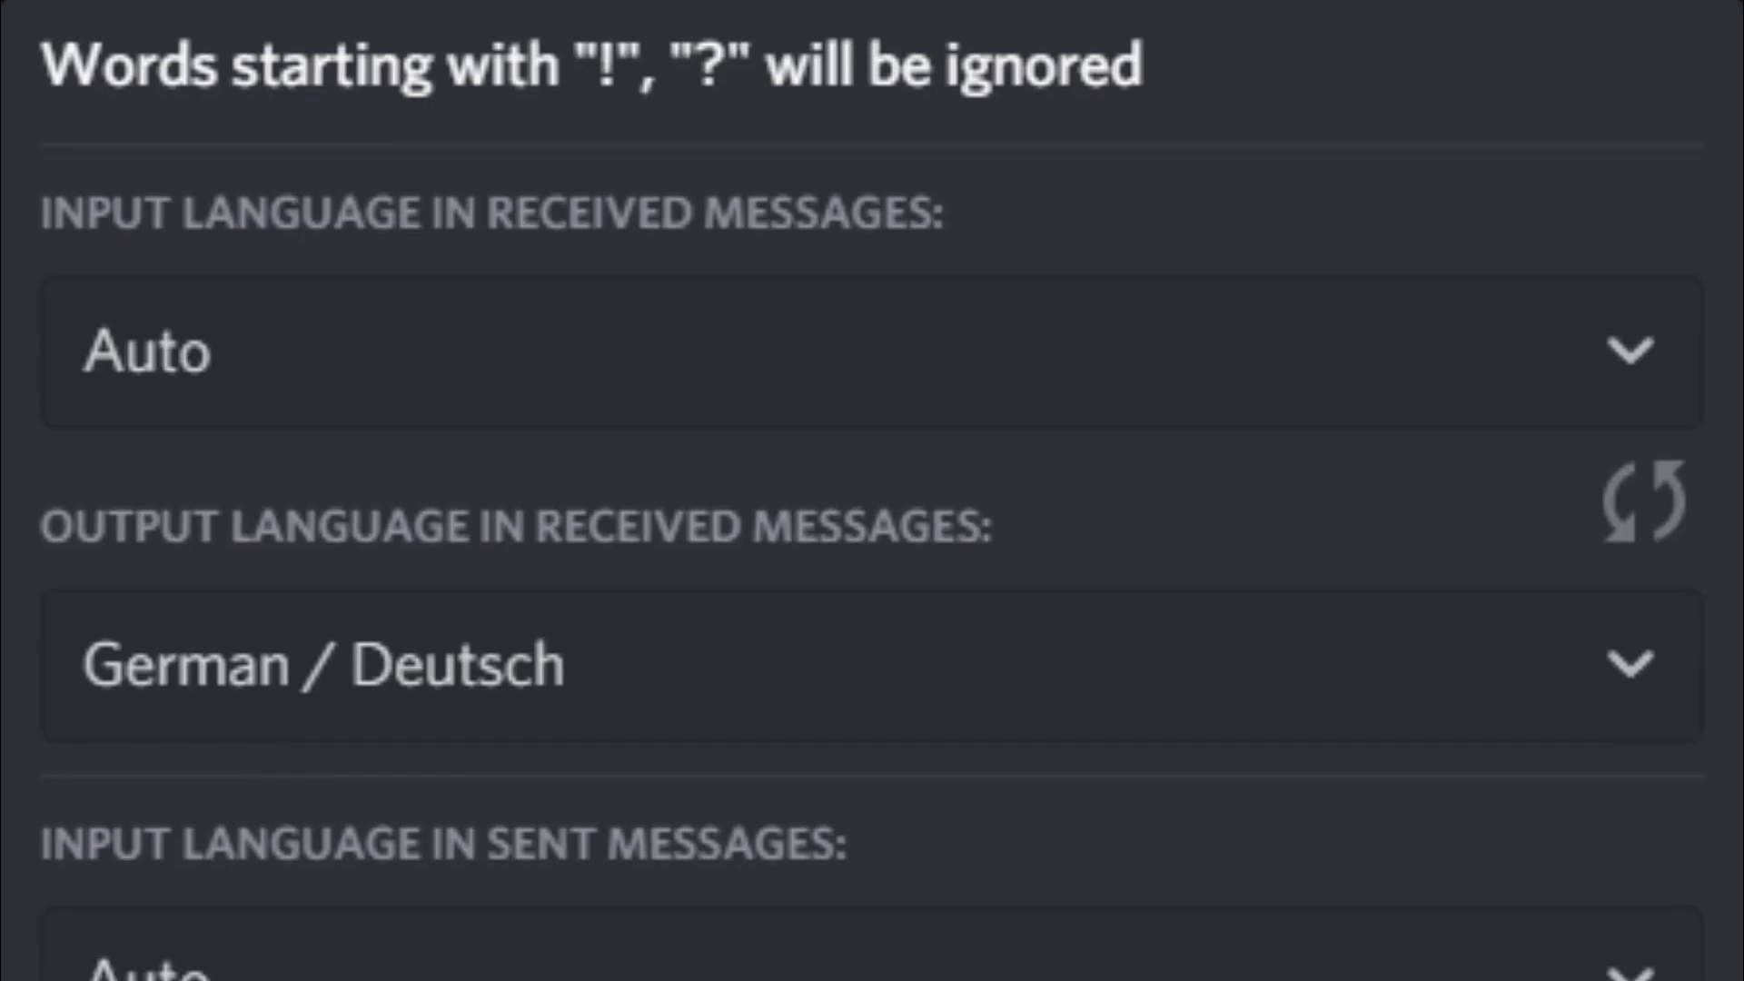
{"action": "scroll", "scroll_direction": "down", "scroll_amount": 3}
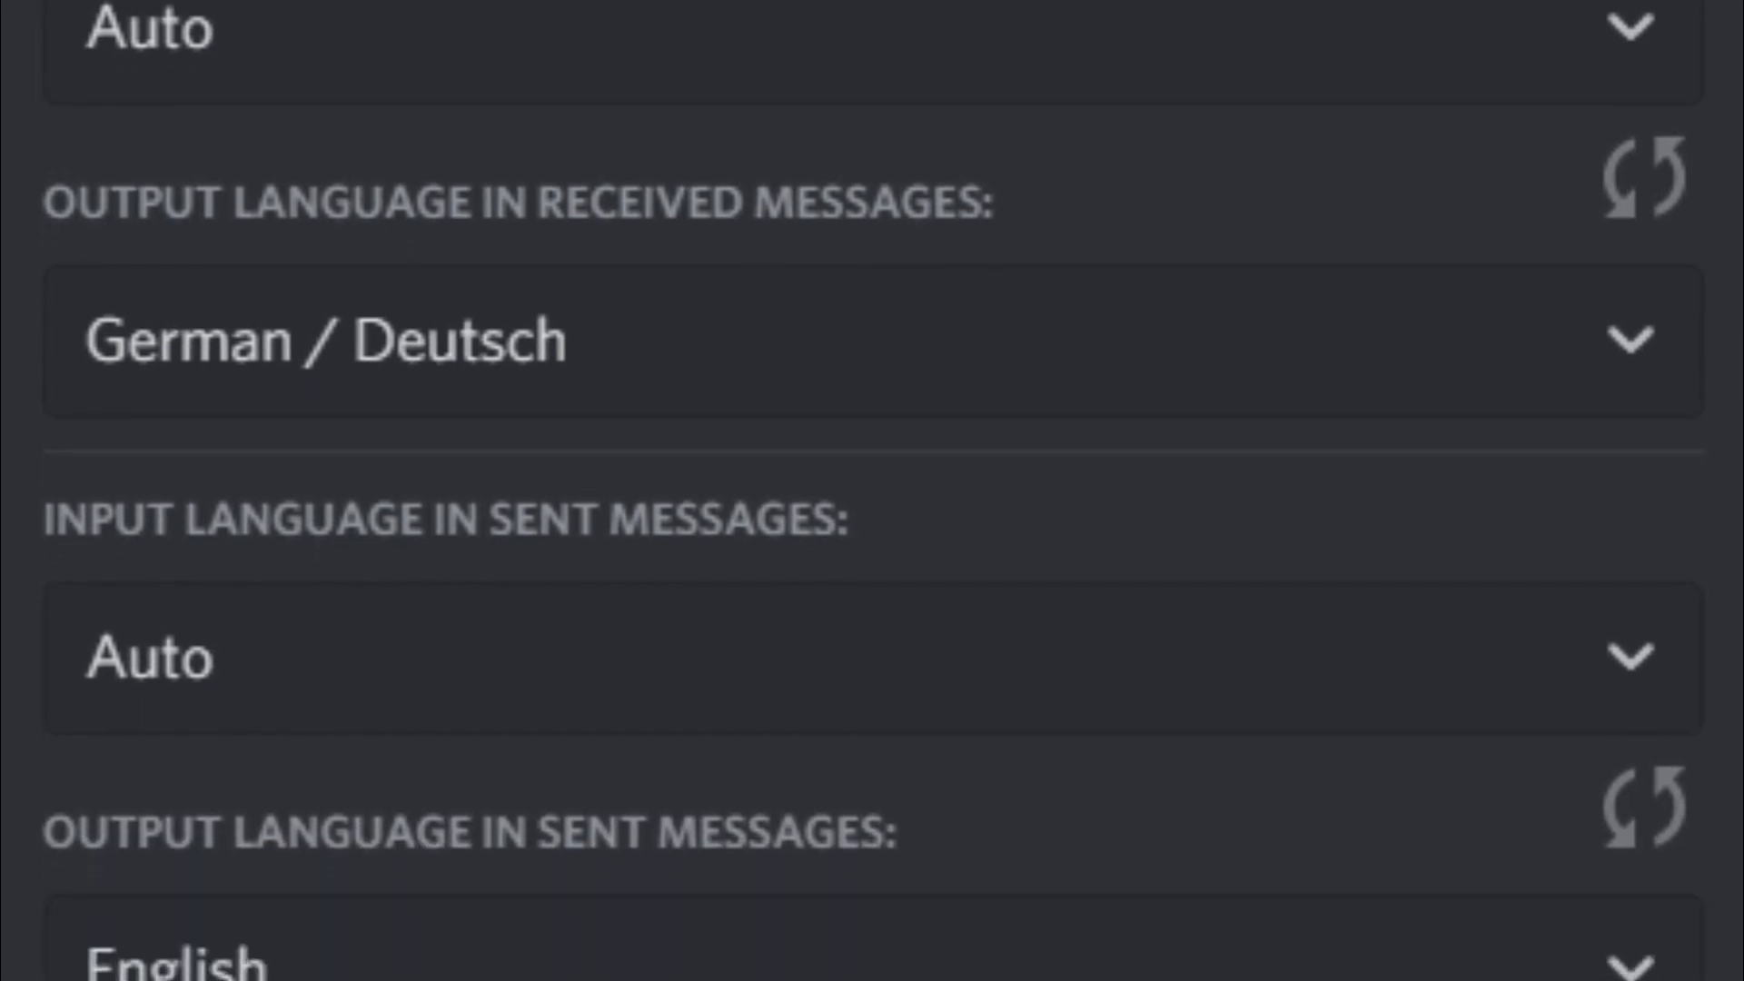
{"action": "scroll", "scroll_direction": "down", "scroll_amount": 3}
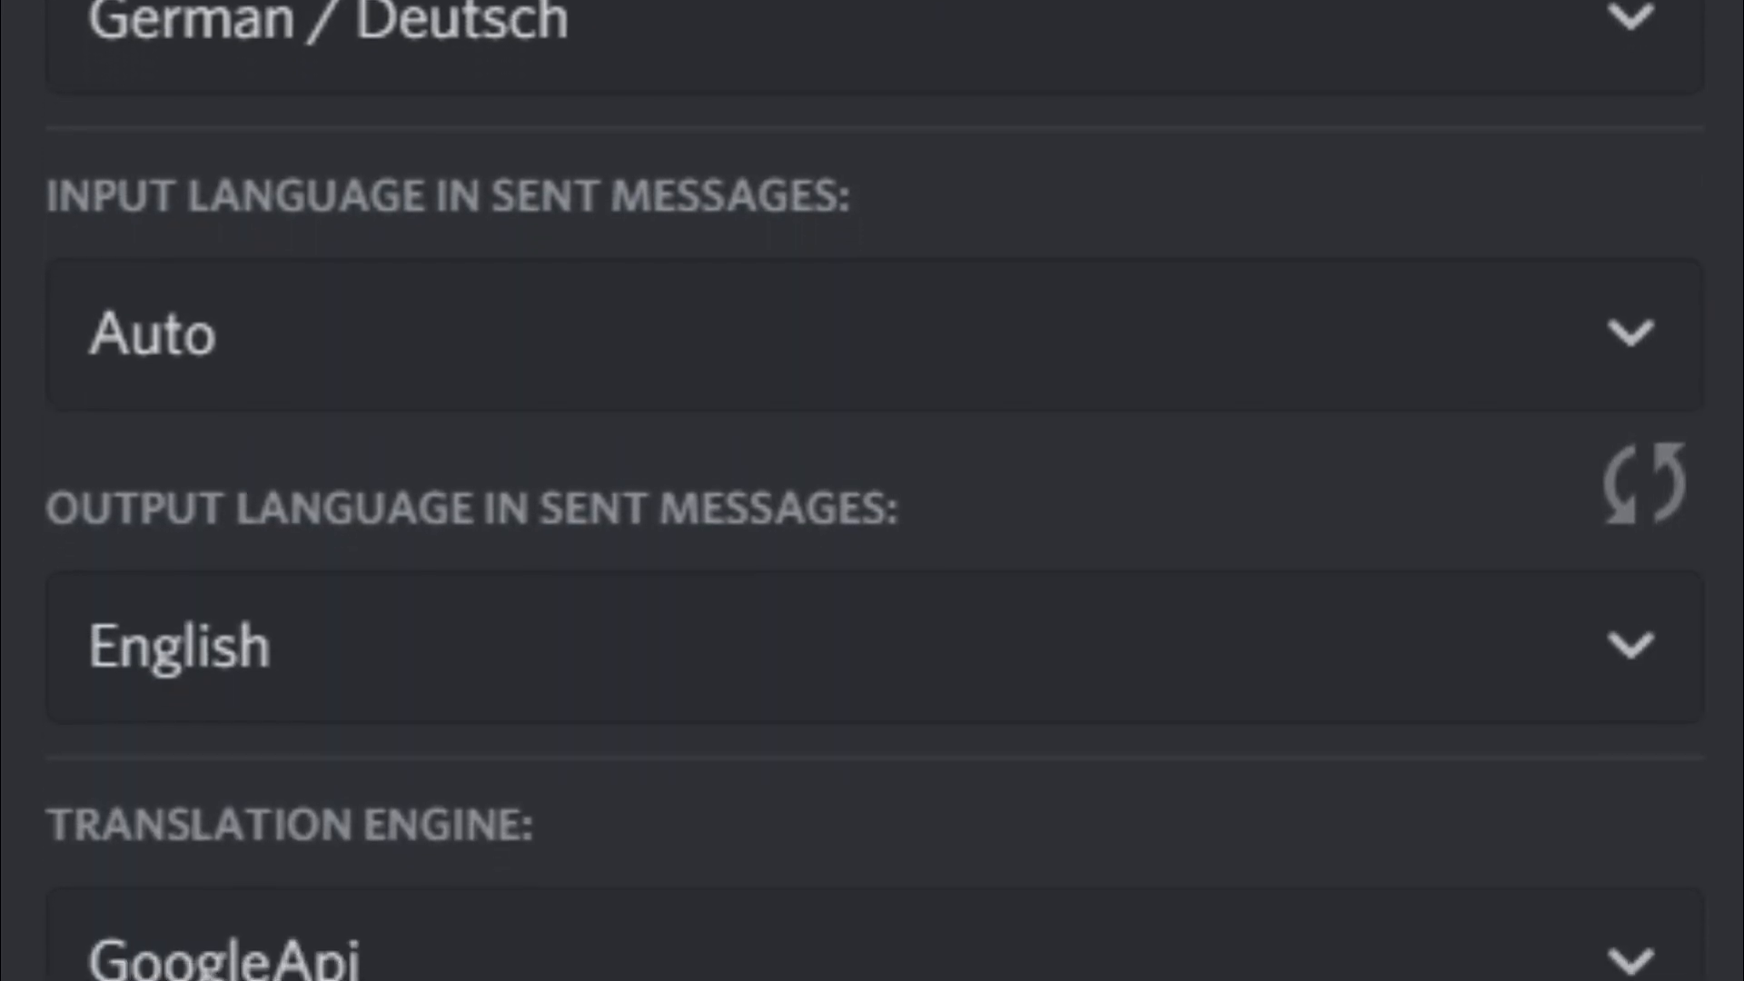
{"action": "scroll", "scroll_direction": "down", "scroll_amount": 3}
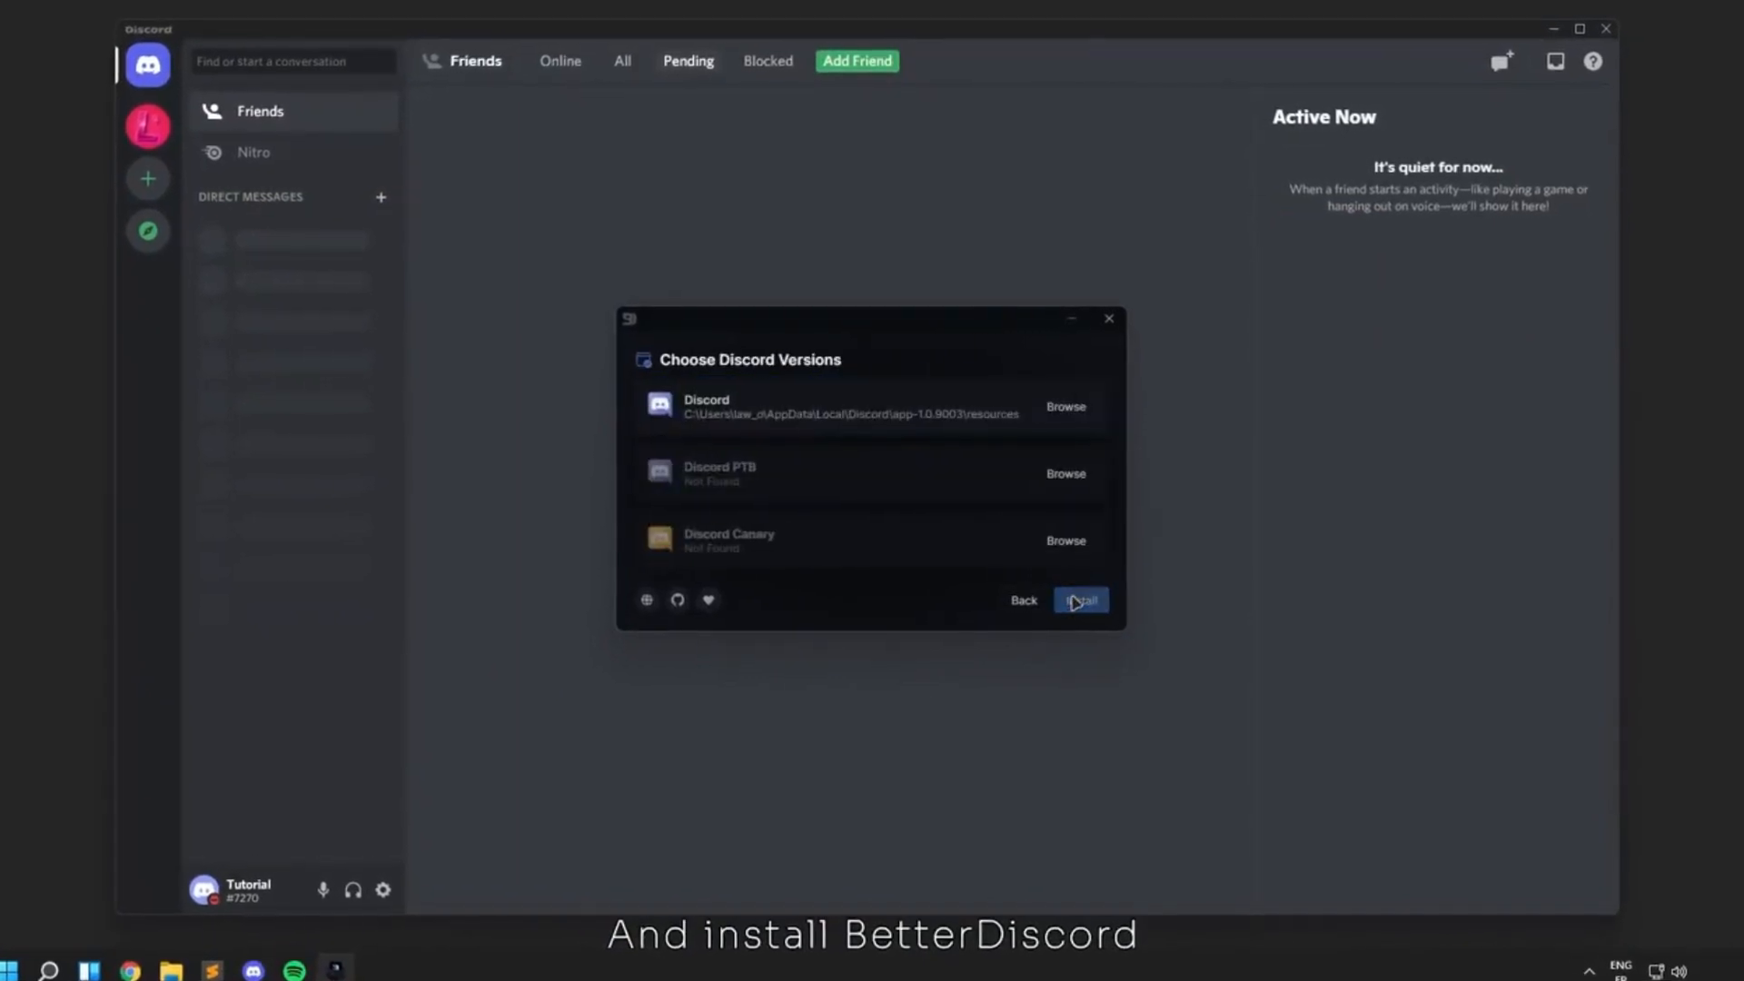
Install BetterDiscord into standard Discord, then download PluginRepo from betterdiscord.app.
{"action": "left_click", "coordinate": [1078, 599]}
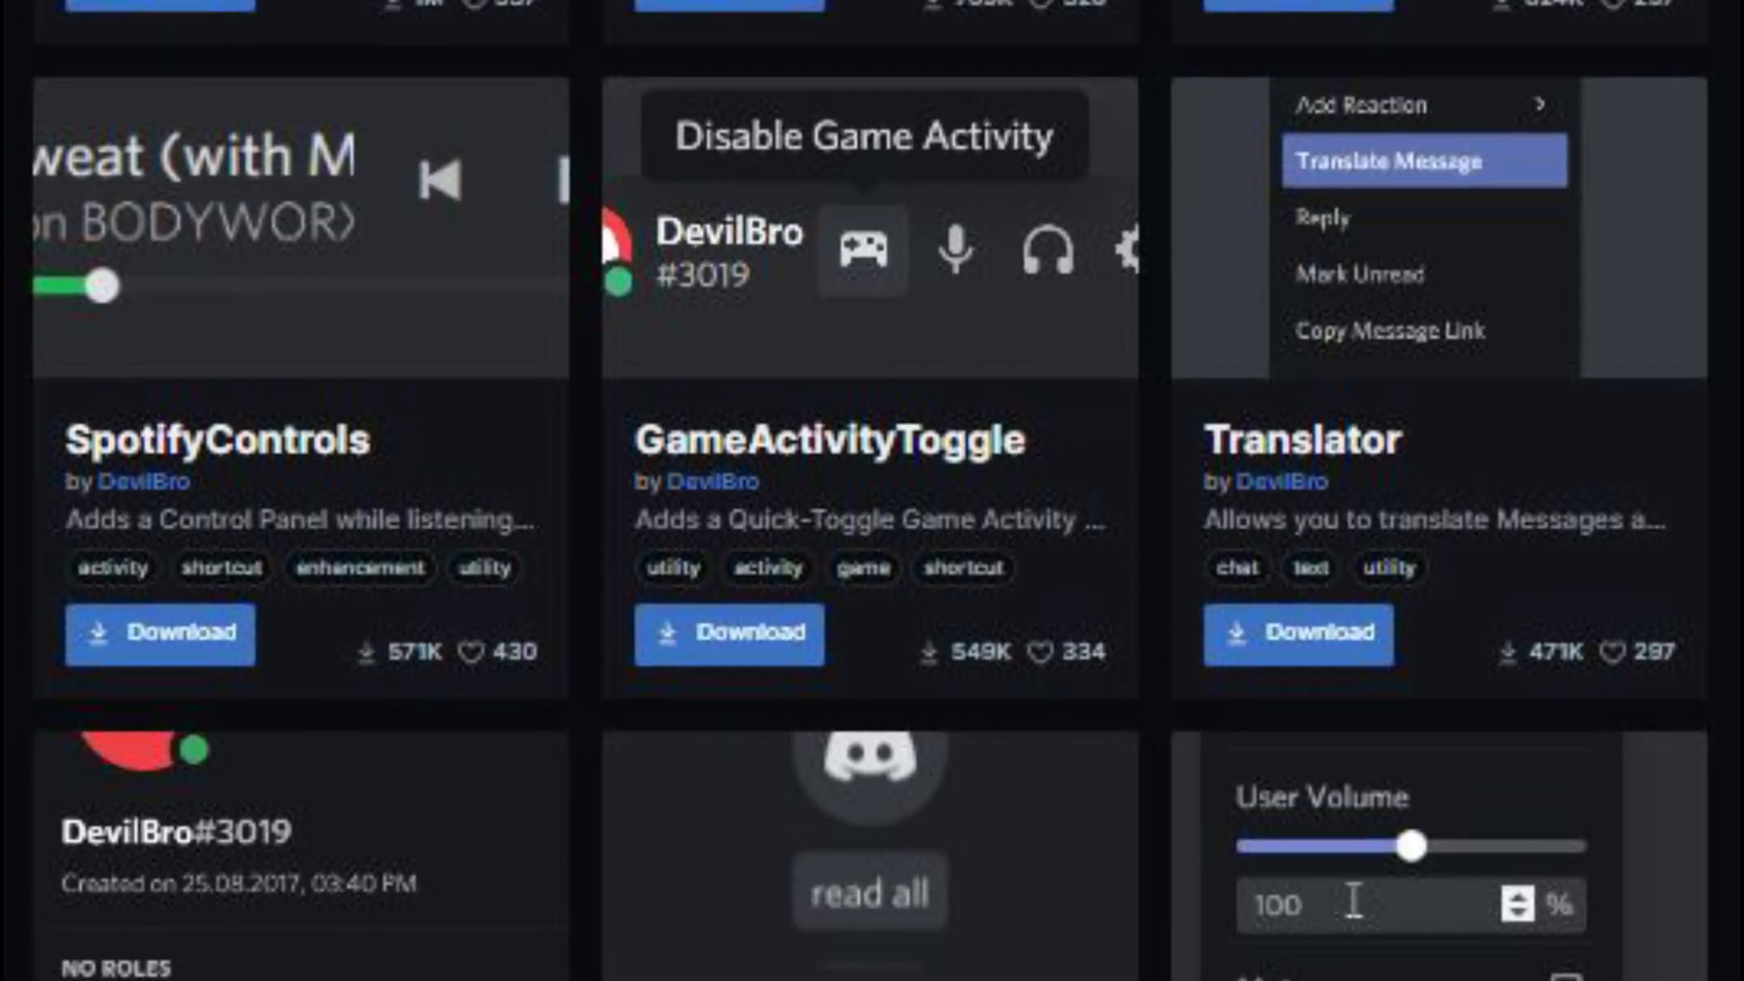
{"action": "scroll", "scroll_direction": "down", "scroll_amount": 3}
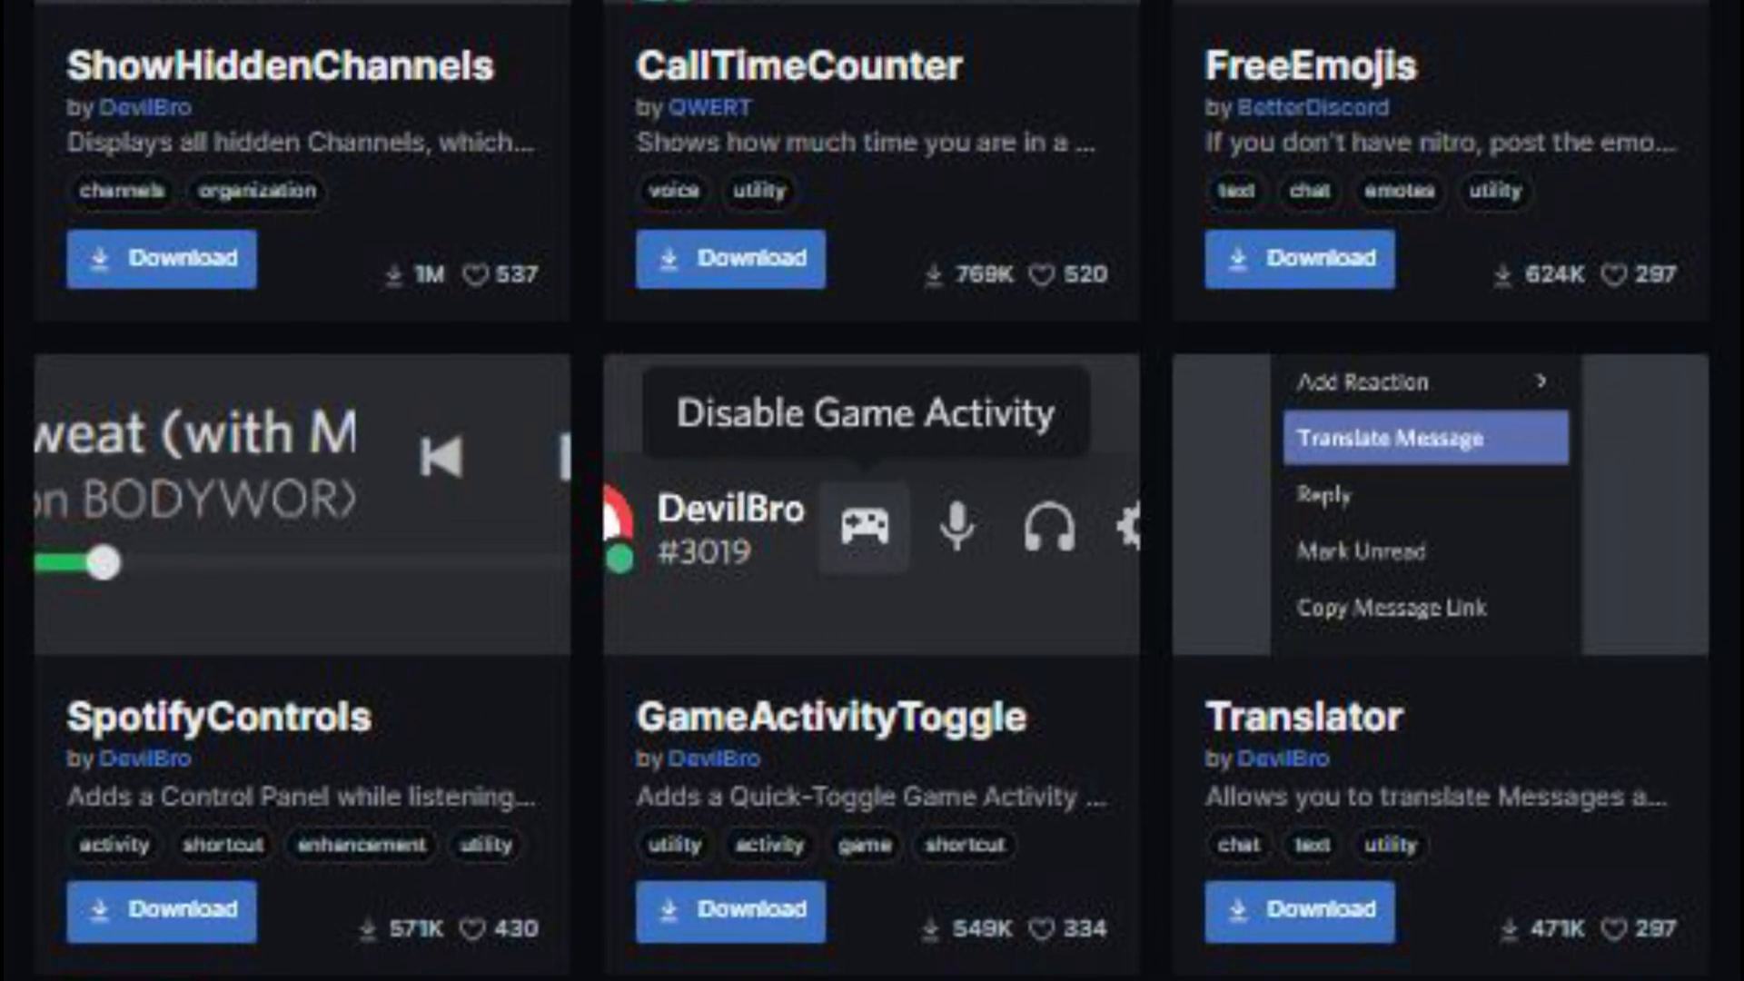
{"action": "scroll", "scroll_direction": "down", "scroll_amount": 3}
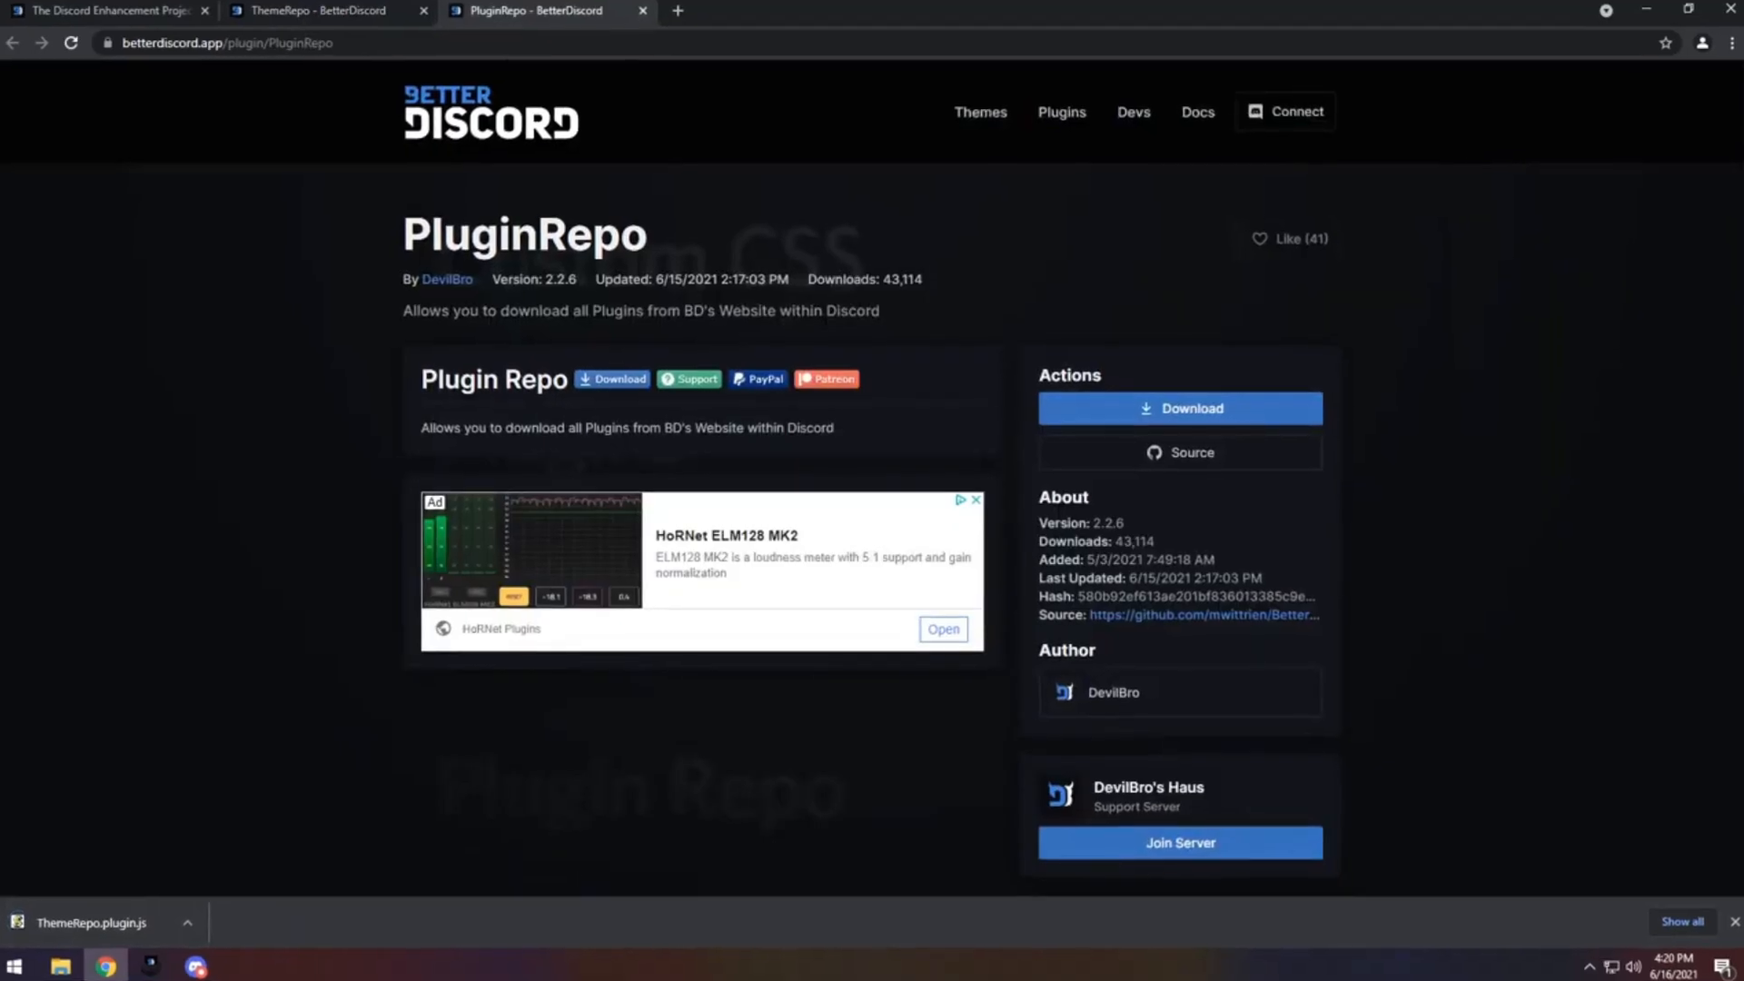
{"action": "left_click", "coordinate": [1178, 408]}
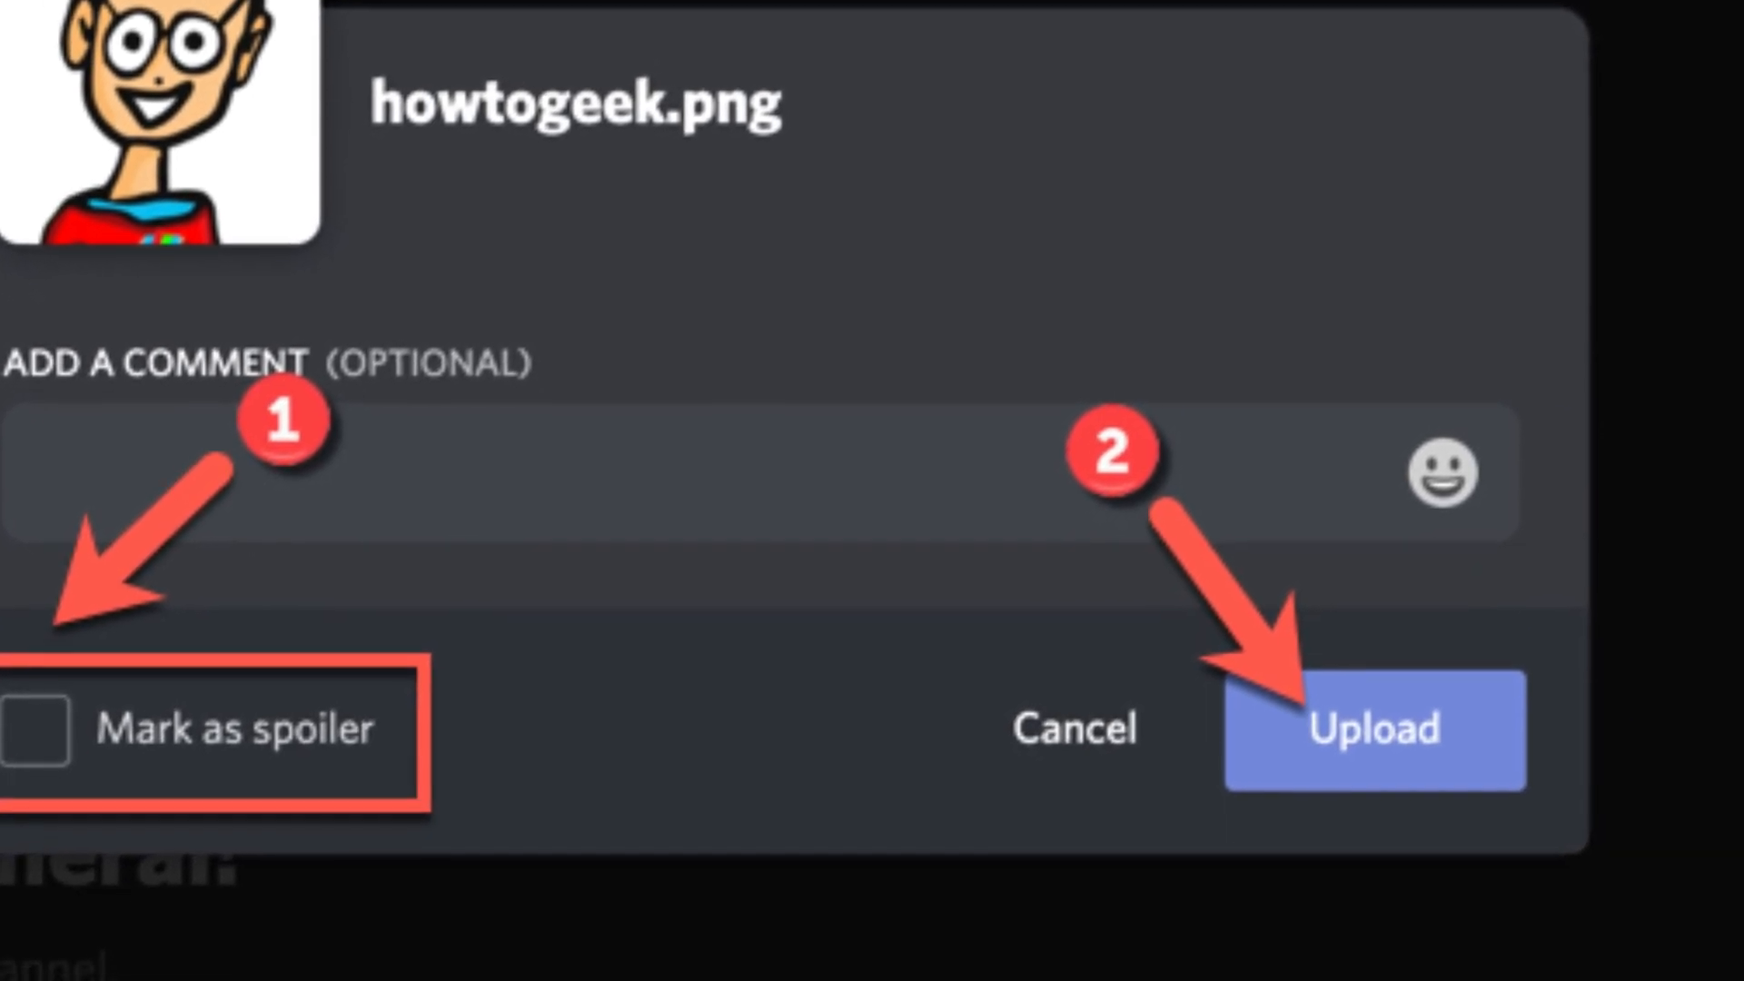
Upload the image marked as spoiler, then reveal 'This is a Message with a lot of Spoilers'.
{"action": "left_click", "coordinate": [1373, 731]}
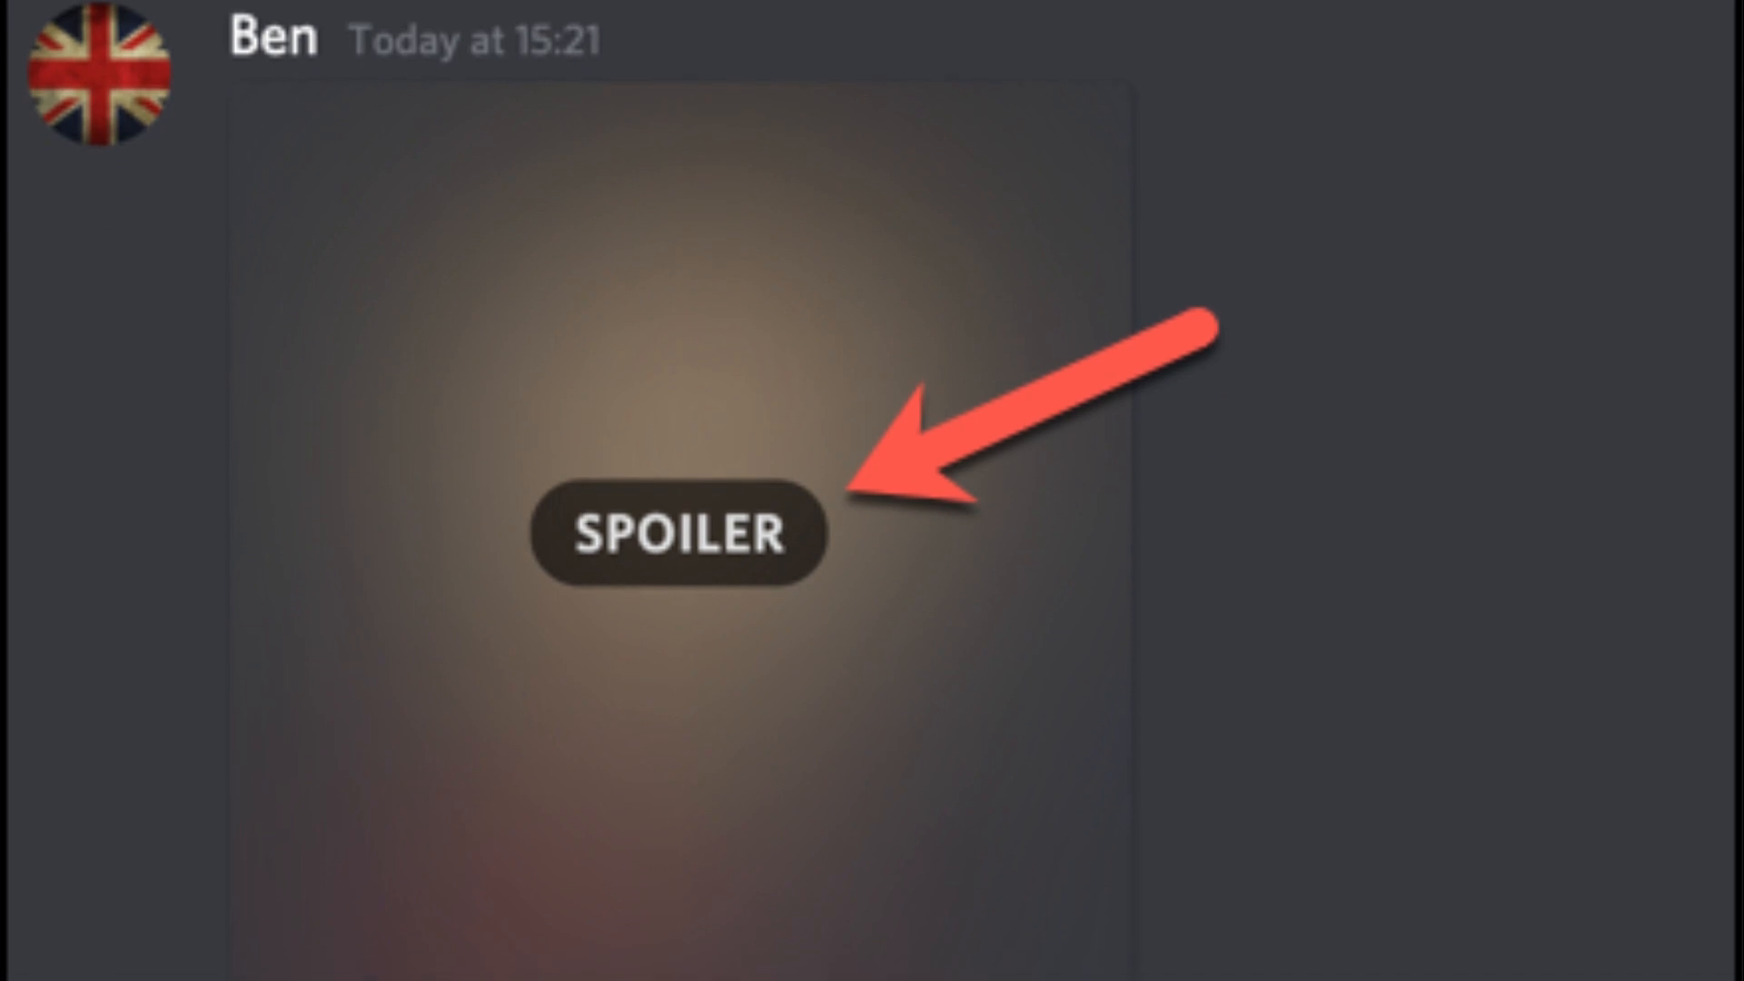
{"action": "scroll", "scroll_direction": "down", "scroll_amount": 3}
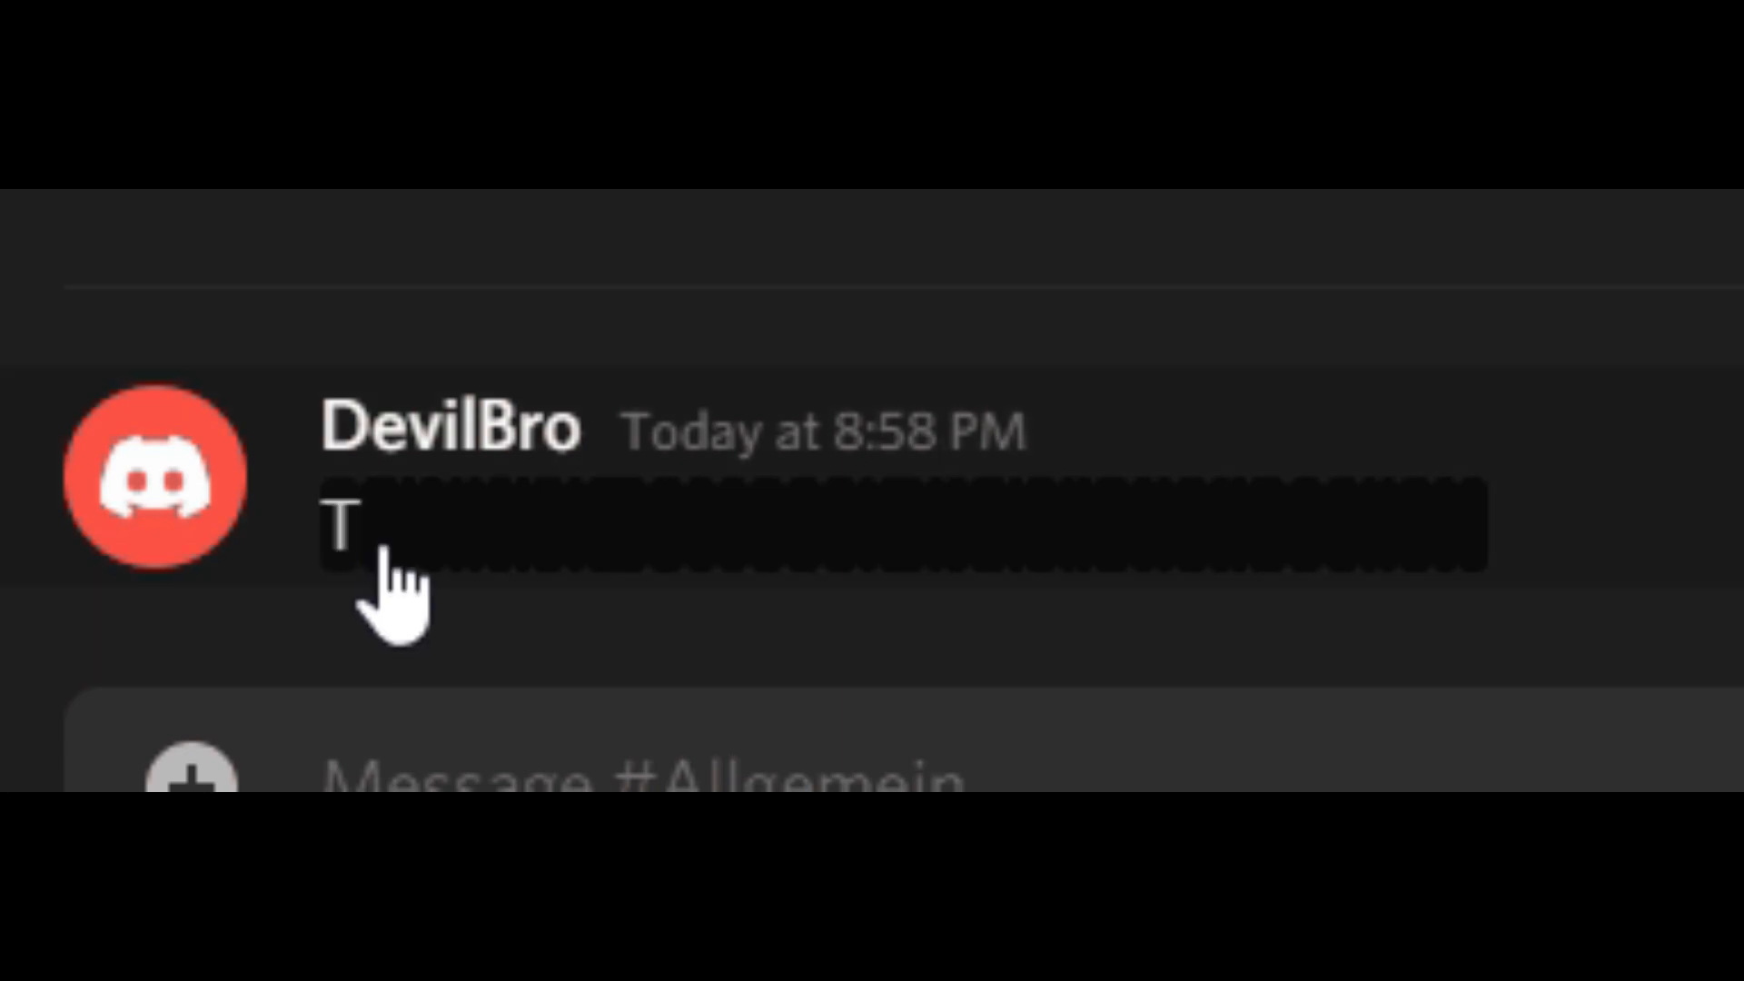
{"action": "type", "text": "his"}
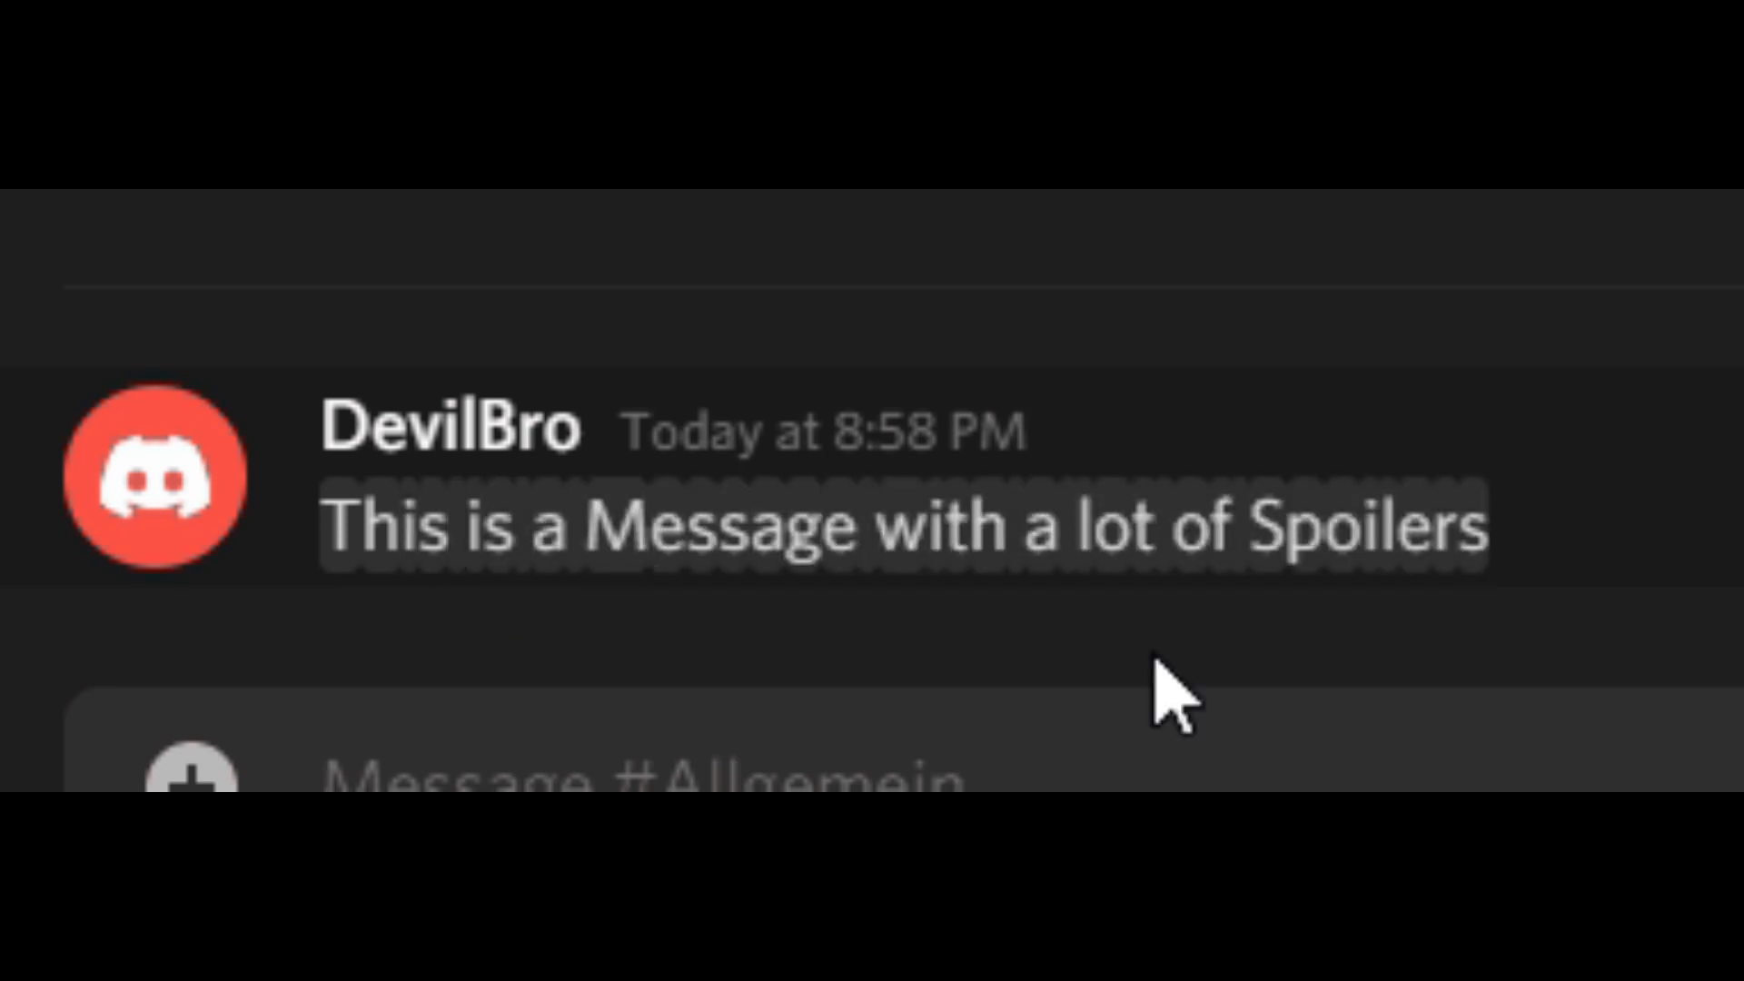
{"action": "left_click", "coordinate": [749, 73]}
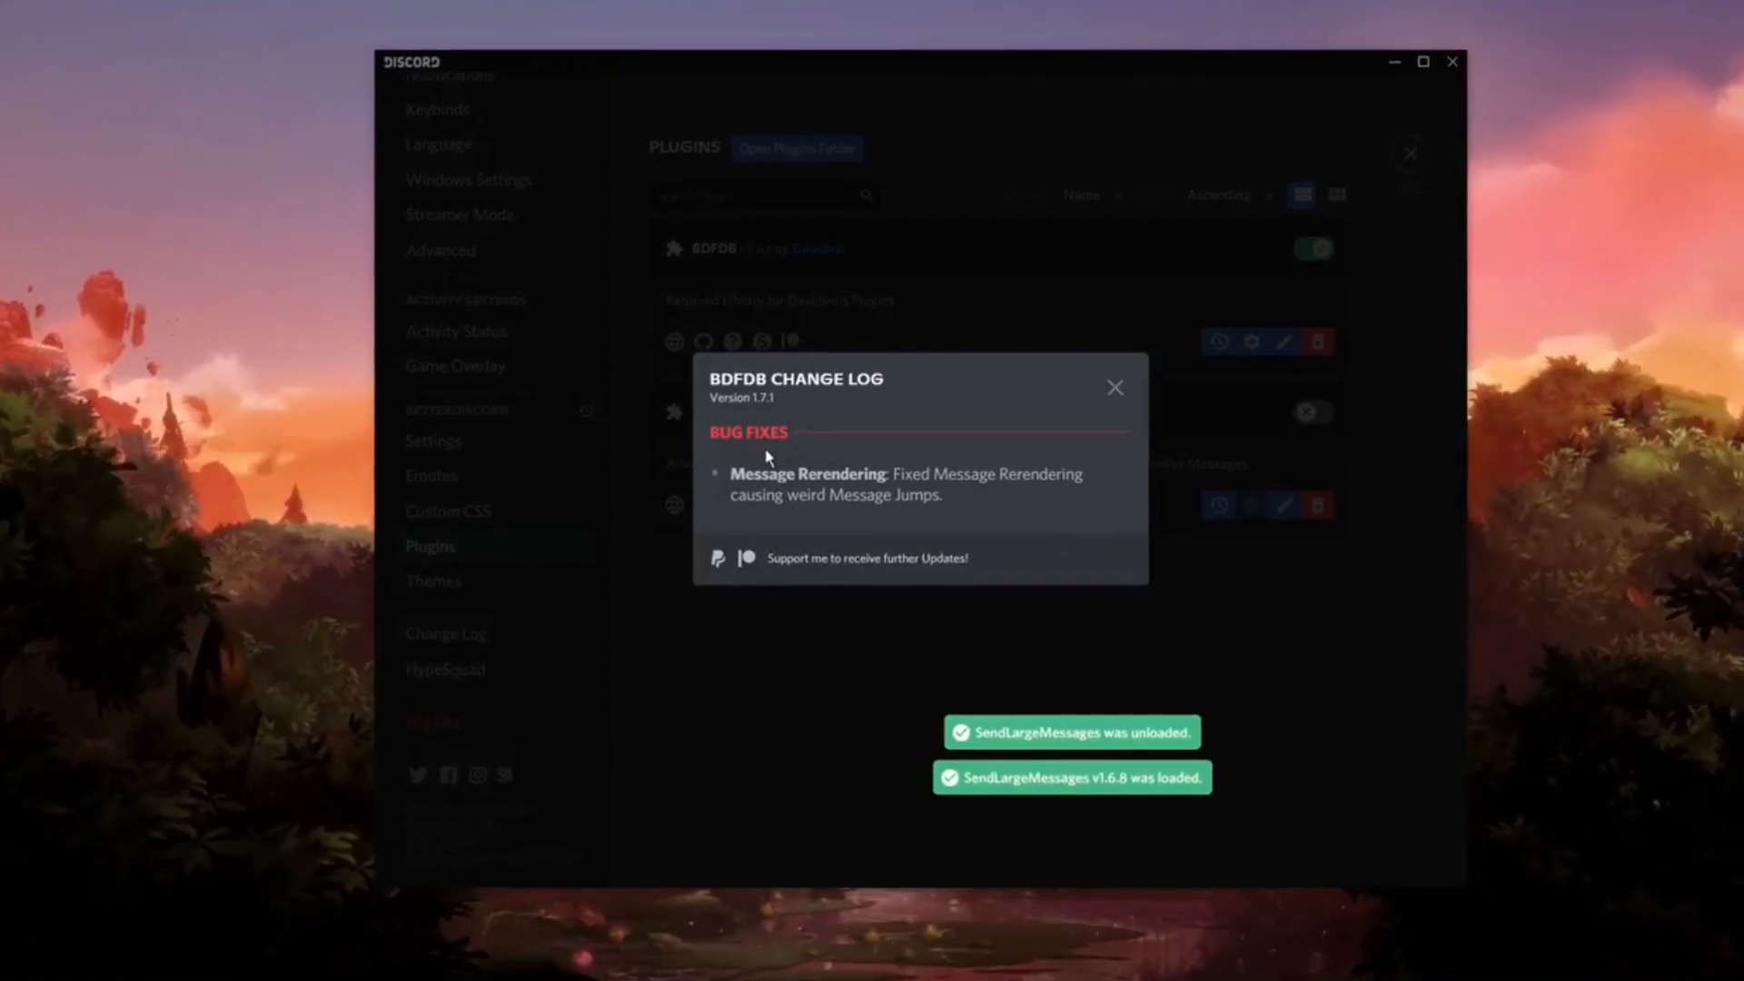
Close the BDFDB and SendLargeMessages change logs, then open the L A W - Community general channel.
{"action": "left_click", "coordinate": [1115, 387]}
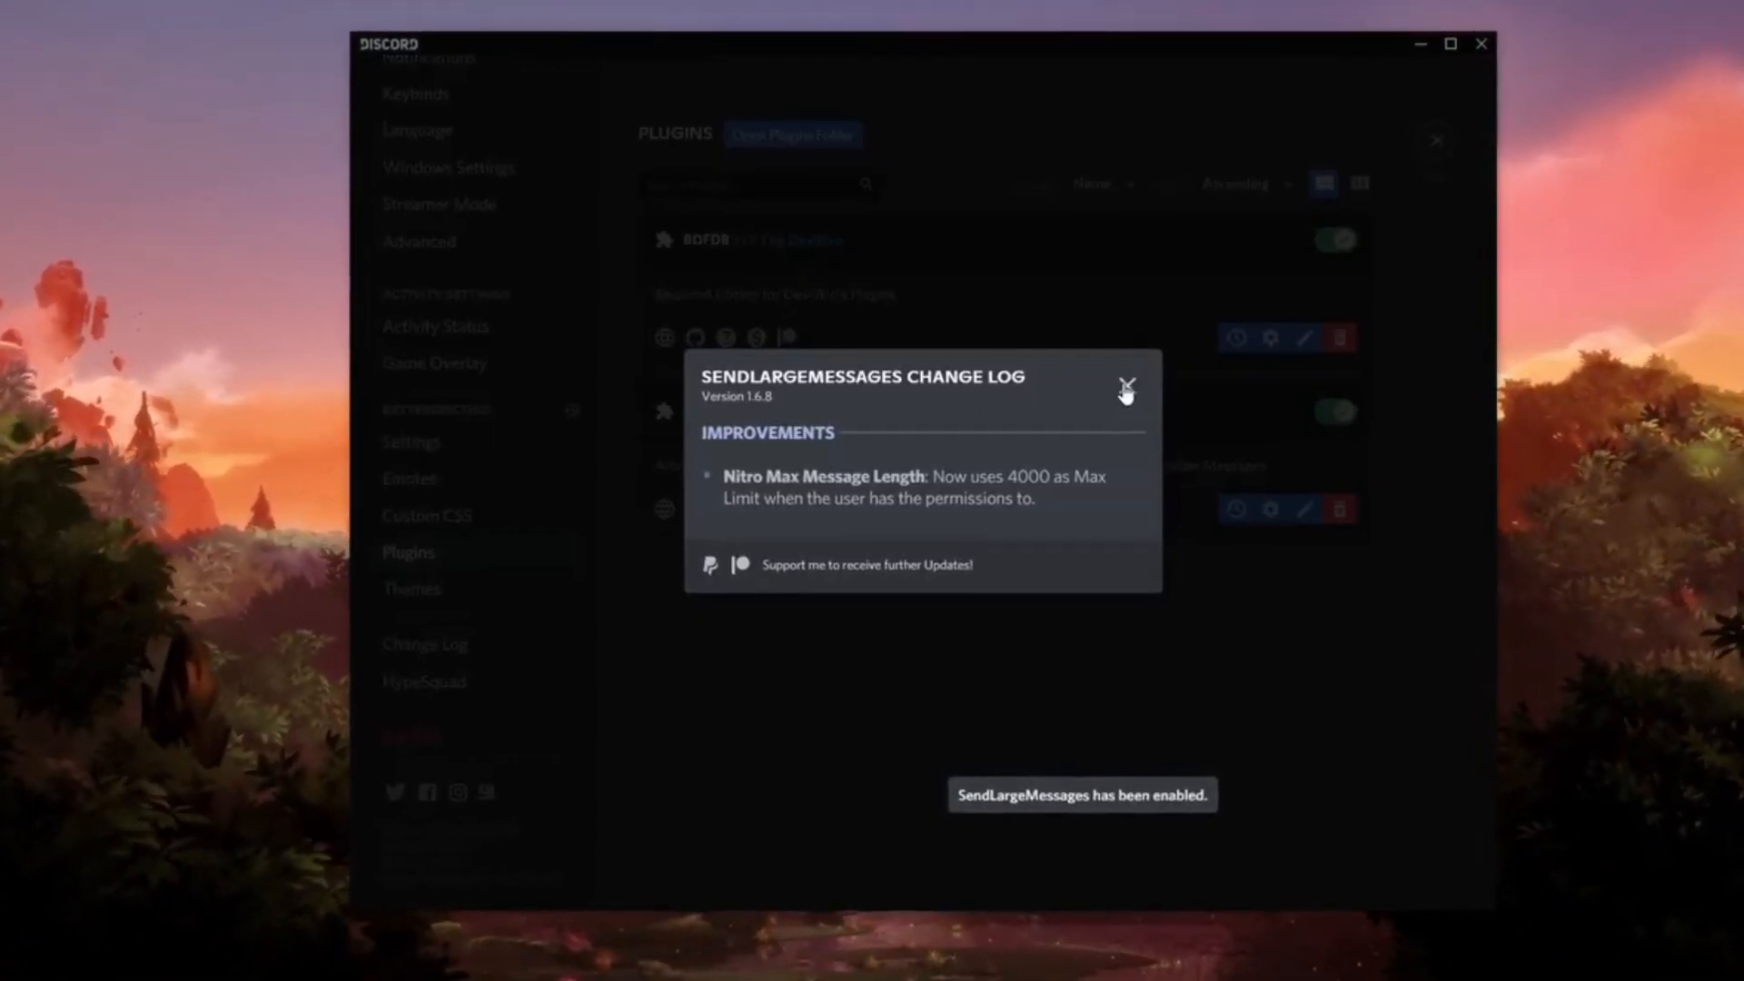
{"action": "left_click", "coordinate": [1128, 392]}
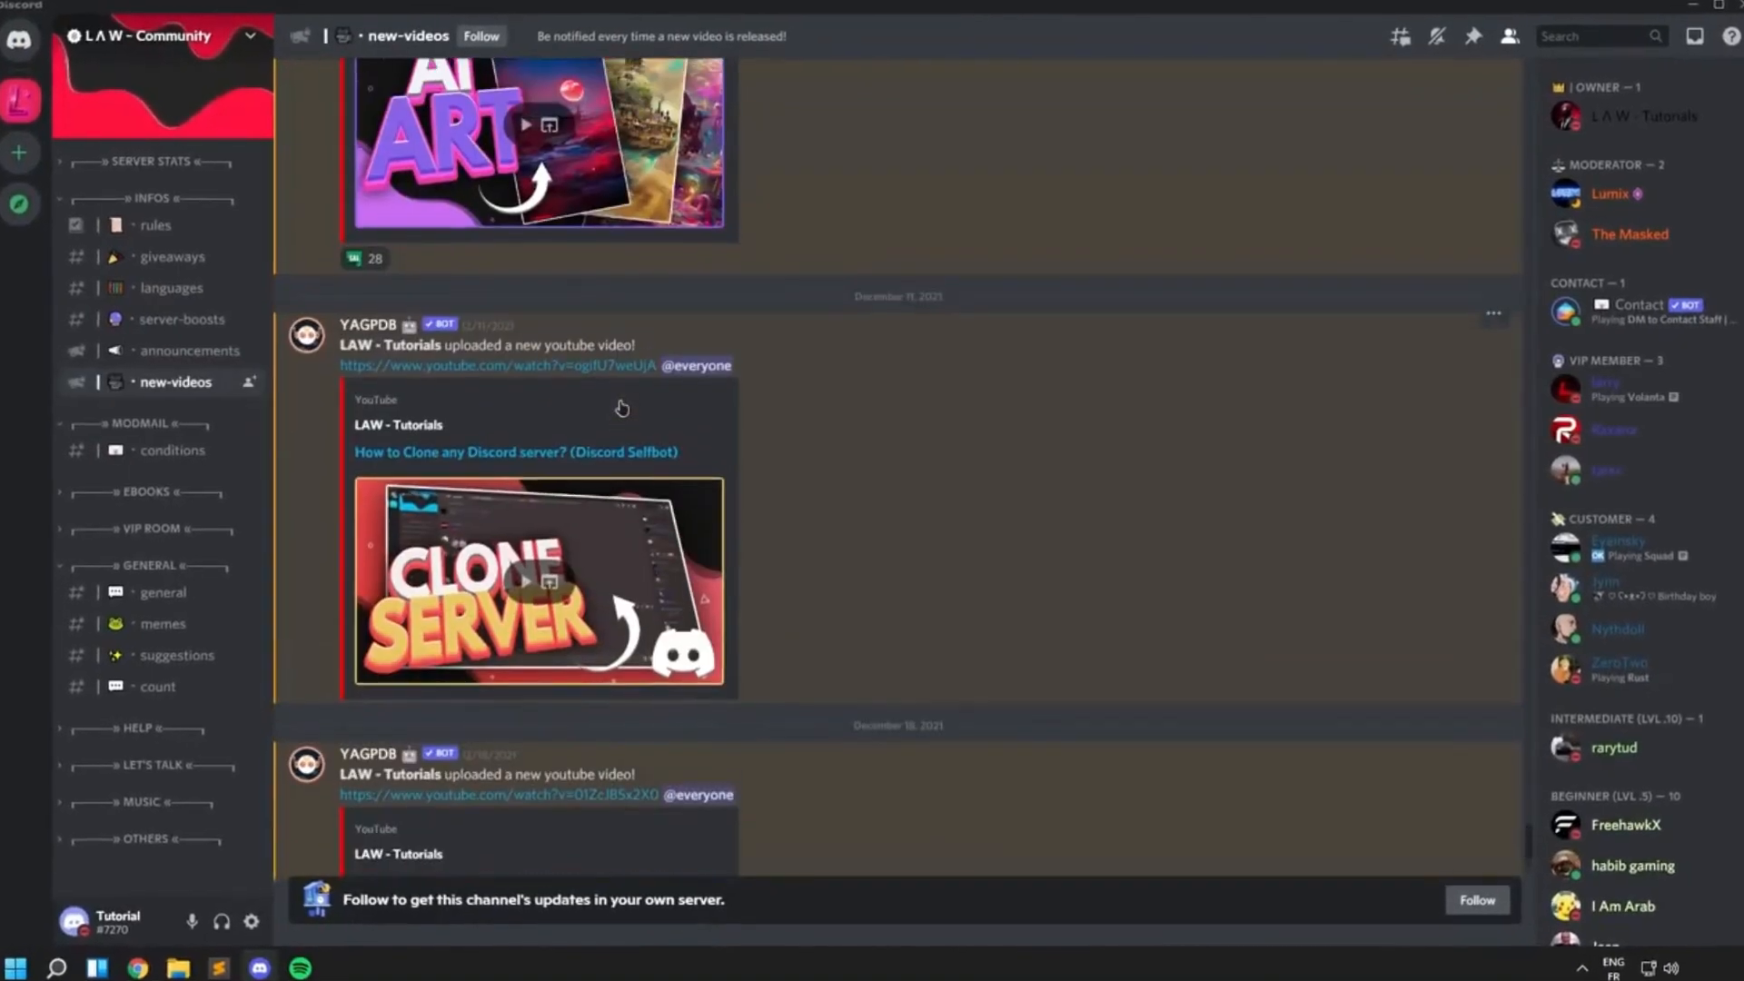
{"action": "scroll", "scroll_direction": "down", "scroll_amount": 3}
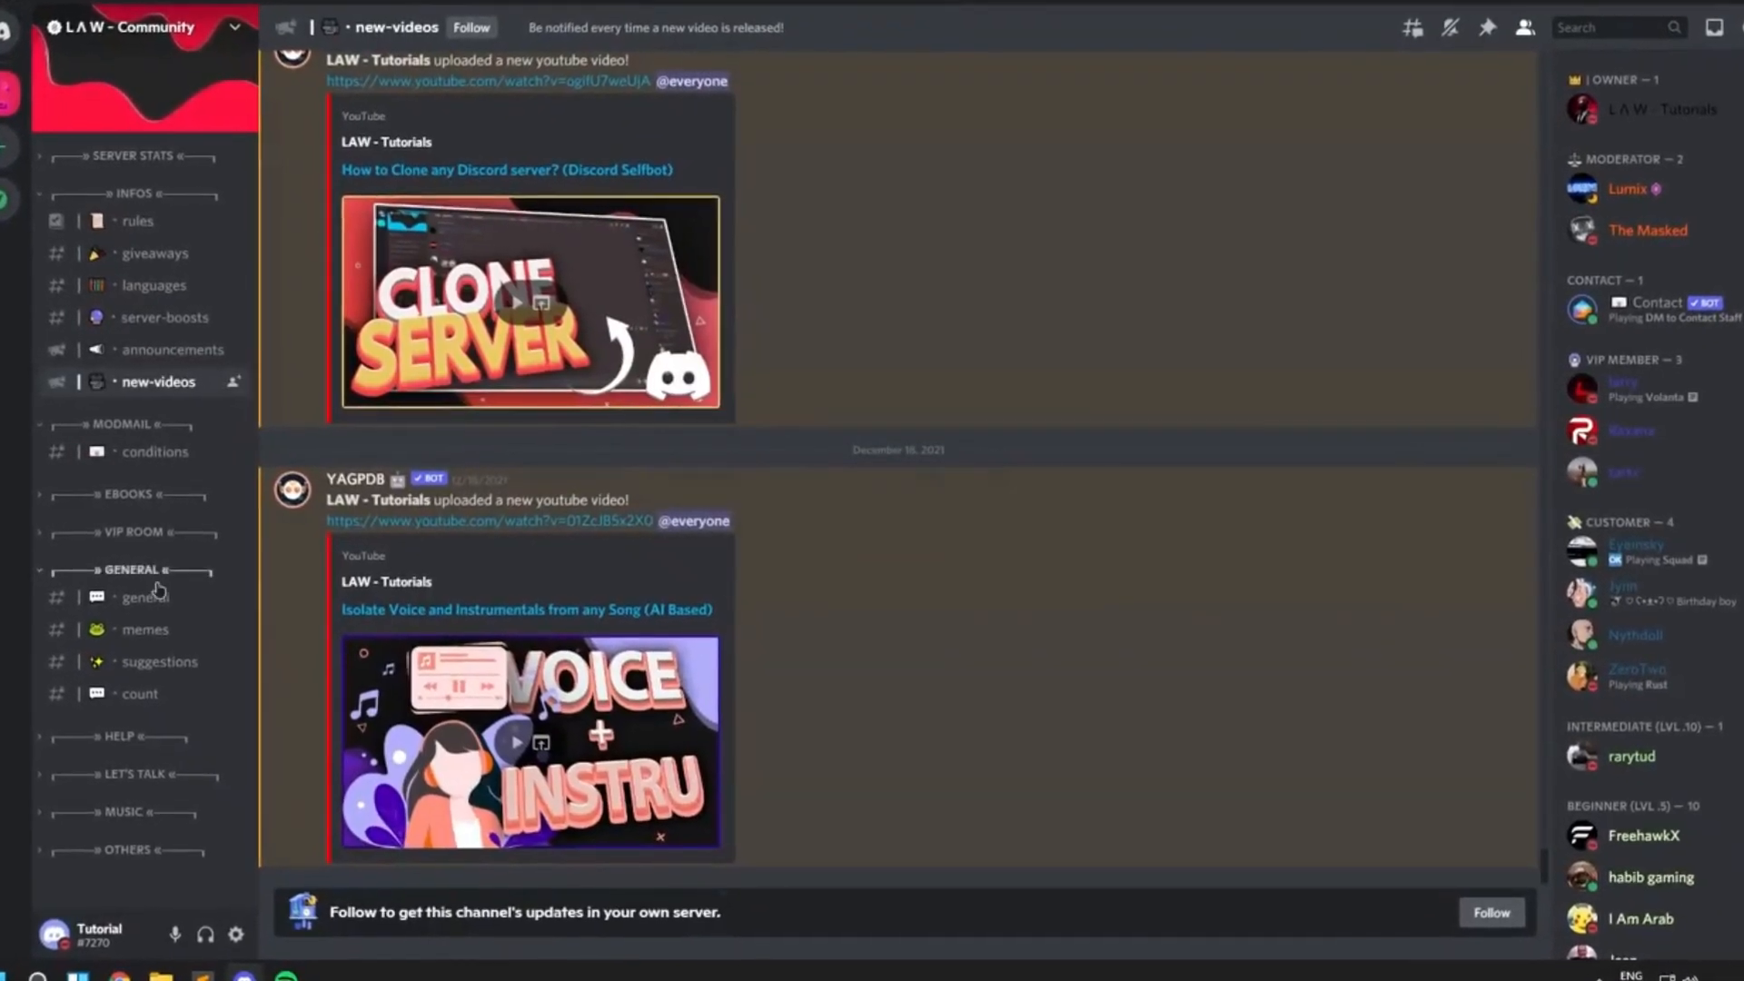
{"action": "left_click", "coordinate": [126, 601]}
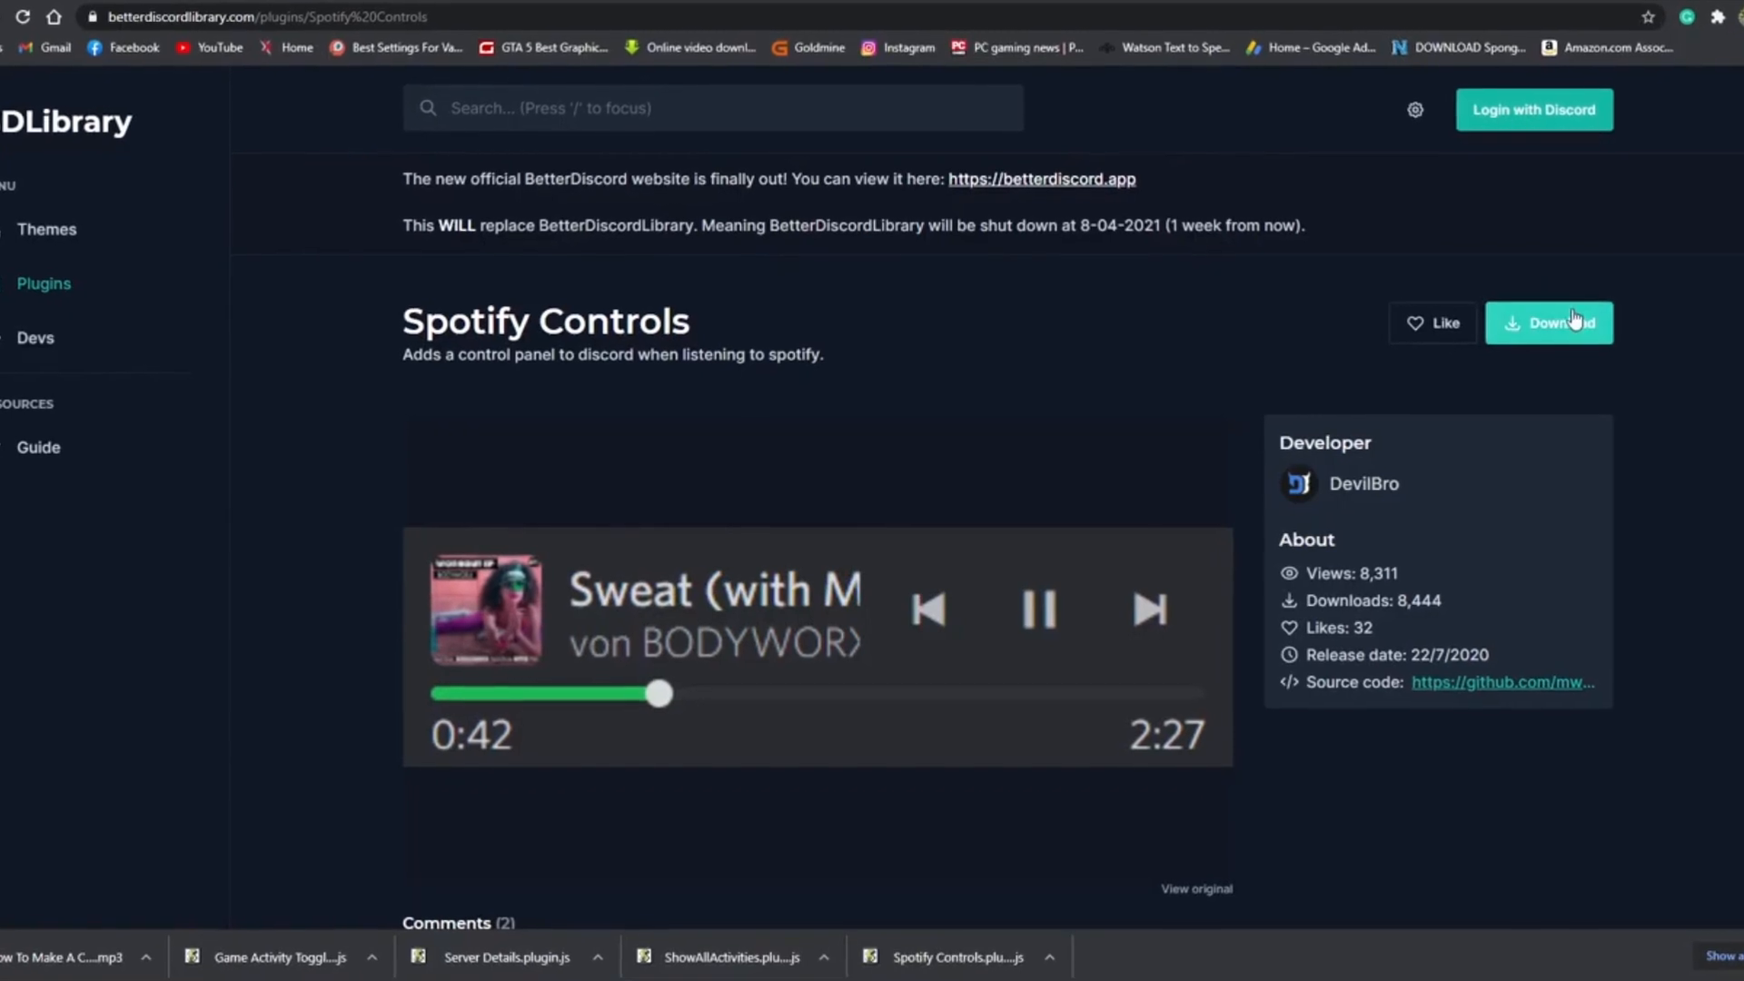
Download SpotifyControls from both BDLibrary and betterdiscord.app.
{"action": "left_click", "coordinate": [1546, 323]}
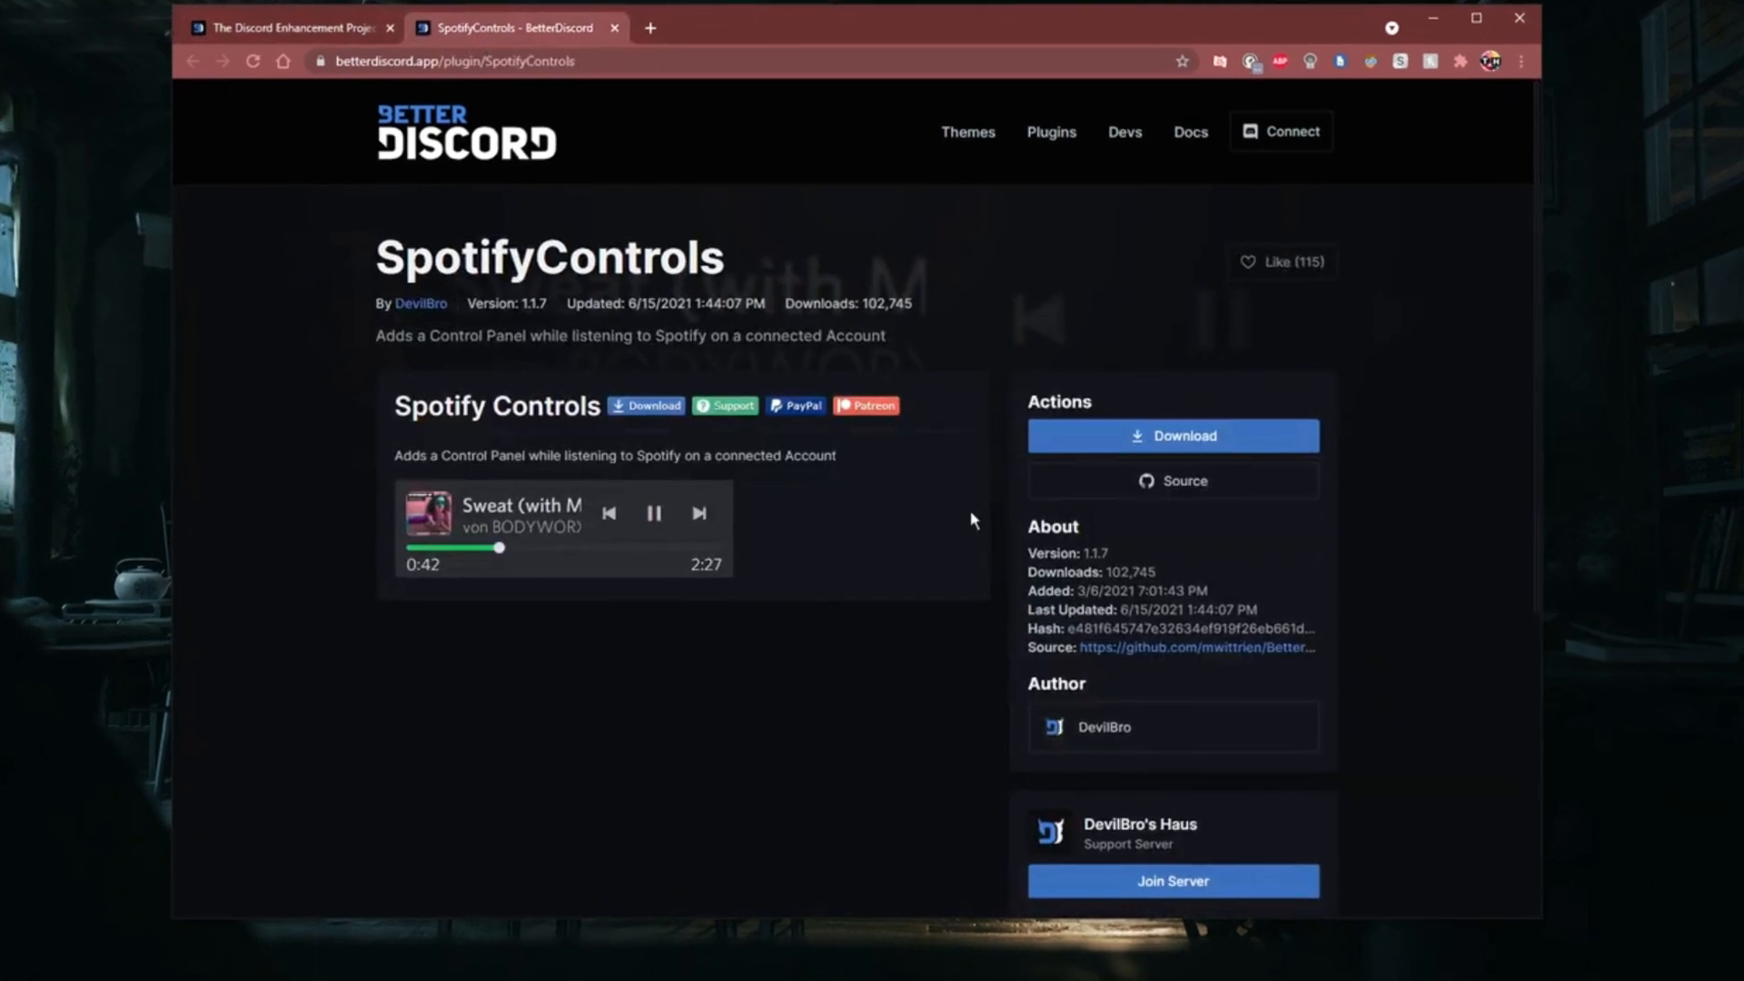
{"action": "left_click", "coordinate": [1173, 435]}
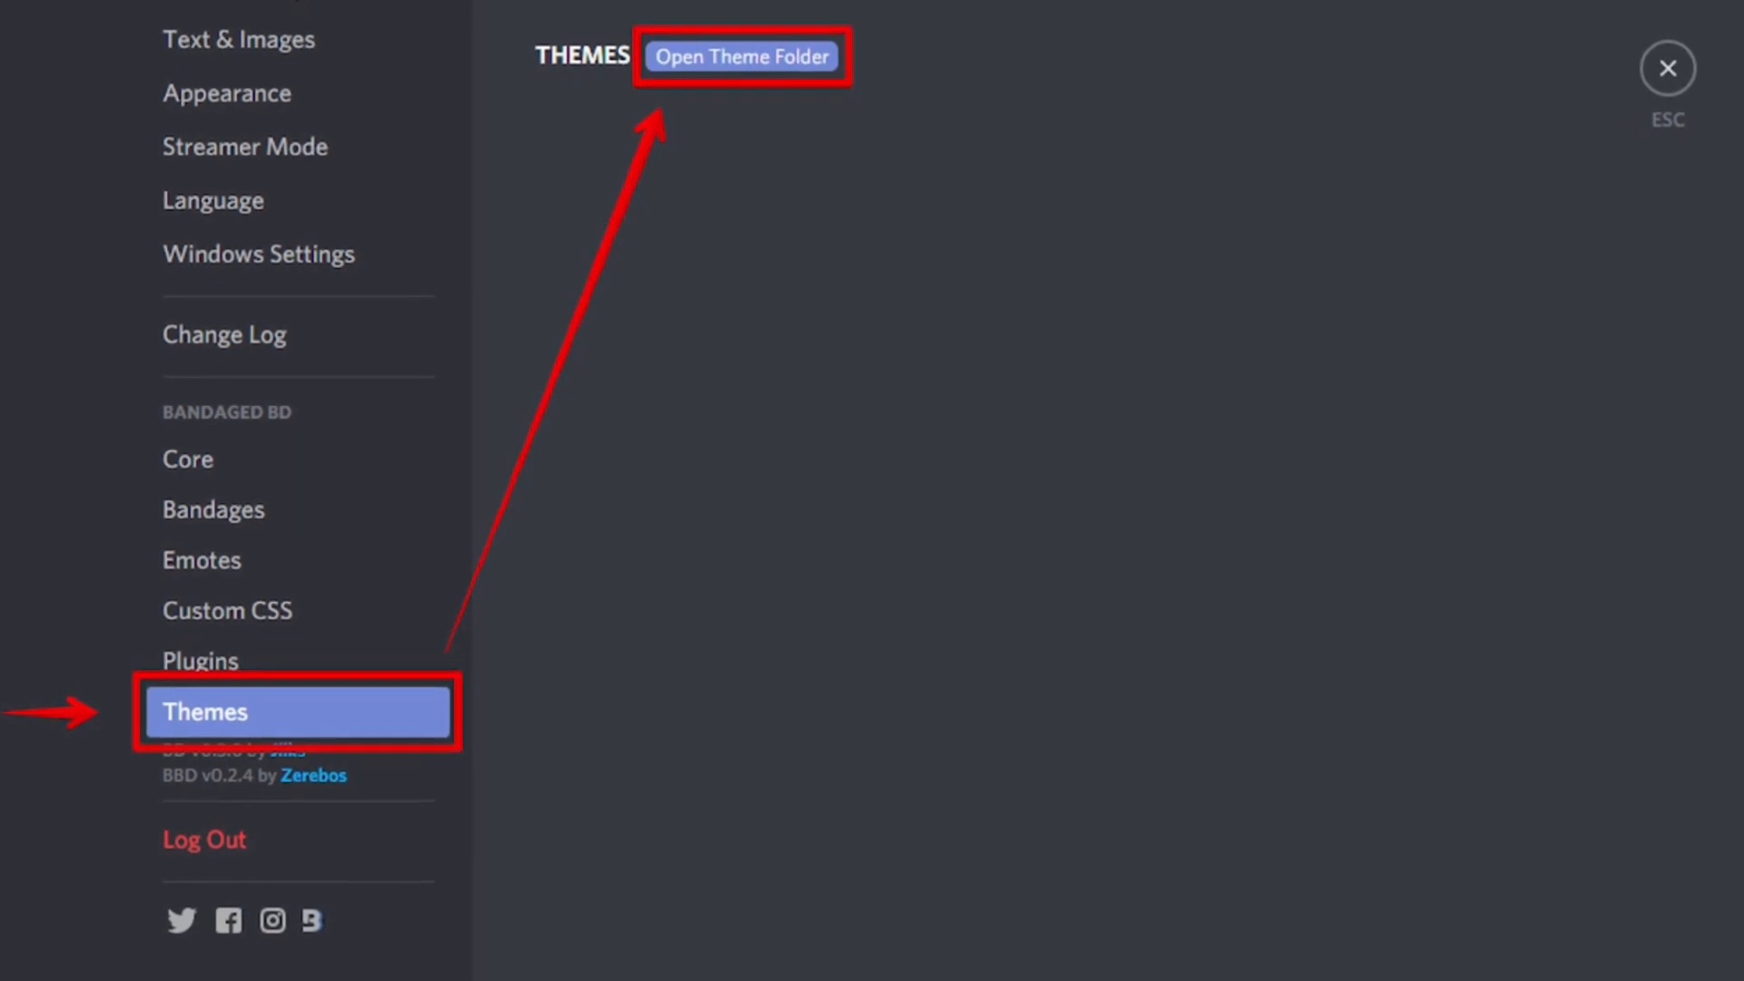
Open the theme folder, browse the Theme Repo, and switch on Frosted Glass.
{"action": "left_click", "coordinate": [739, 56]}
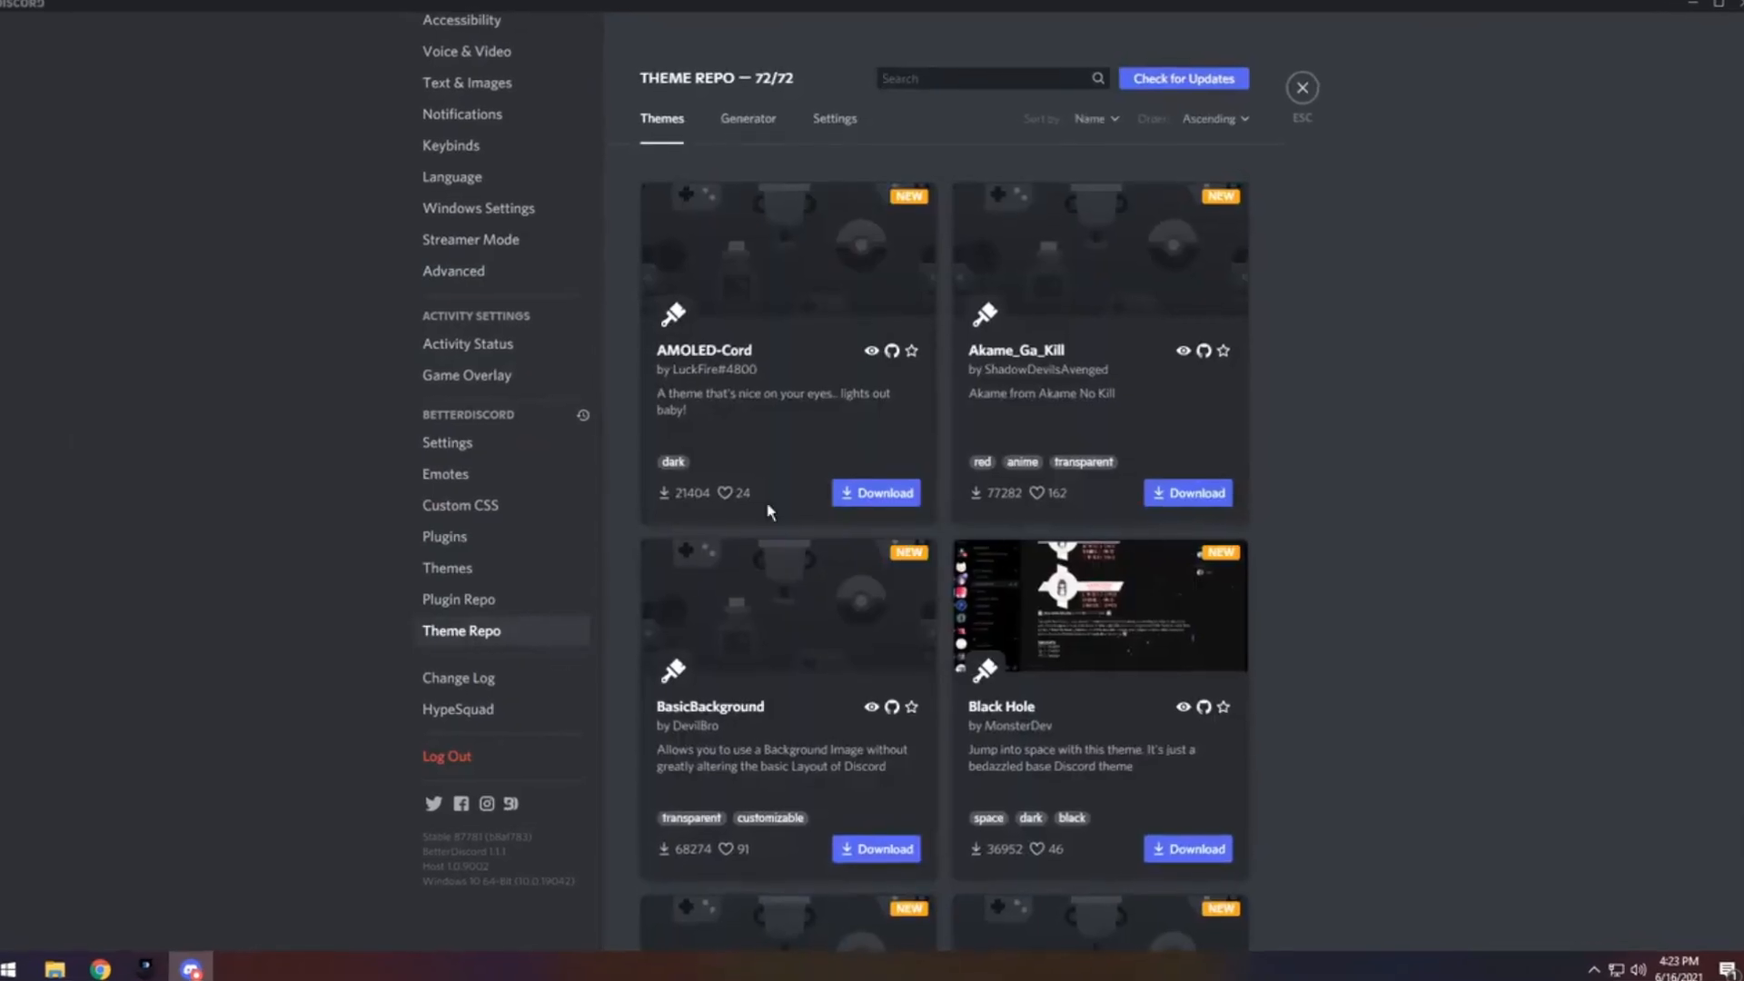
{"action": "left_click", "coordinate": [877, 492]}
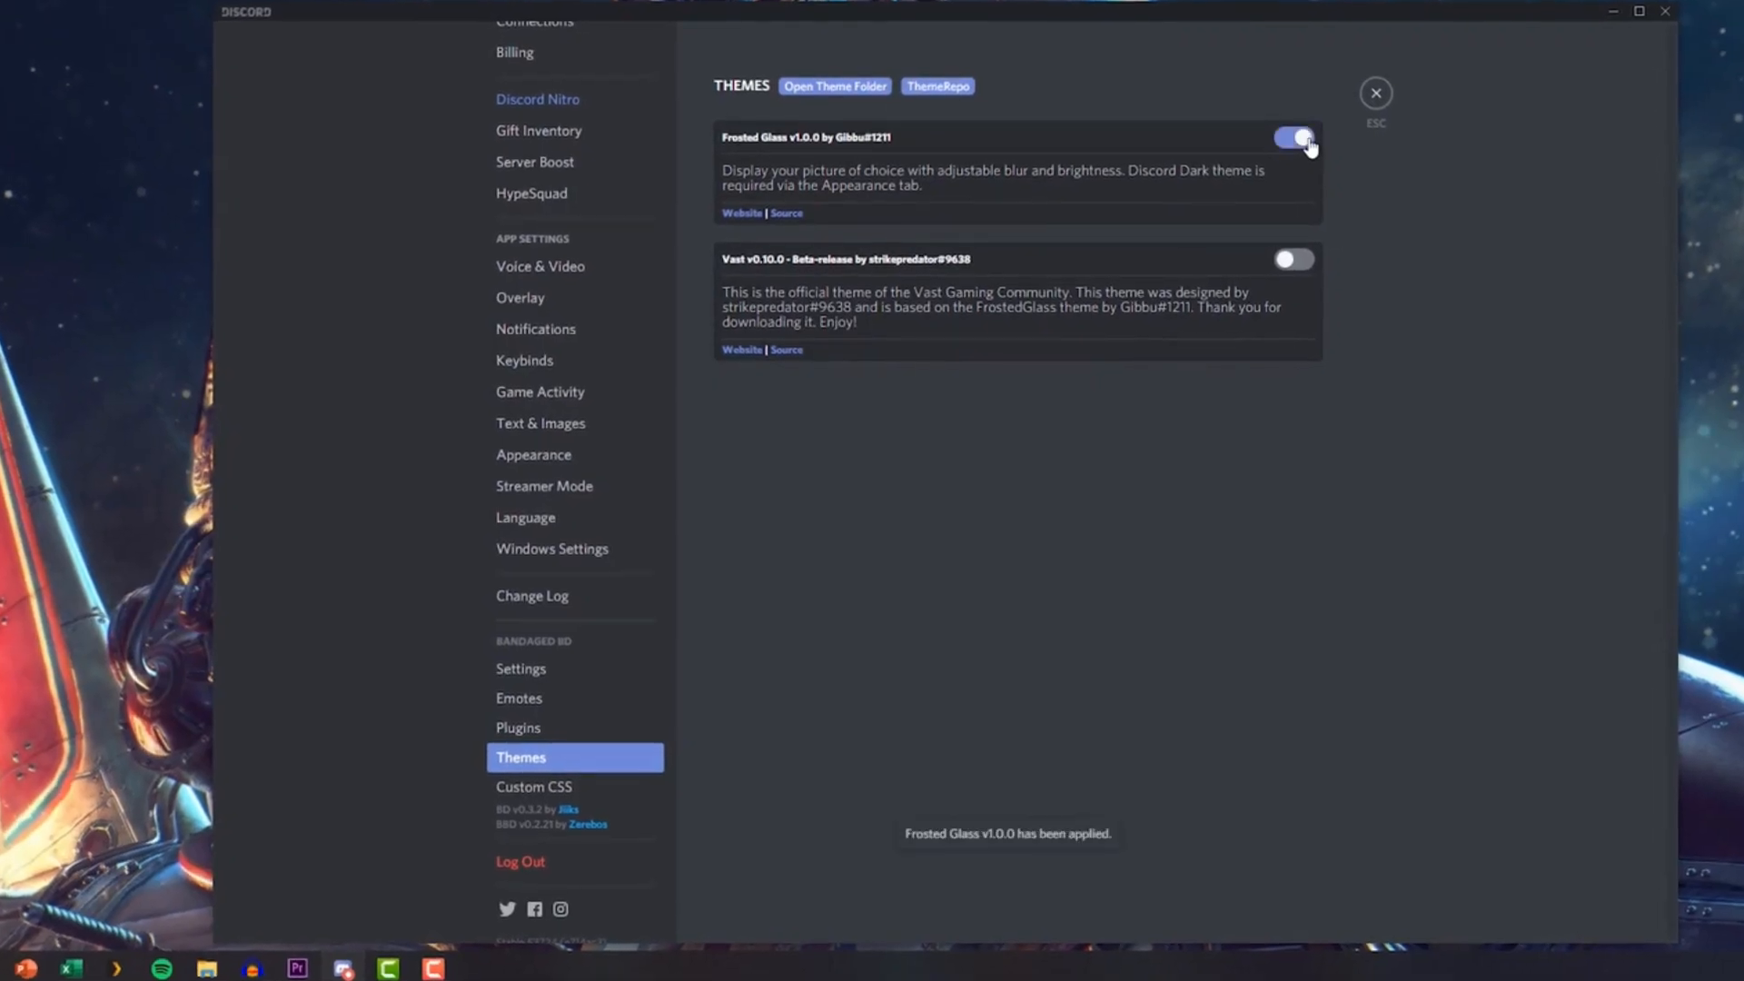
{"action": "left_click", "coordinate": [1296, 138]}
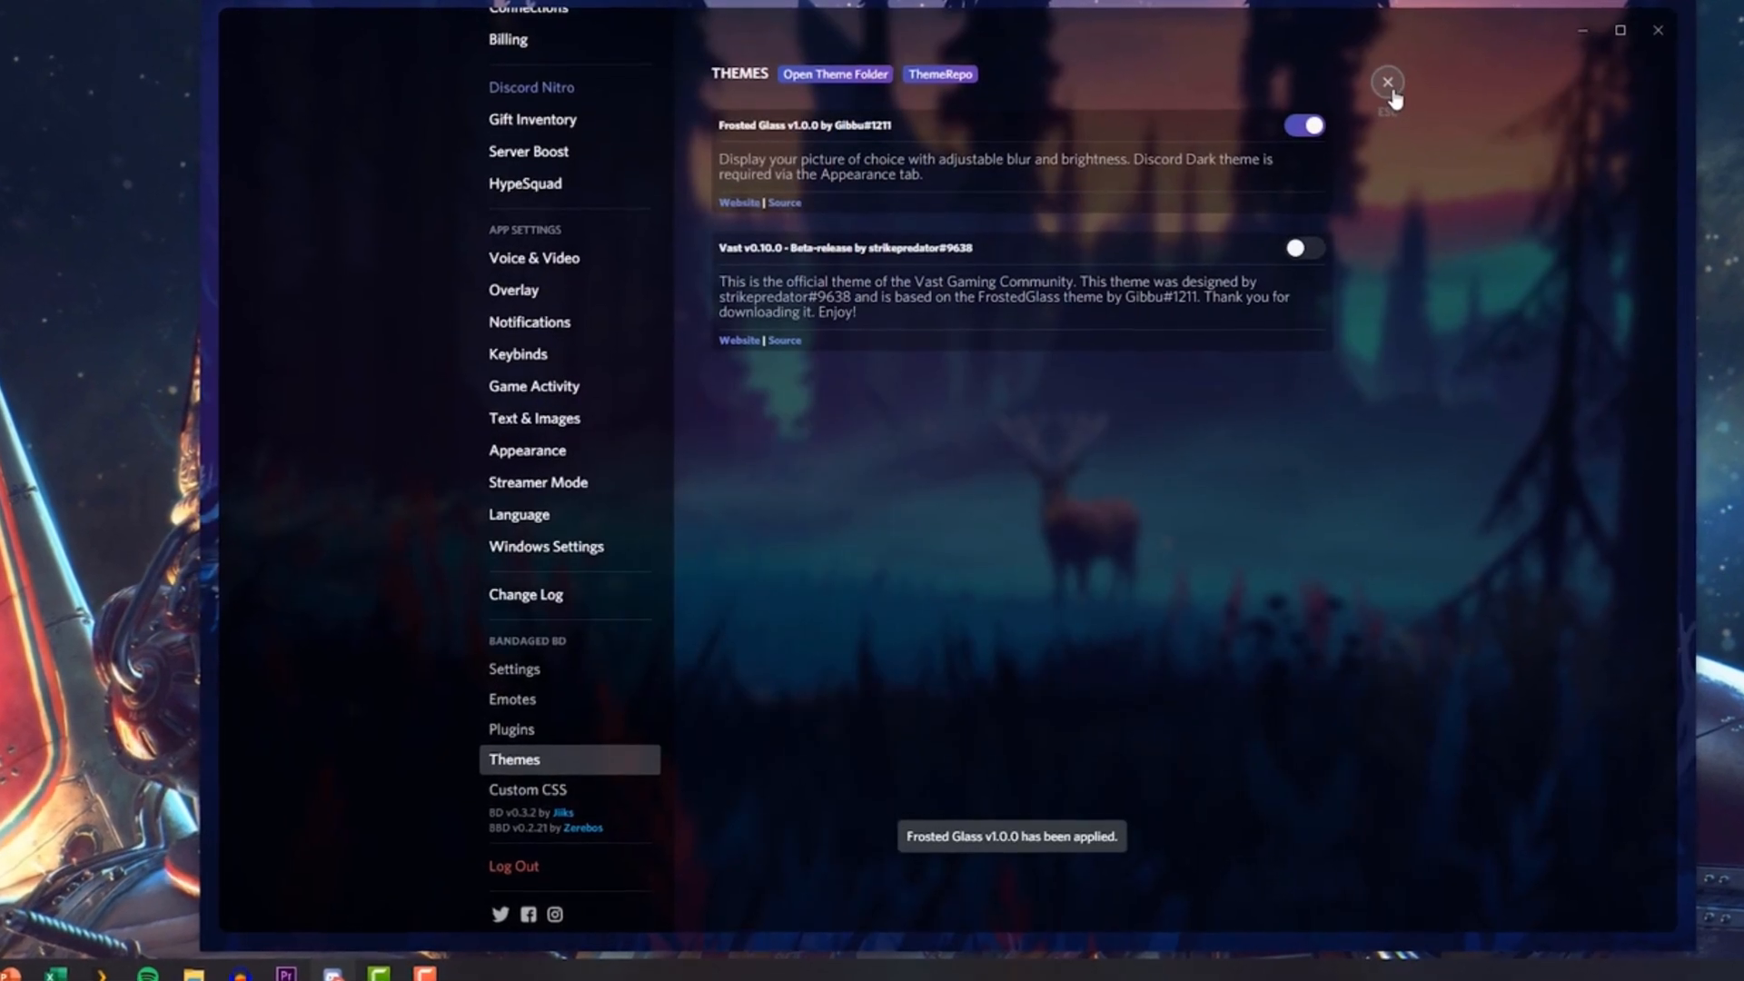
Leave settings and scroll through the app with Frosted Glass applied.
{"action": "left_click", "coordinate": [1387, 83]}
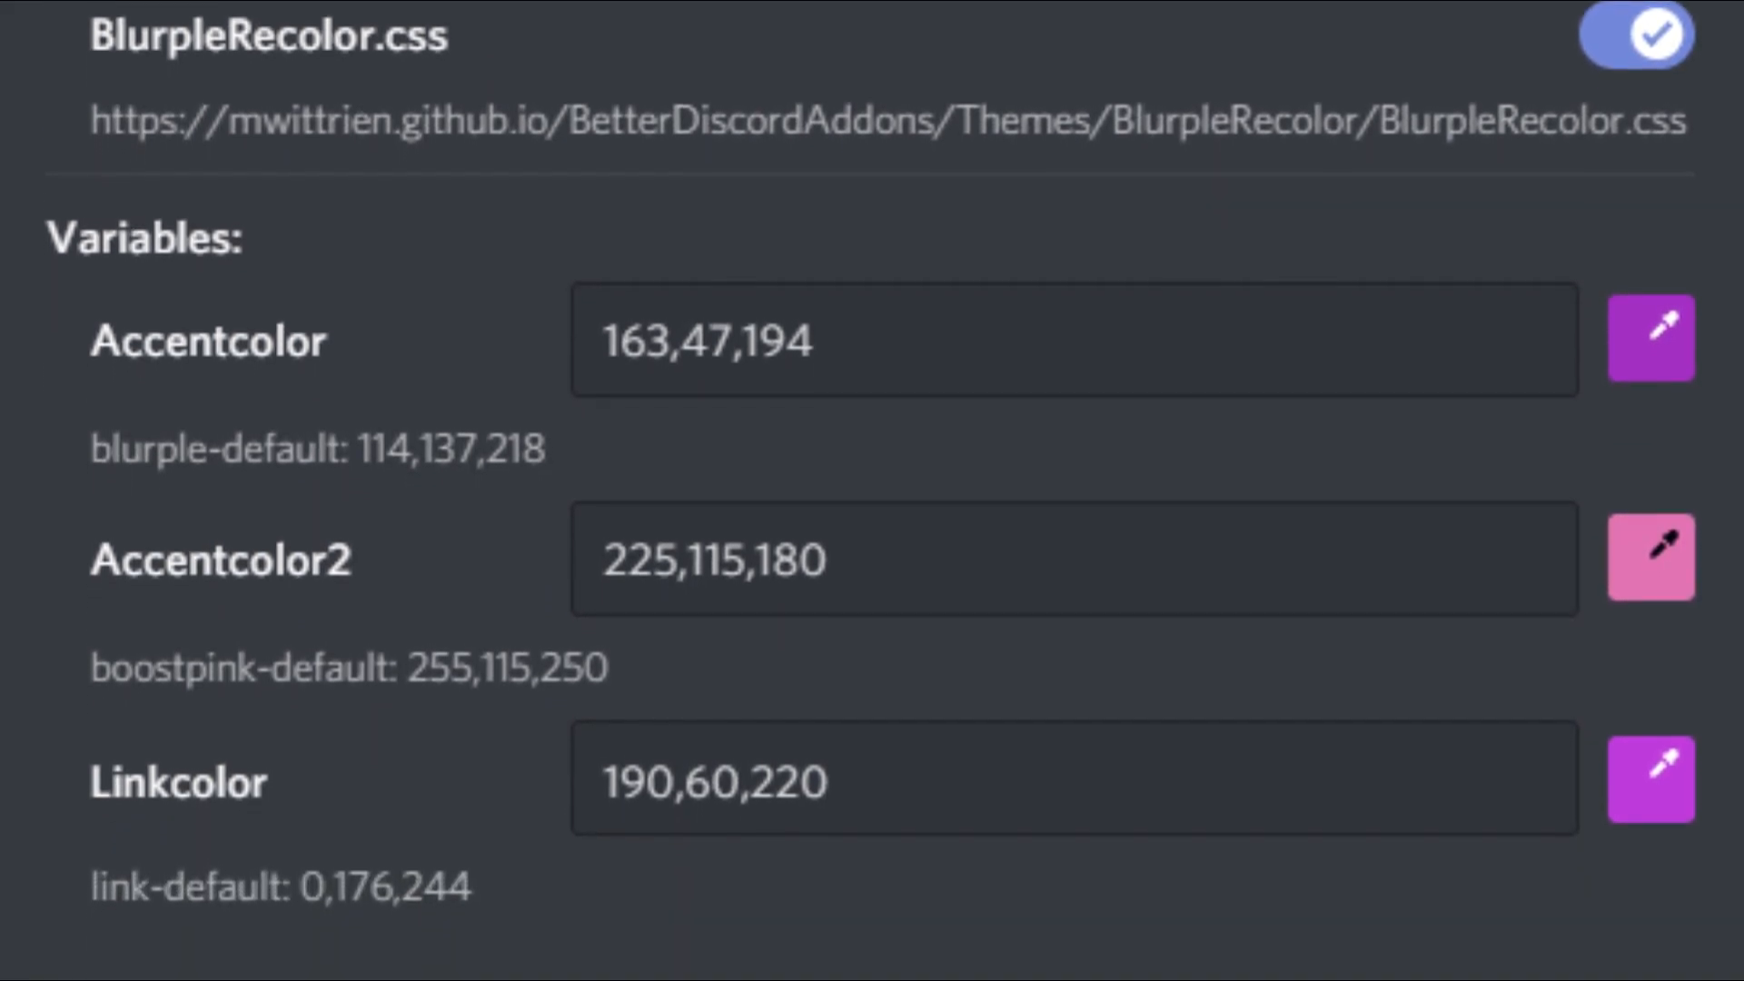
{"action": "scroll", "scroll_direction": "down", "scroll_amount": 3}
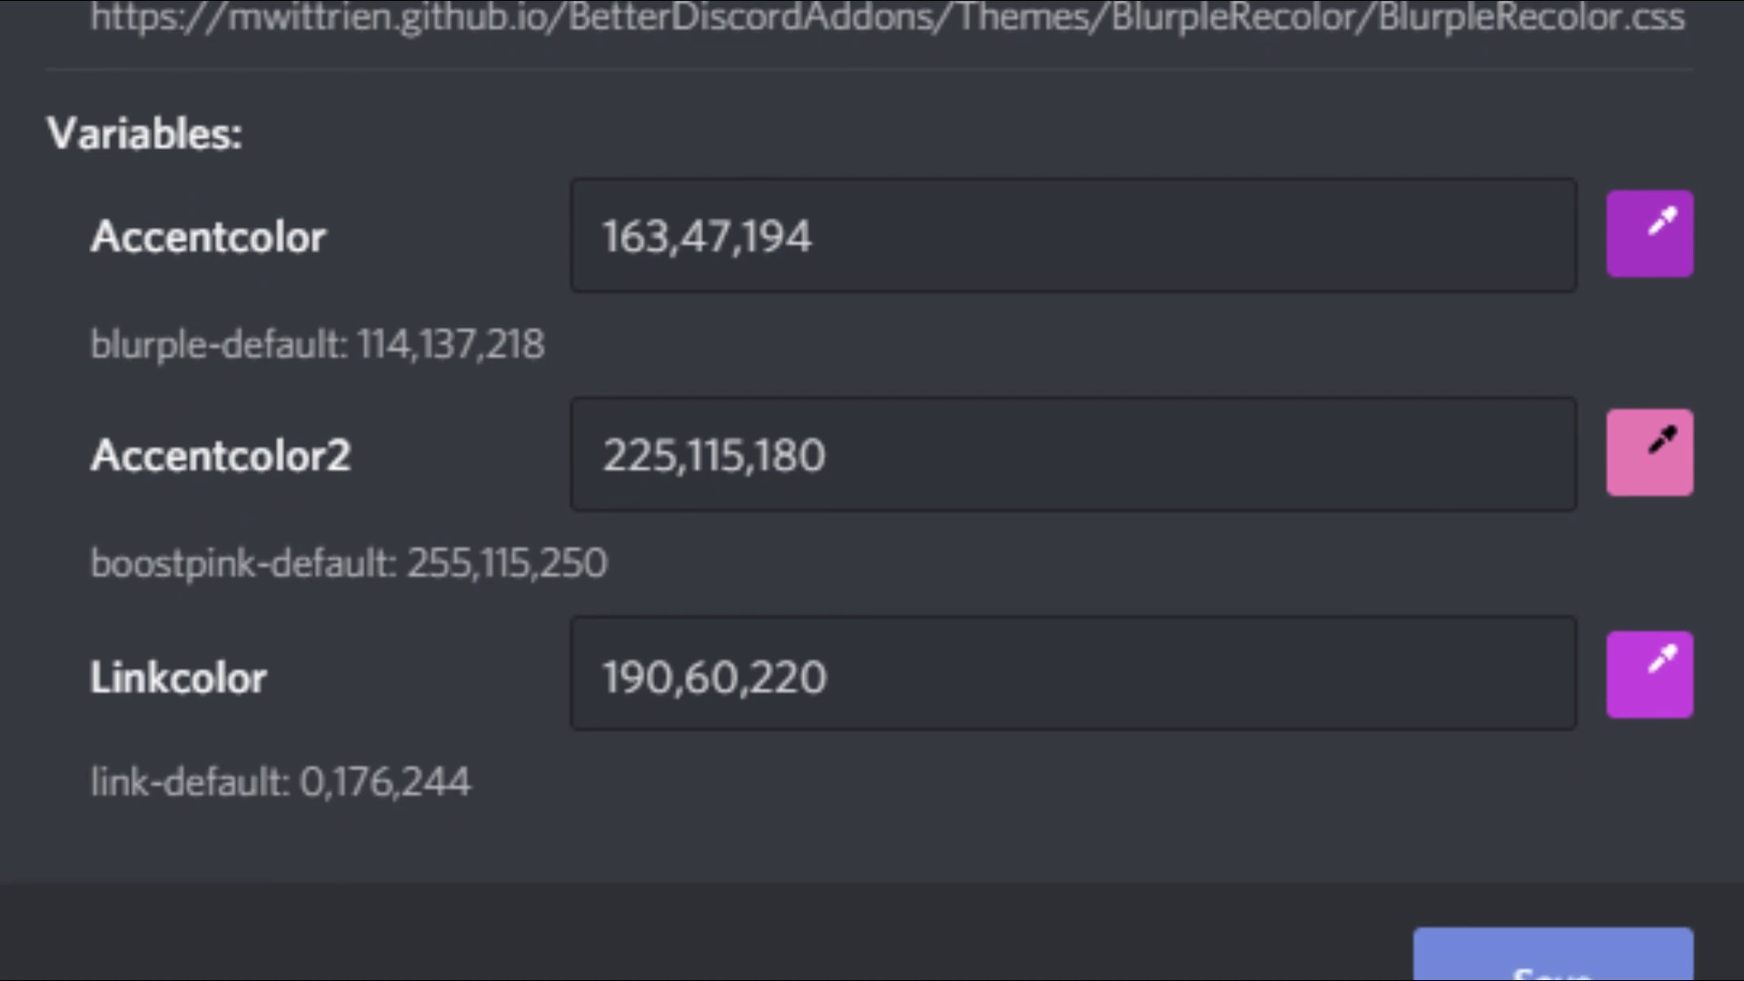
{"action": "scroll", "scroll_direction": "down", "scroll_amount": 3}
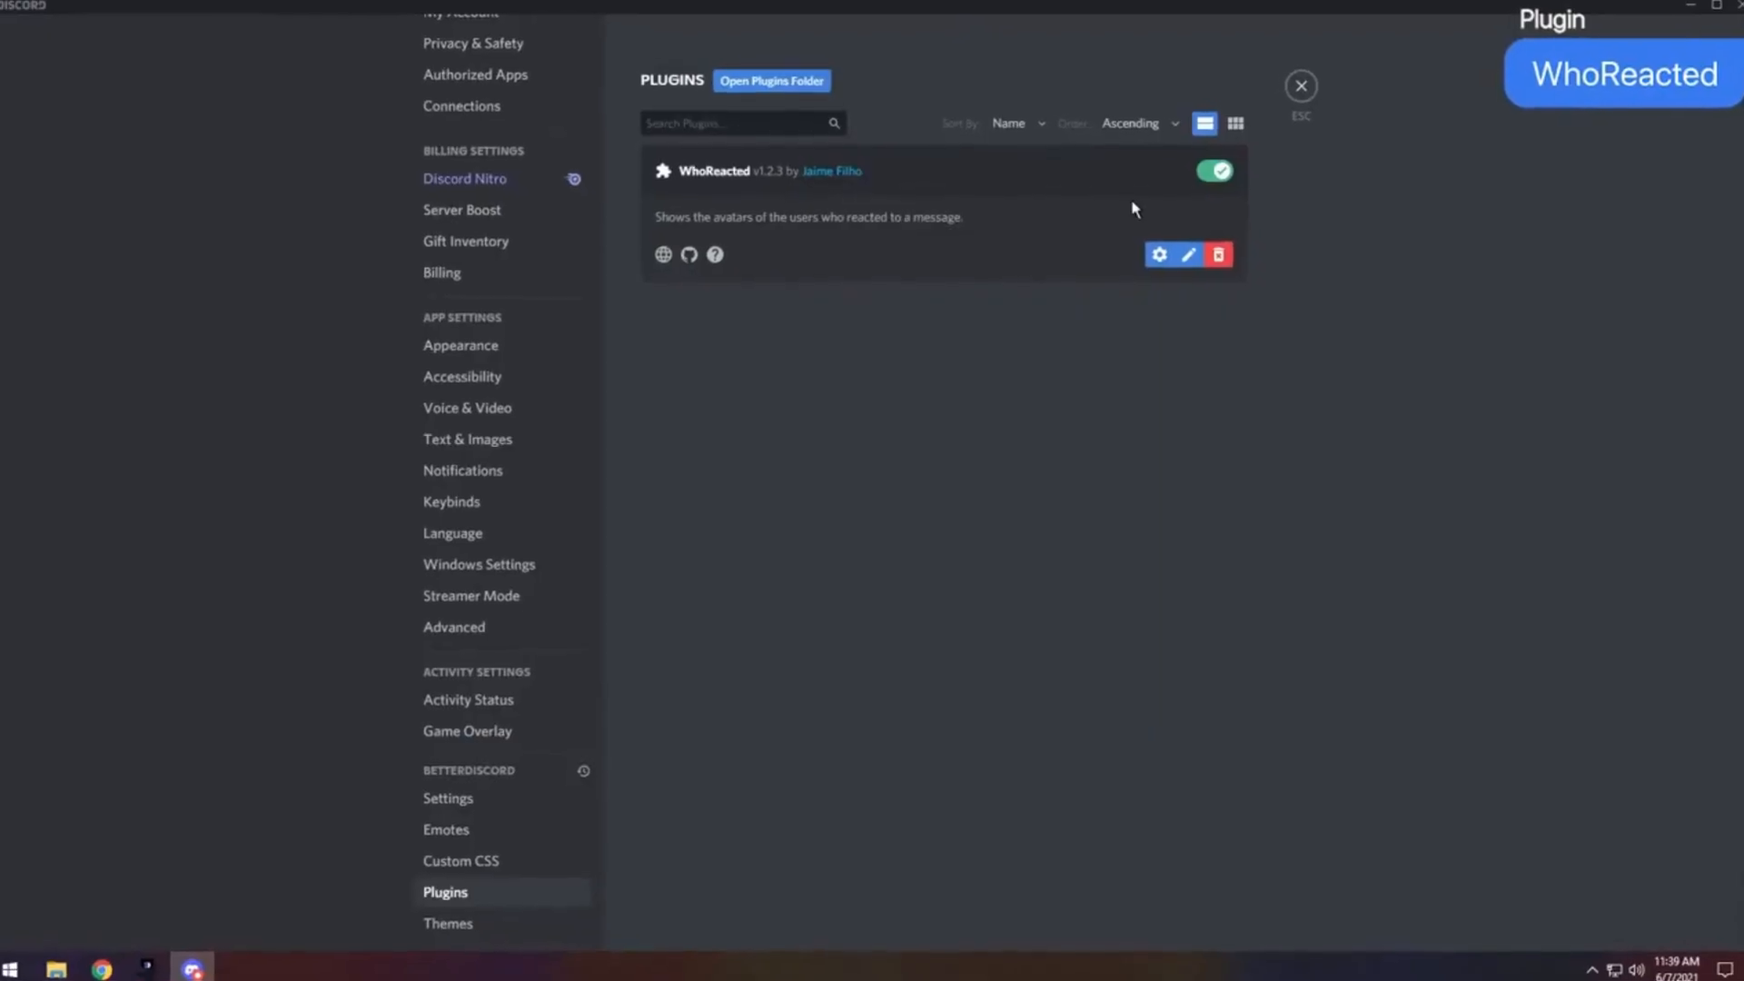
Switch on the WhoReacted plugin, then open the rules-and-info channel to view reactions.
{"action": "left_click", "coordinate": [1158, 253]}
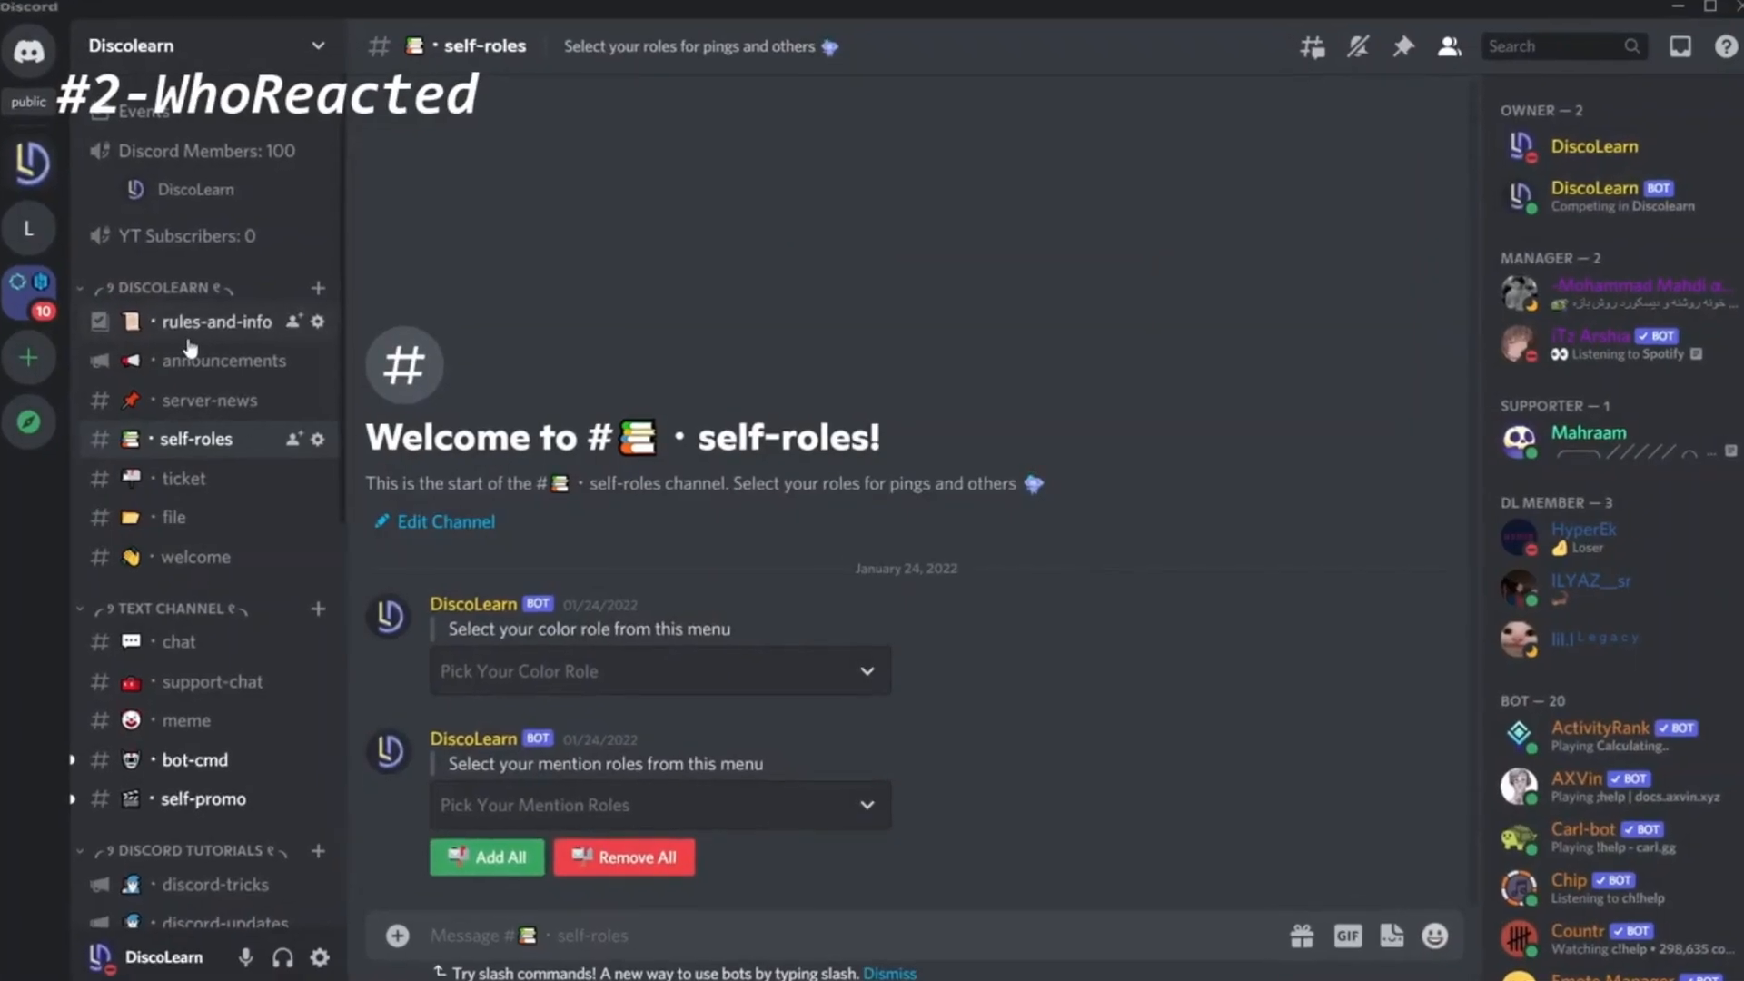
{"action": "left_click", "coordinate": [217, 322]}
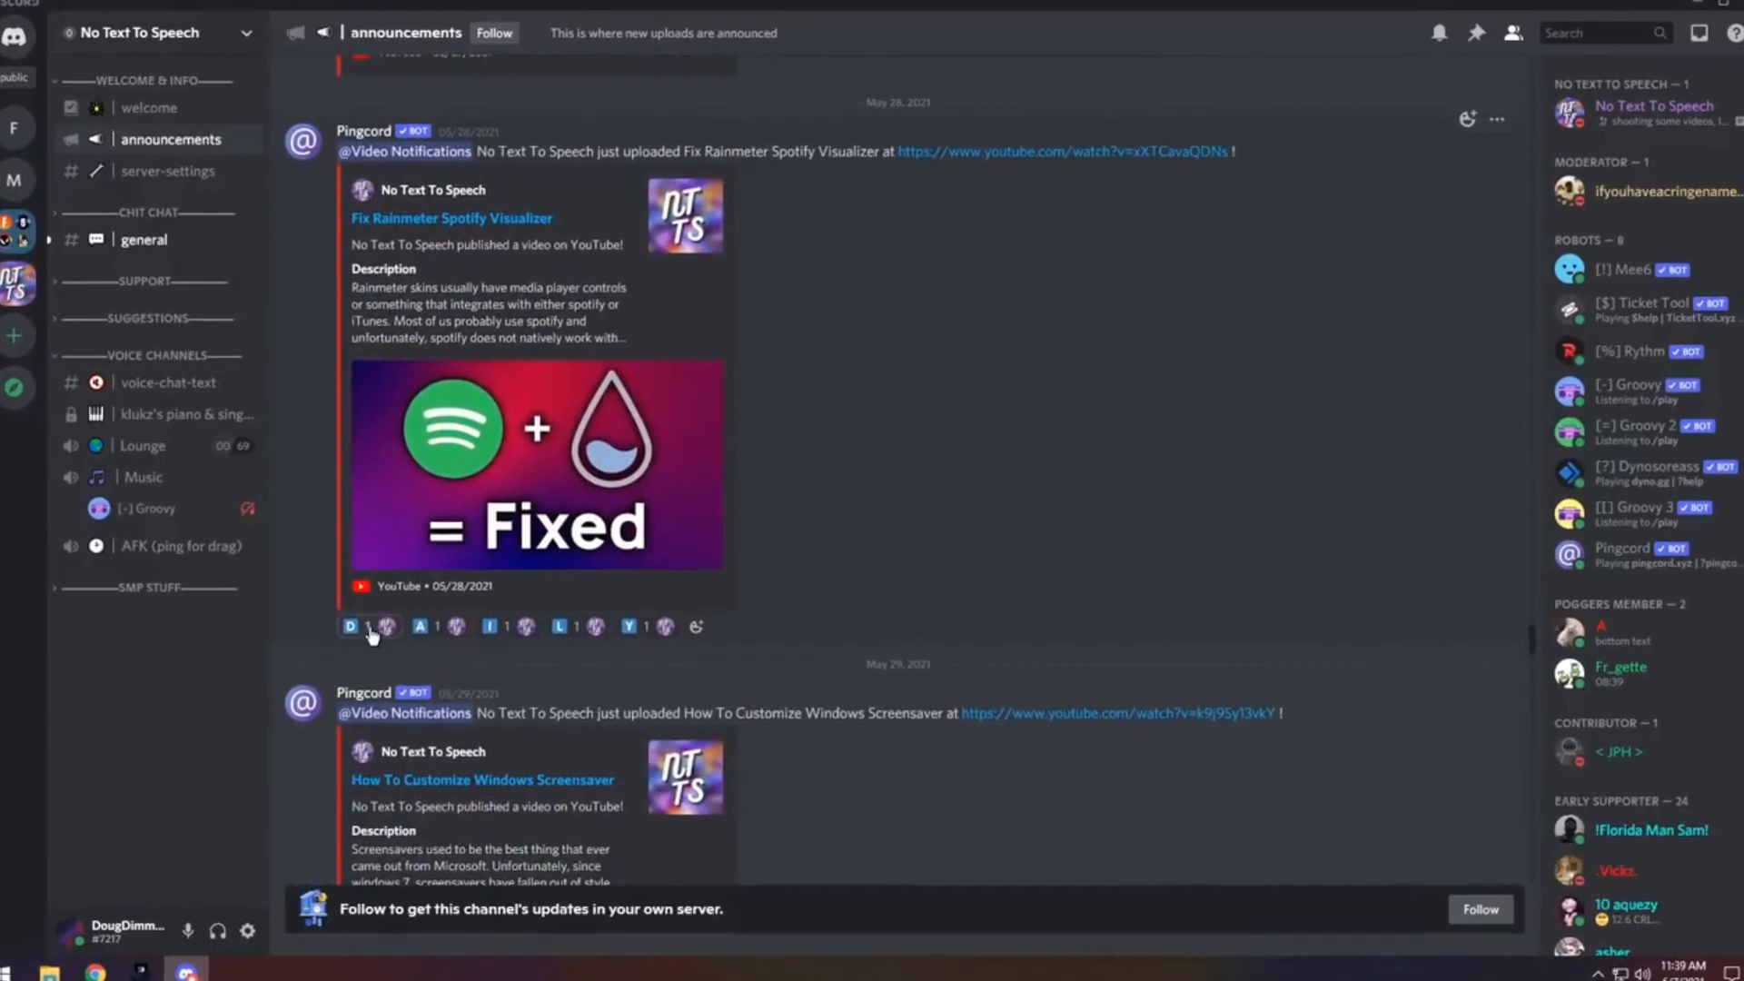
{"action": "mouse_move", "coordinate": [612, 638]}
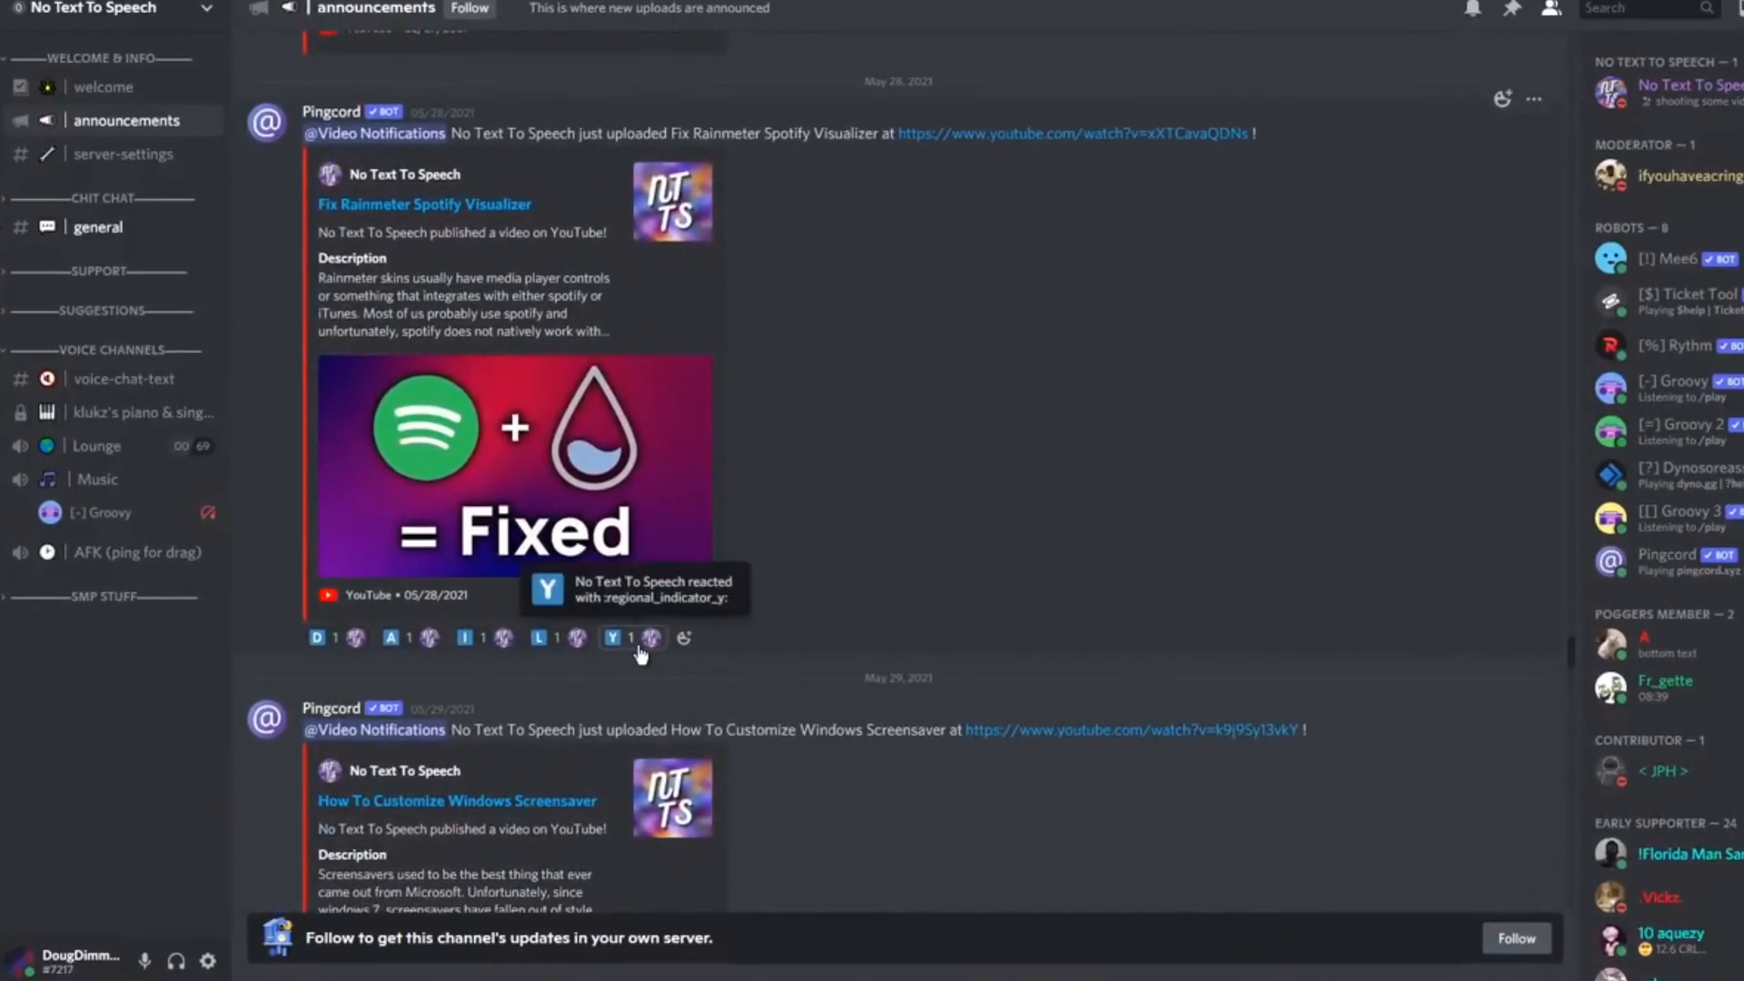